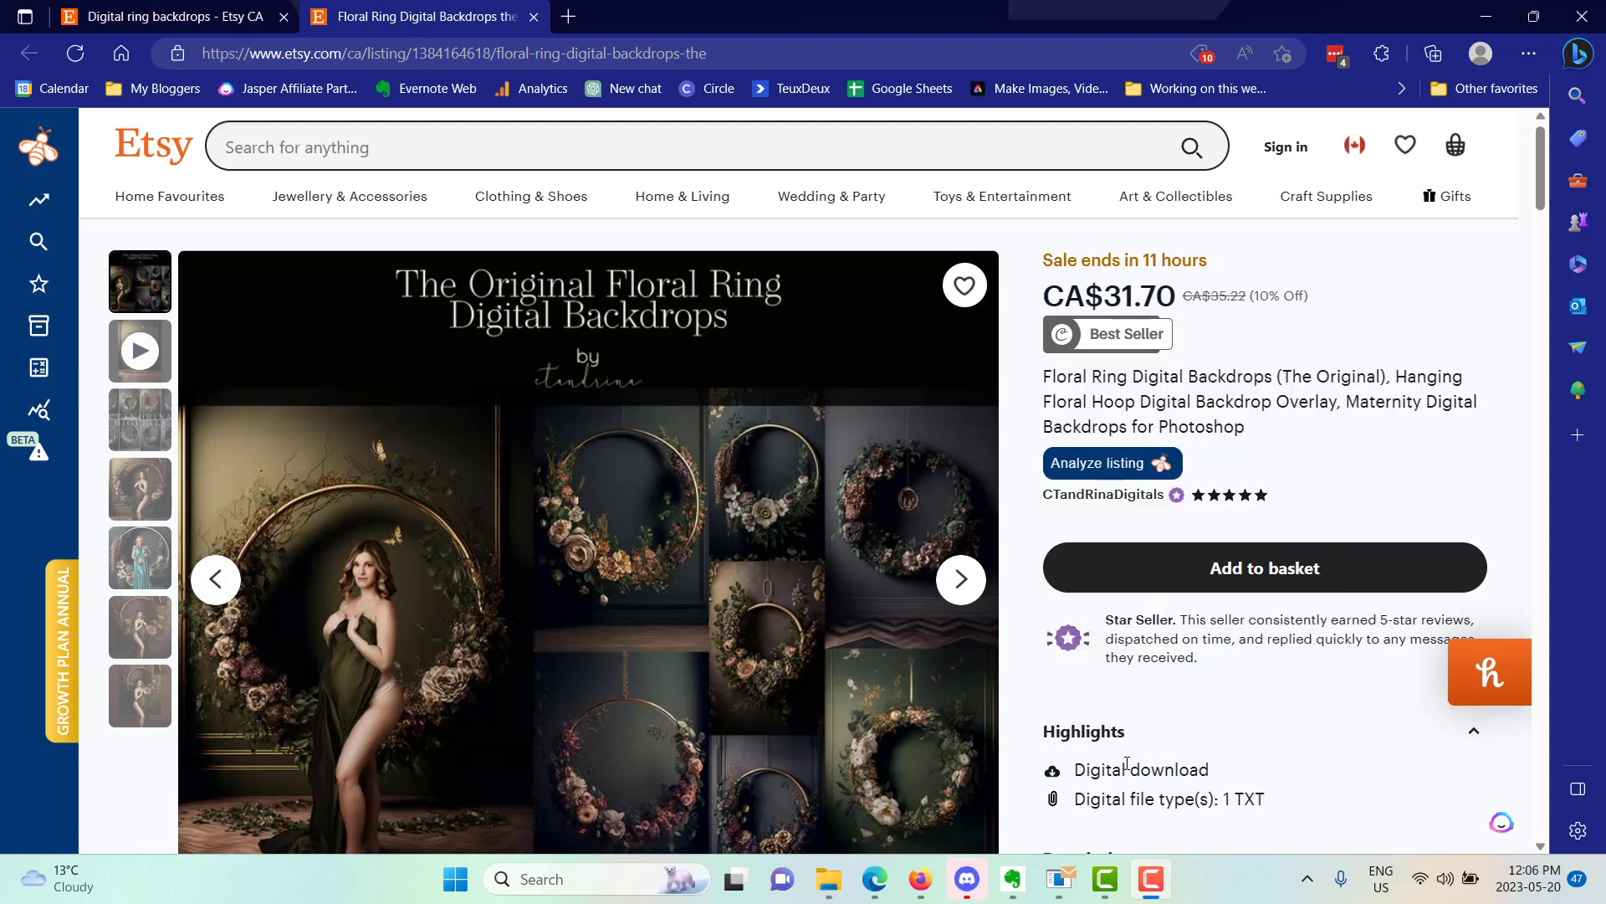
# Step: Scroll the Product Analytics for 'digital ring backdrops': 64 results with average price and monthly sales
pyautogui.scroll(-3)
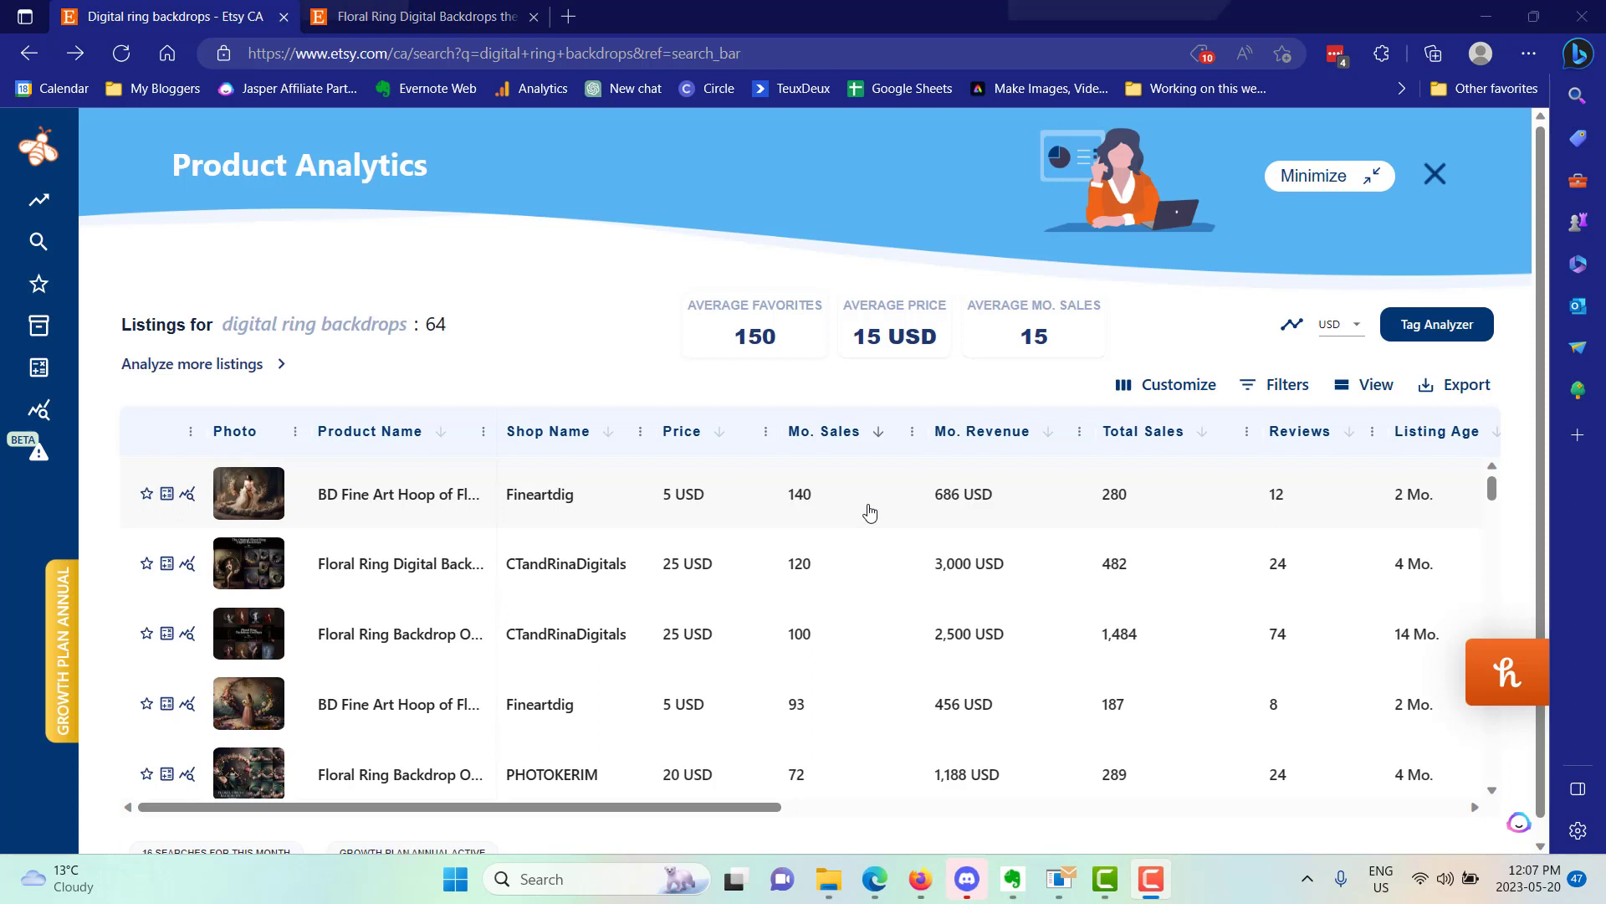
pyautogui.moveTo(866, 516)
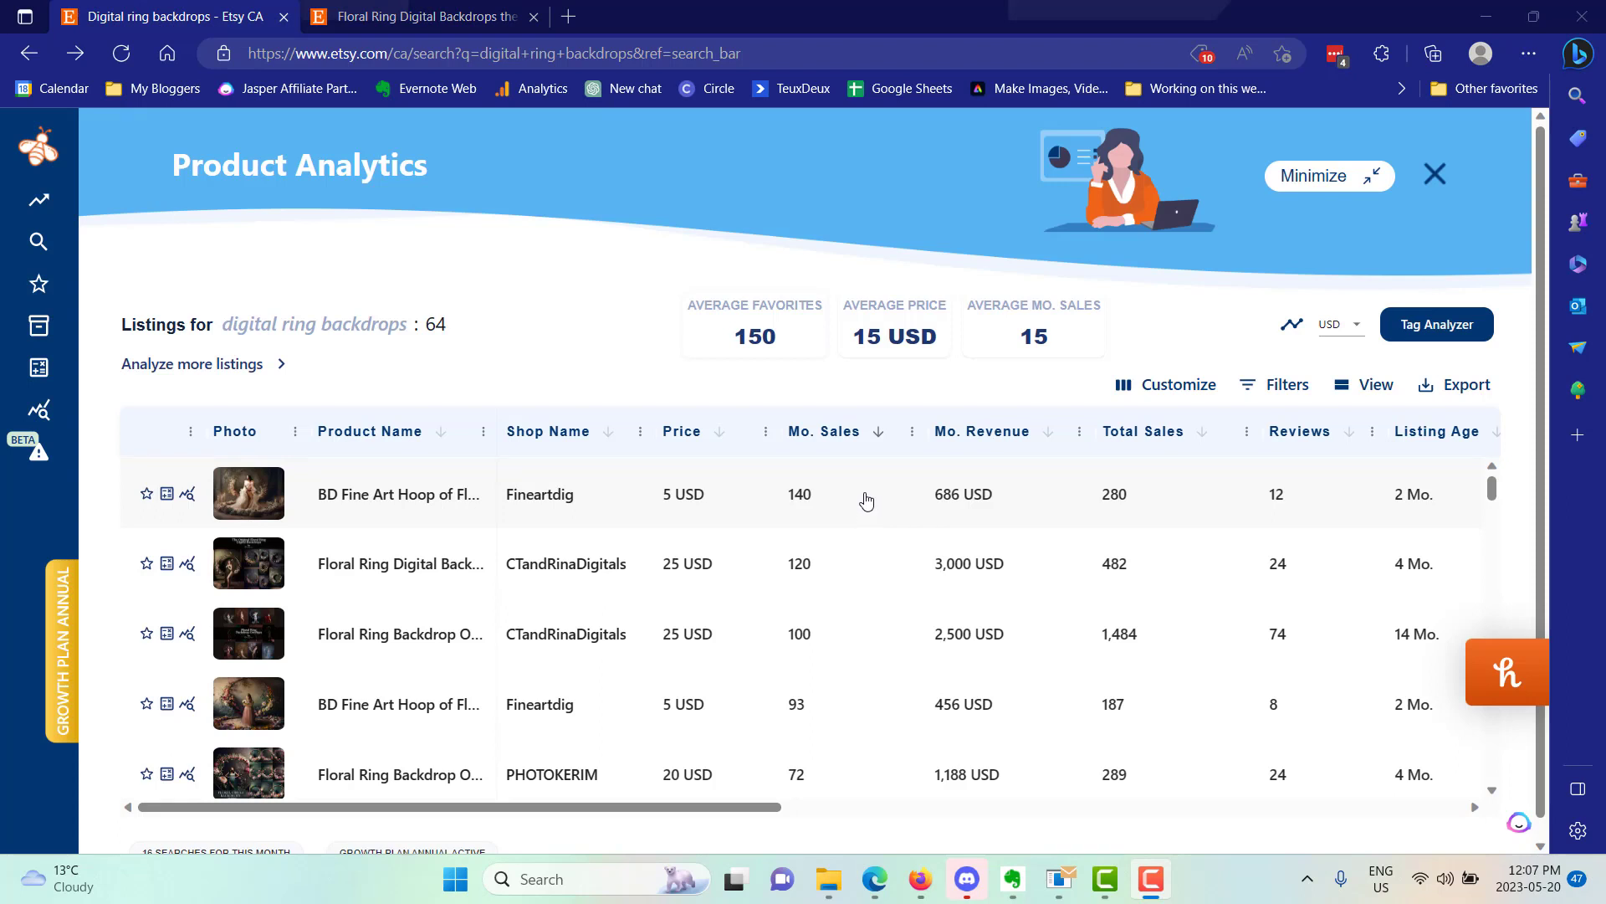
pyautogui.moveTo(1428, 511)
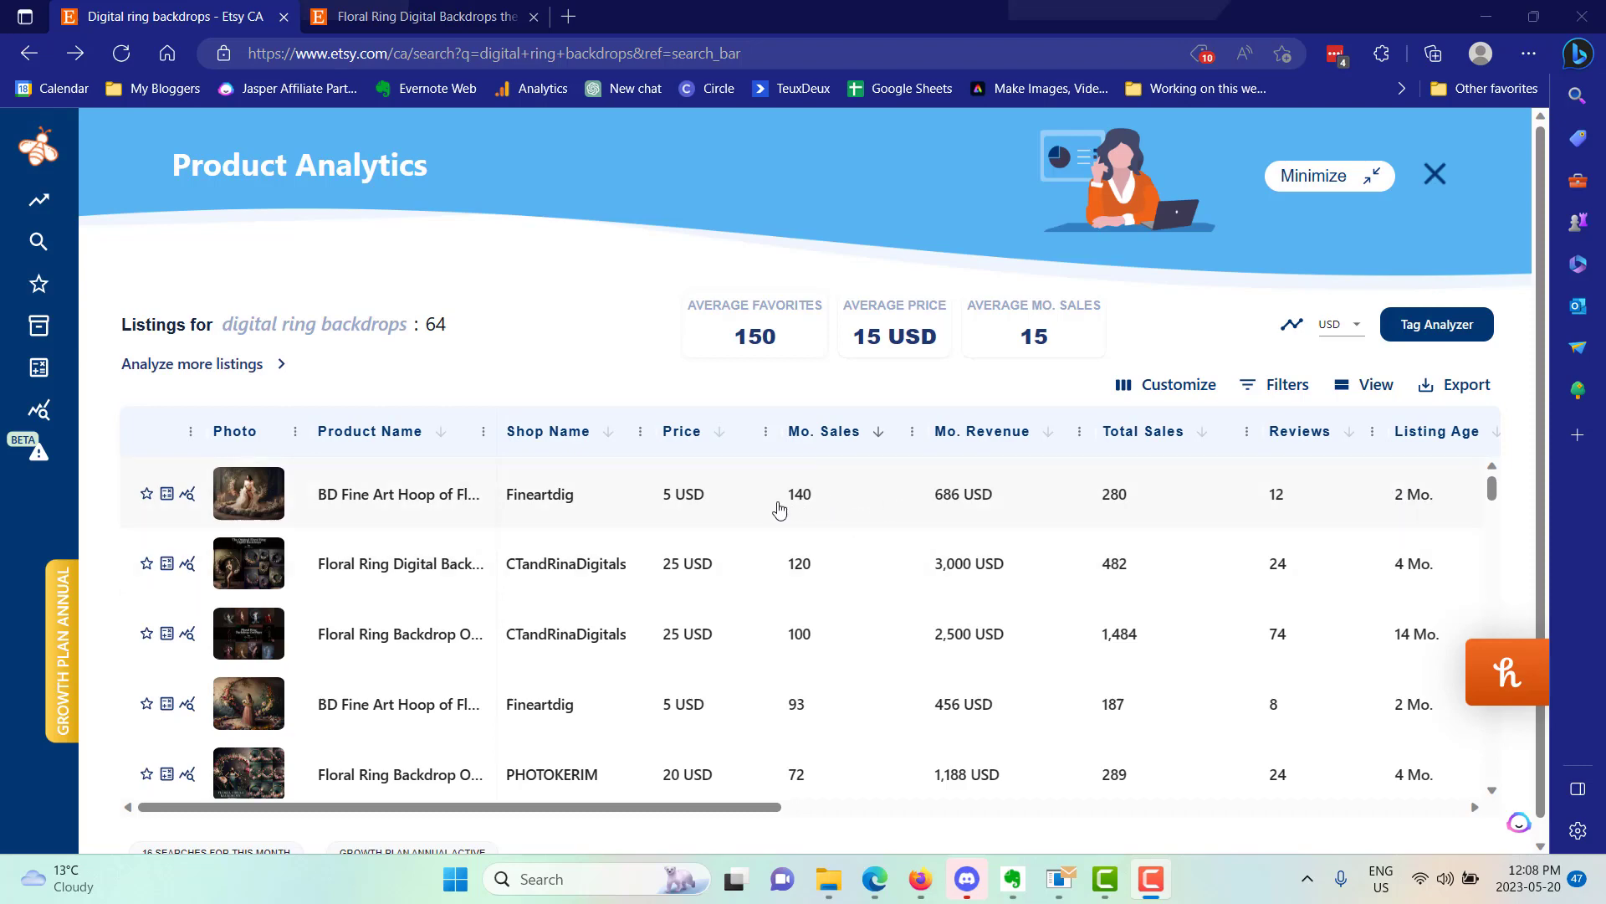
# Step: Open the top seller's details, then its Etsy page, 'BD Fine Art Hoop of Flowers Series-33'
pyautogui.click(187, 494)
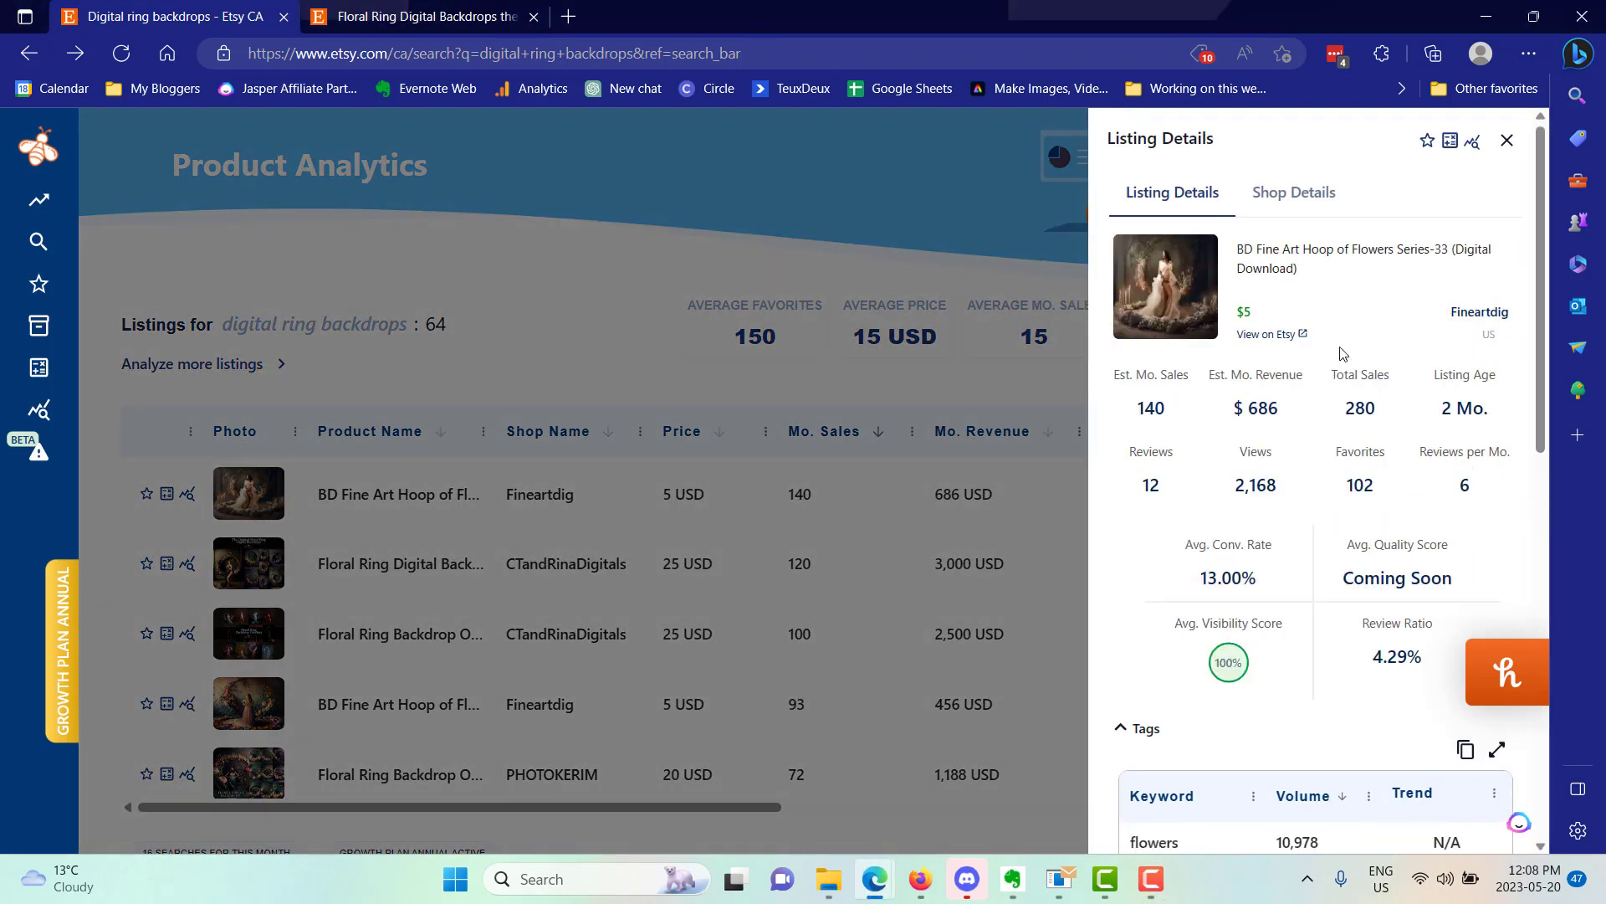
pyautogui.moveTo(1265, 338)
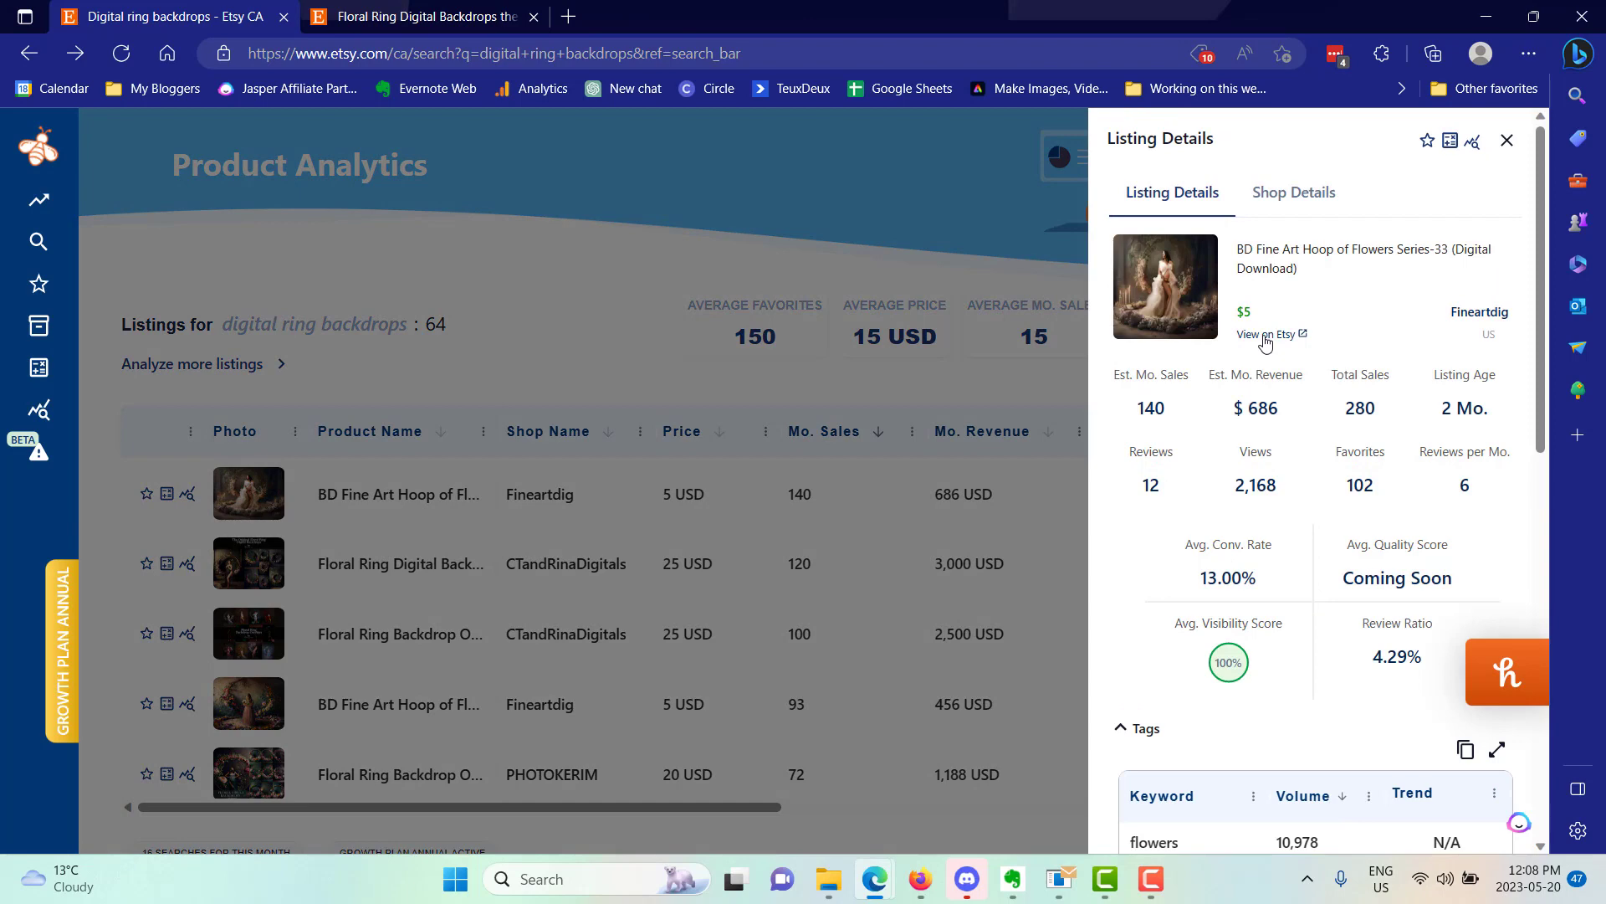
pyautogui.click(1265, 334)
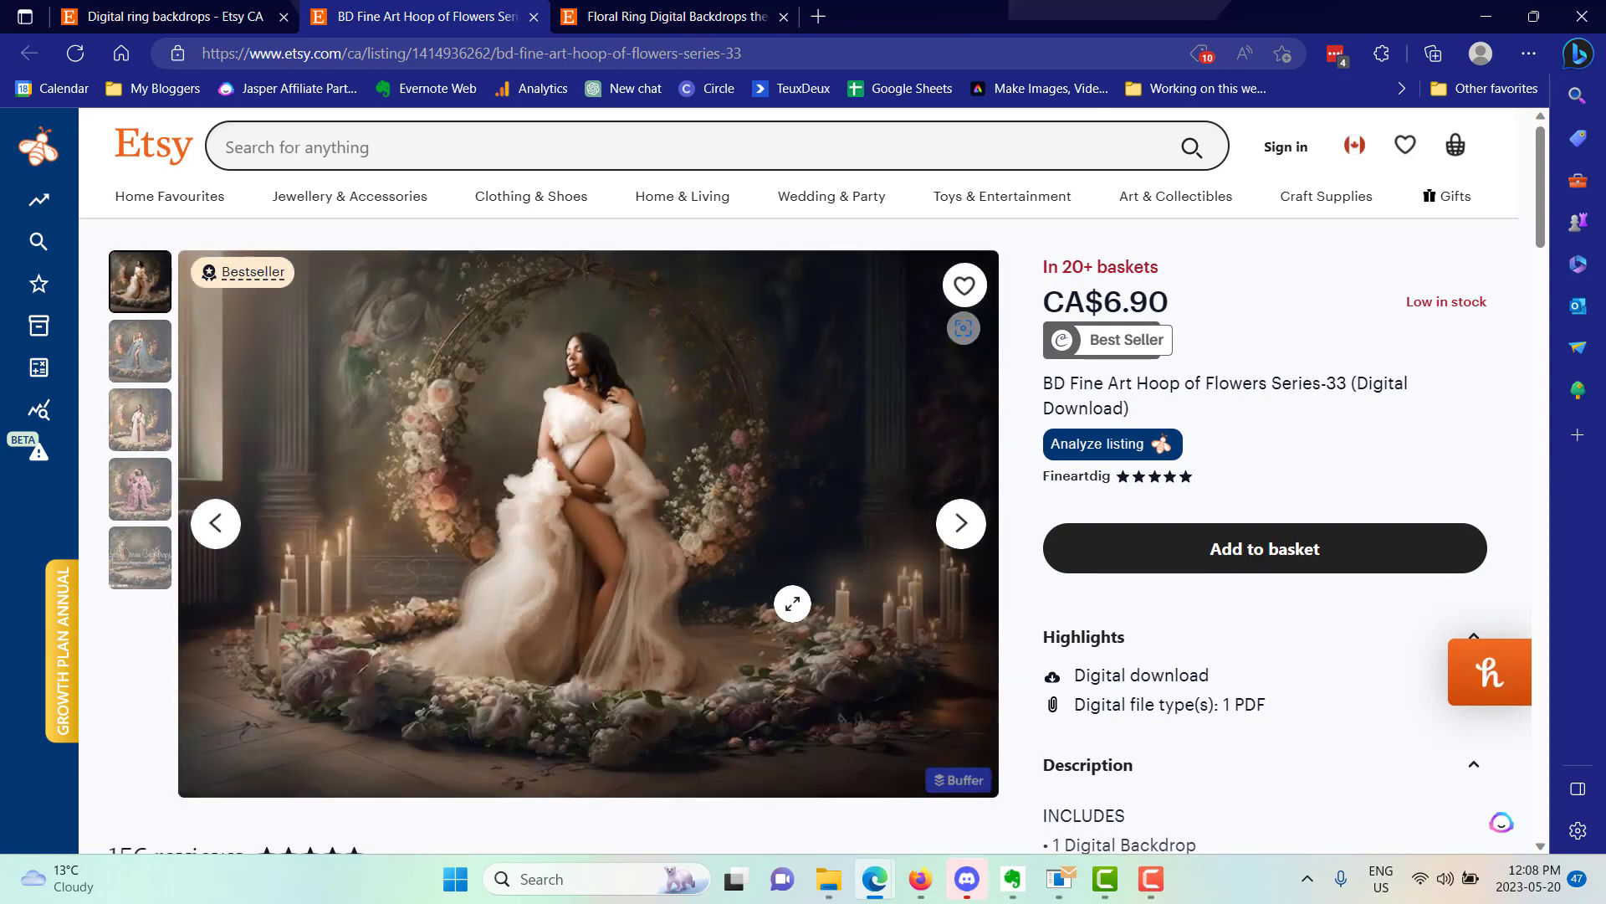
# Step: Scroll through more floral ring maternity backdrop listings in the Etsy results
pyautogui.scroll(-3)
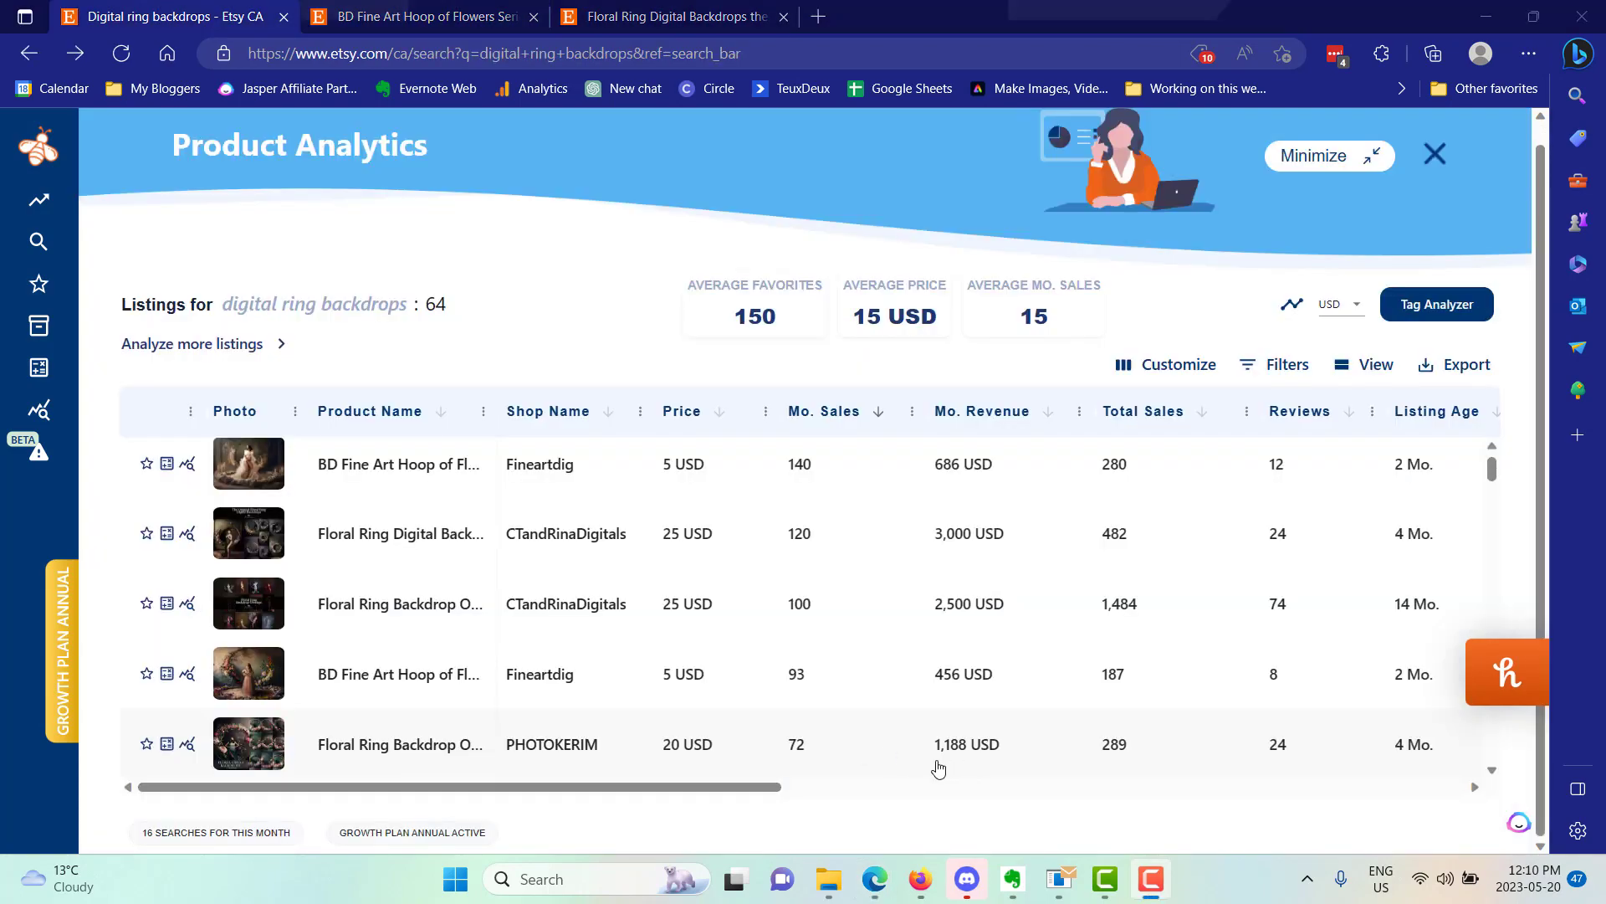
pyautogui.moveTo(780, 763)
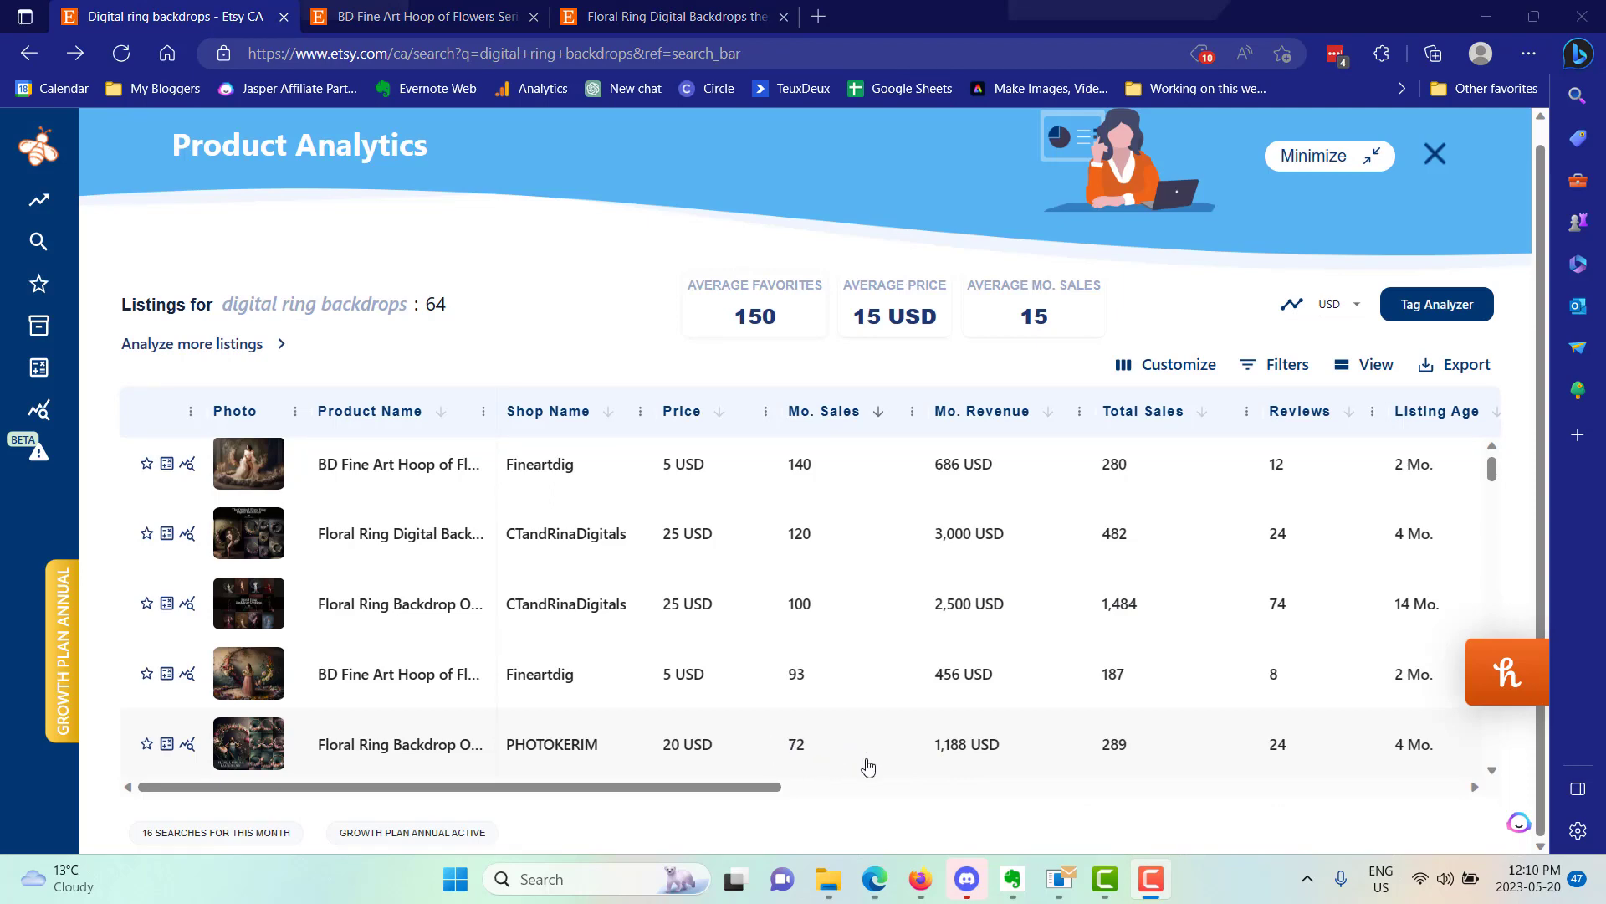
pyautogui.moveTo(1384, 736)
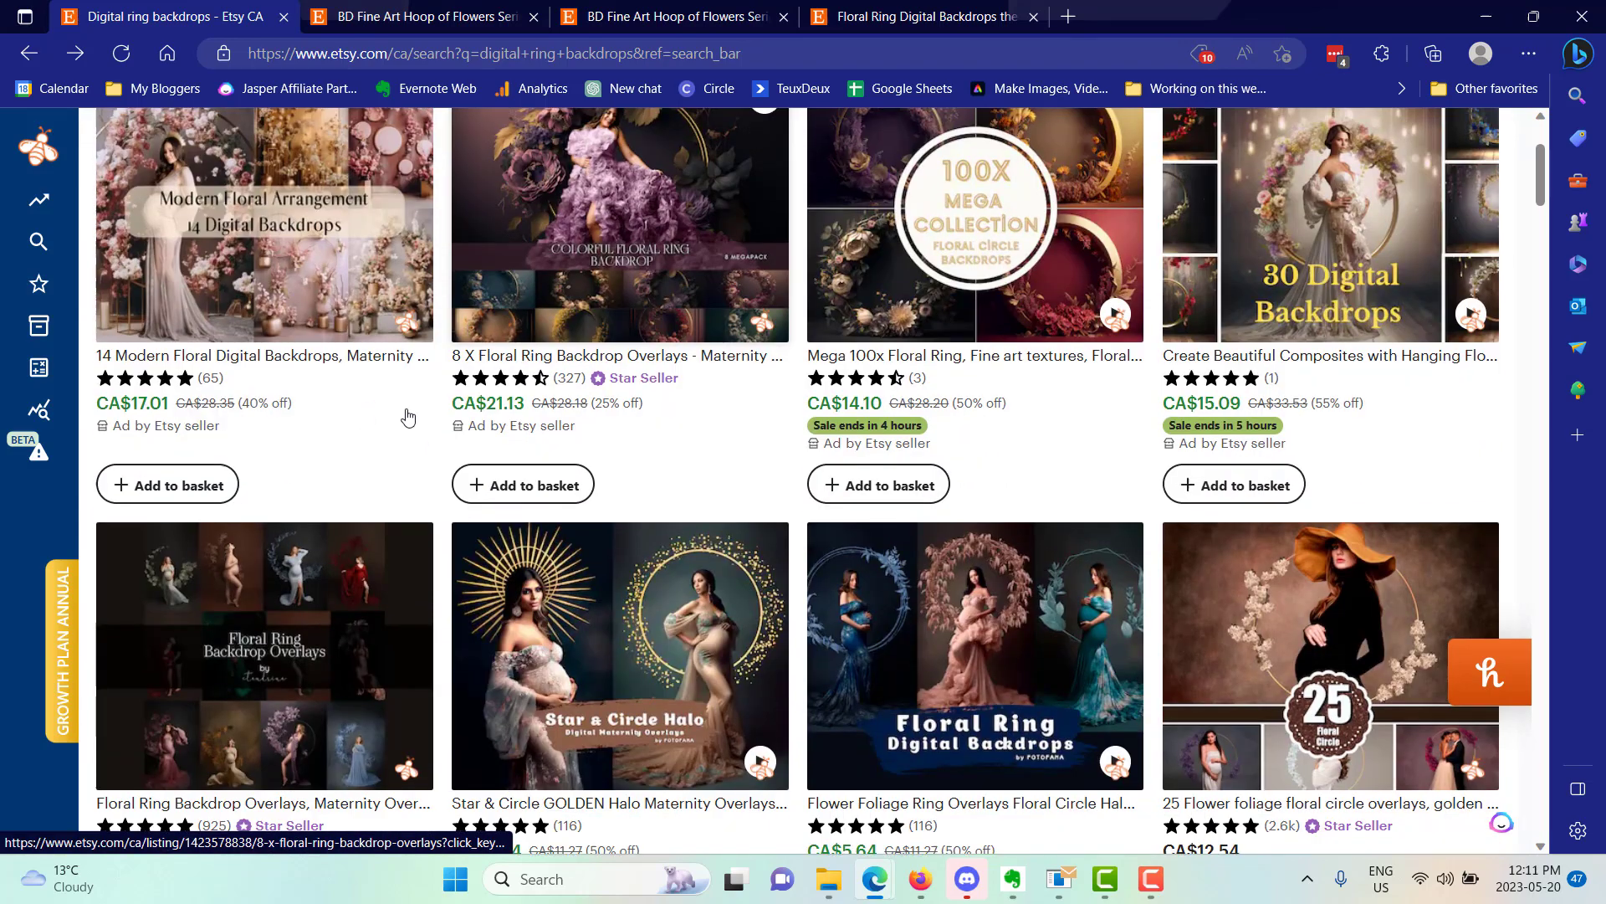
pyautogui.scroll(-3)
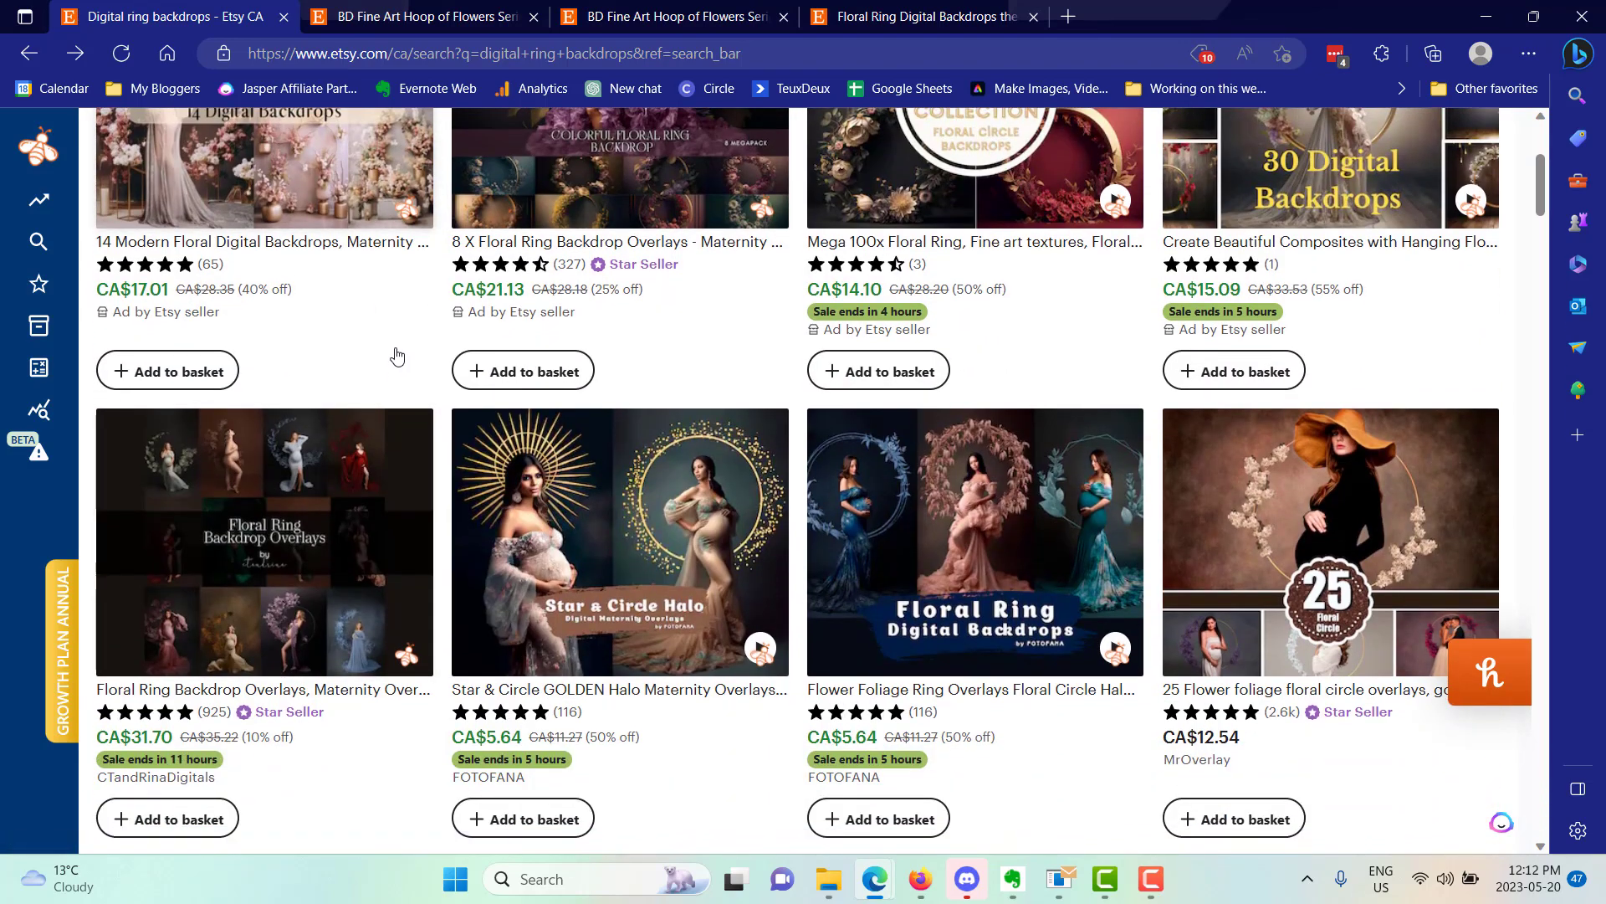
pyautogui.moveTo(374, 360)
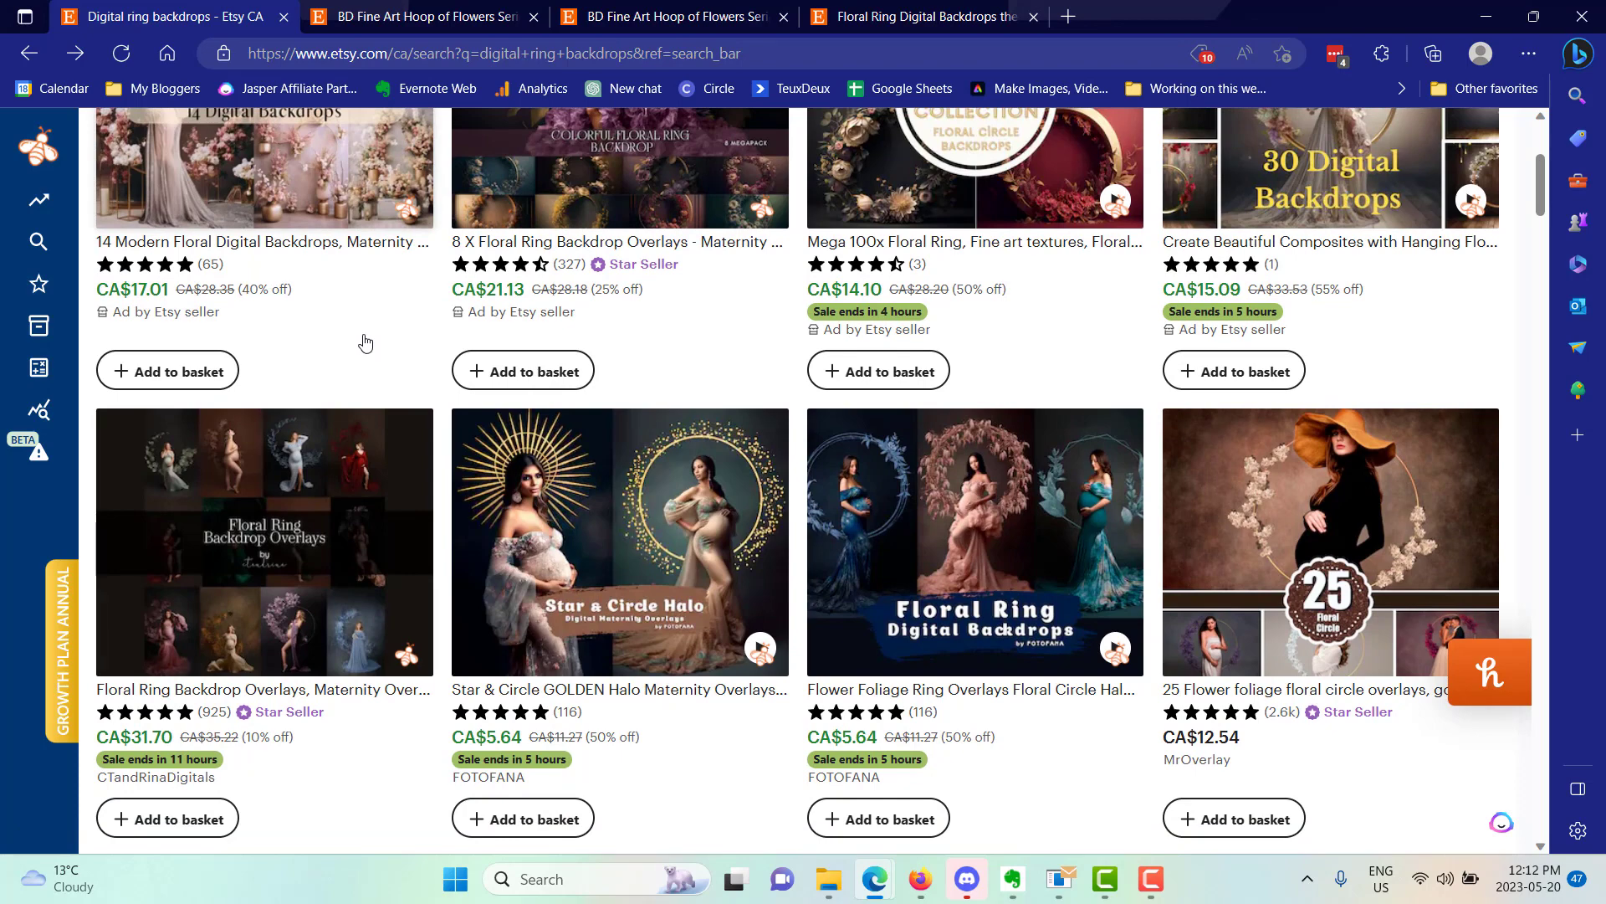
pyautogui.moveTo(369, 381)
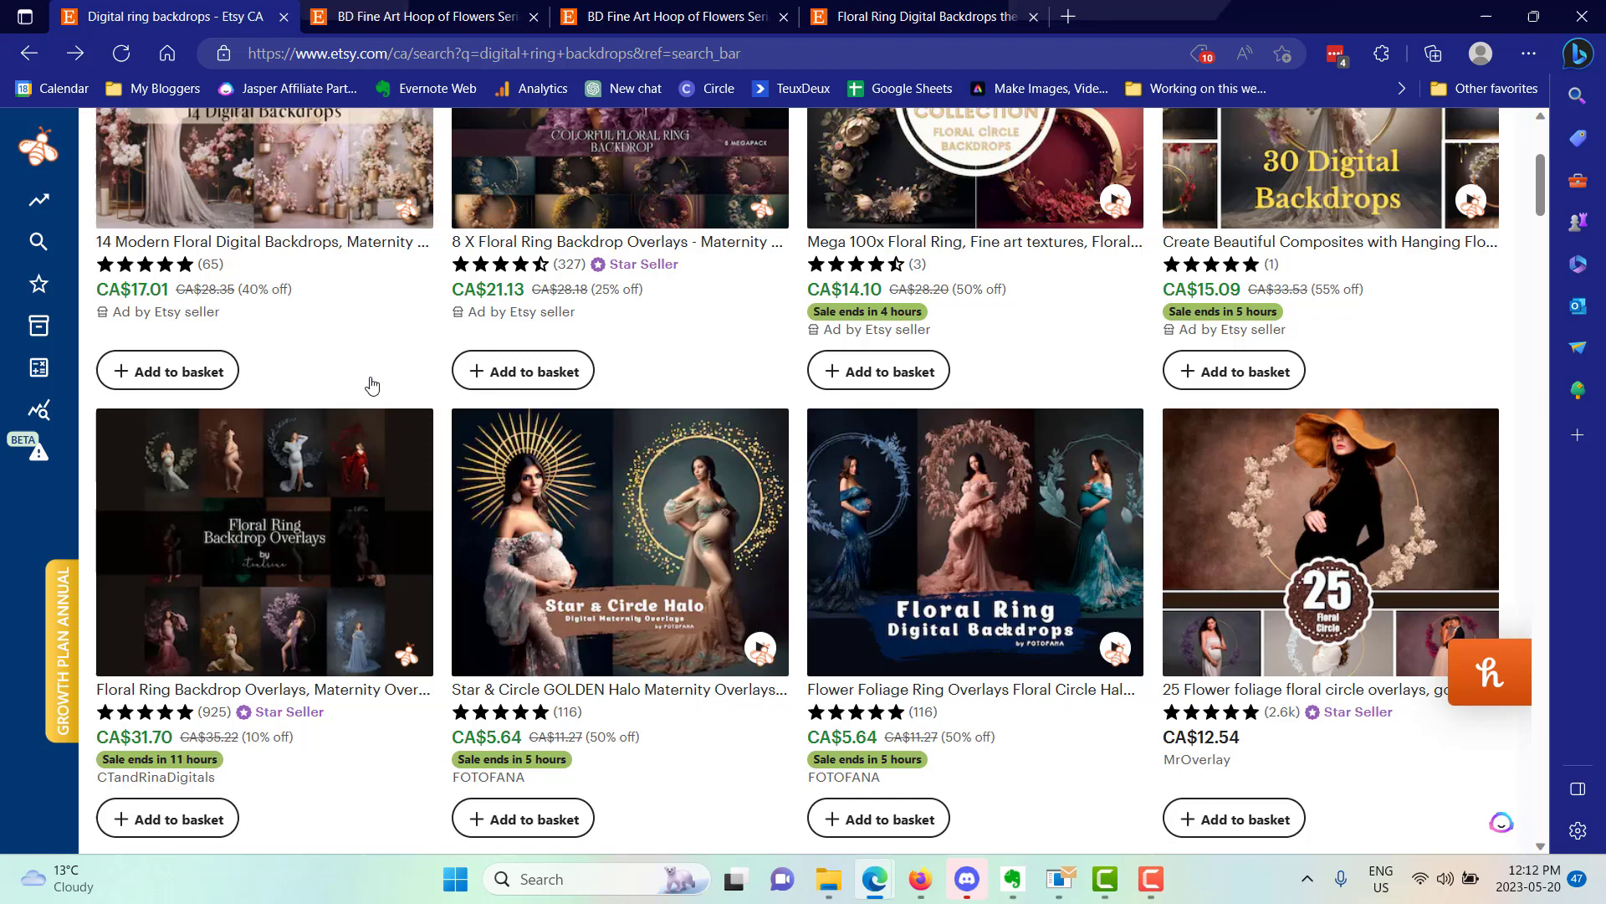
pyautogui.scroll(-3)
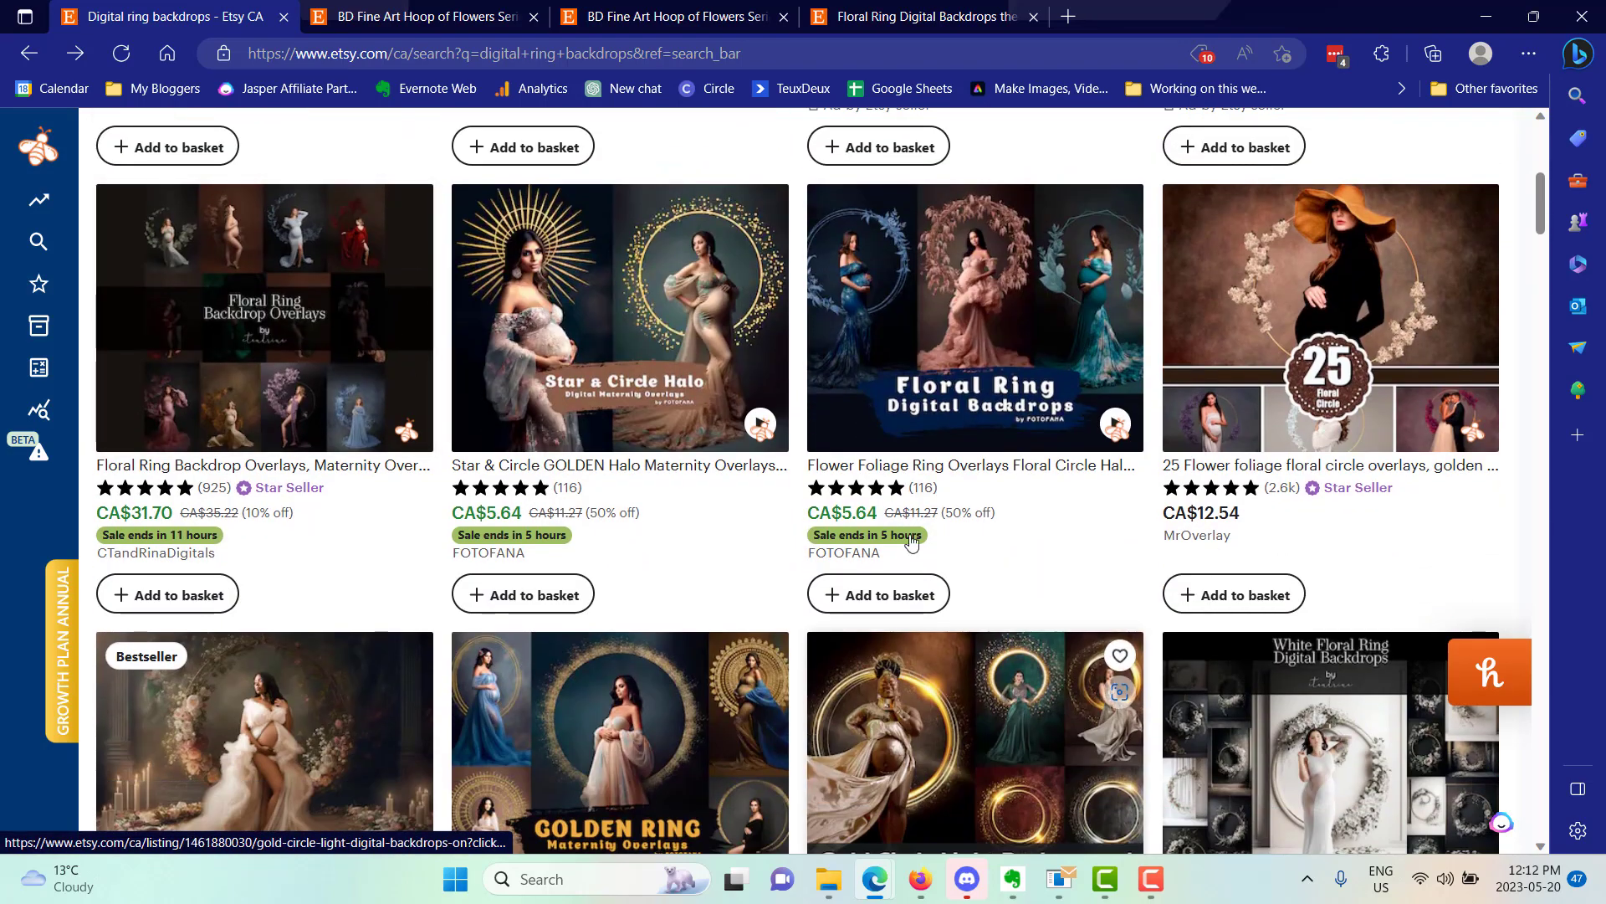
pyautogui.moveTo(1067, 17)
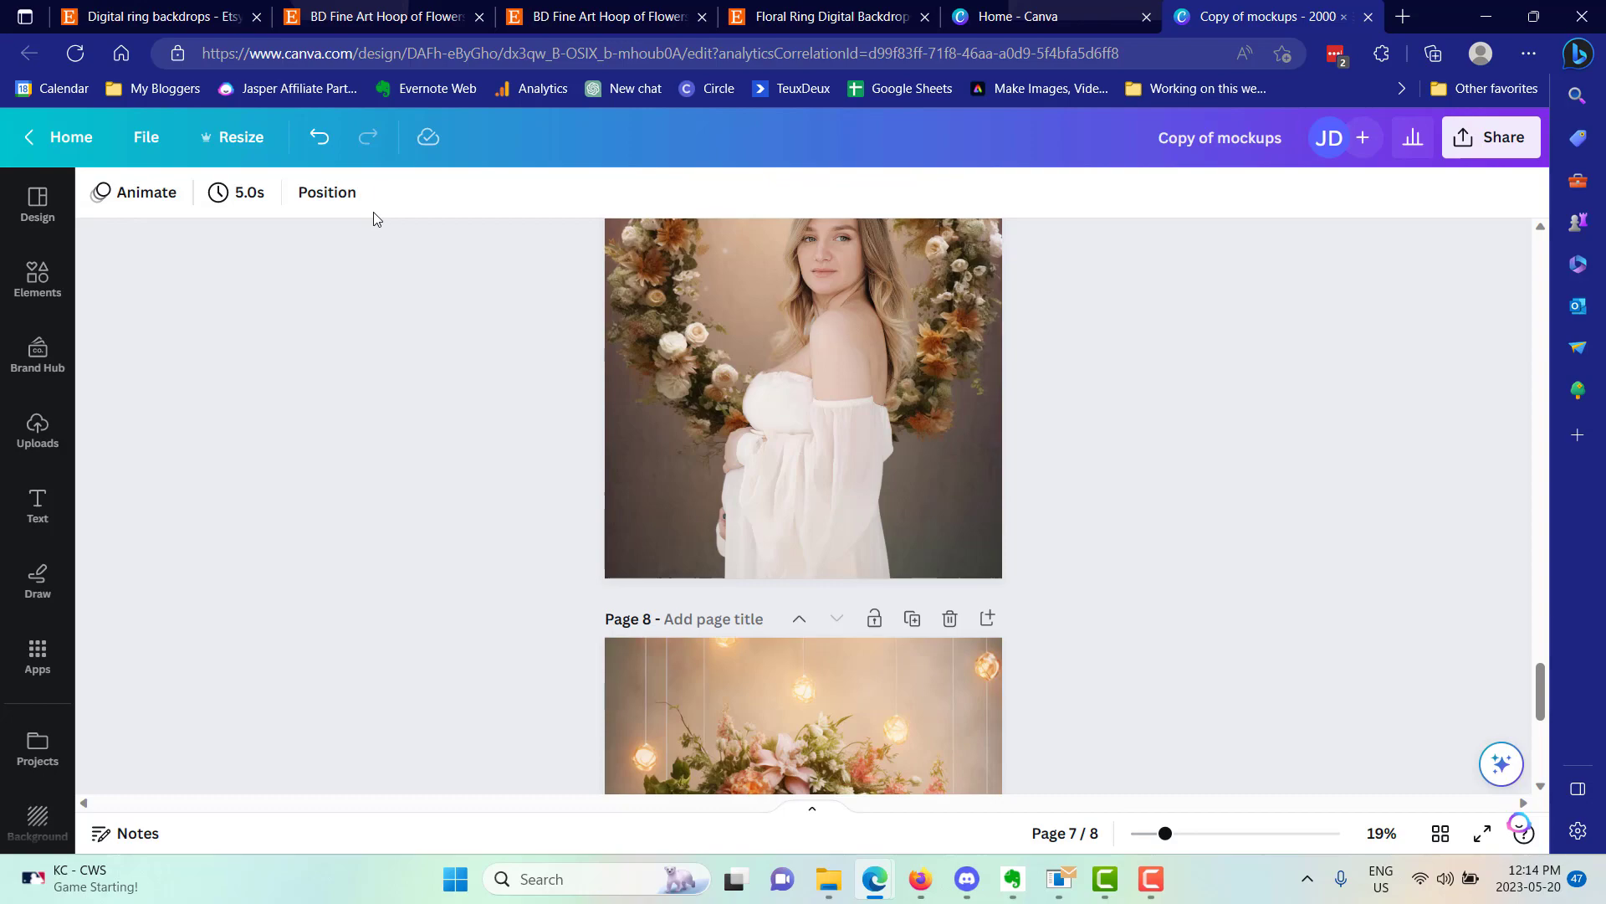
pyautogui.scroll(-3)
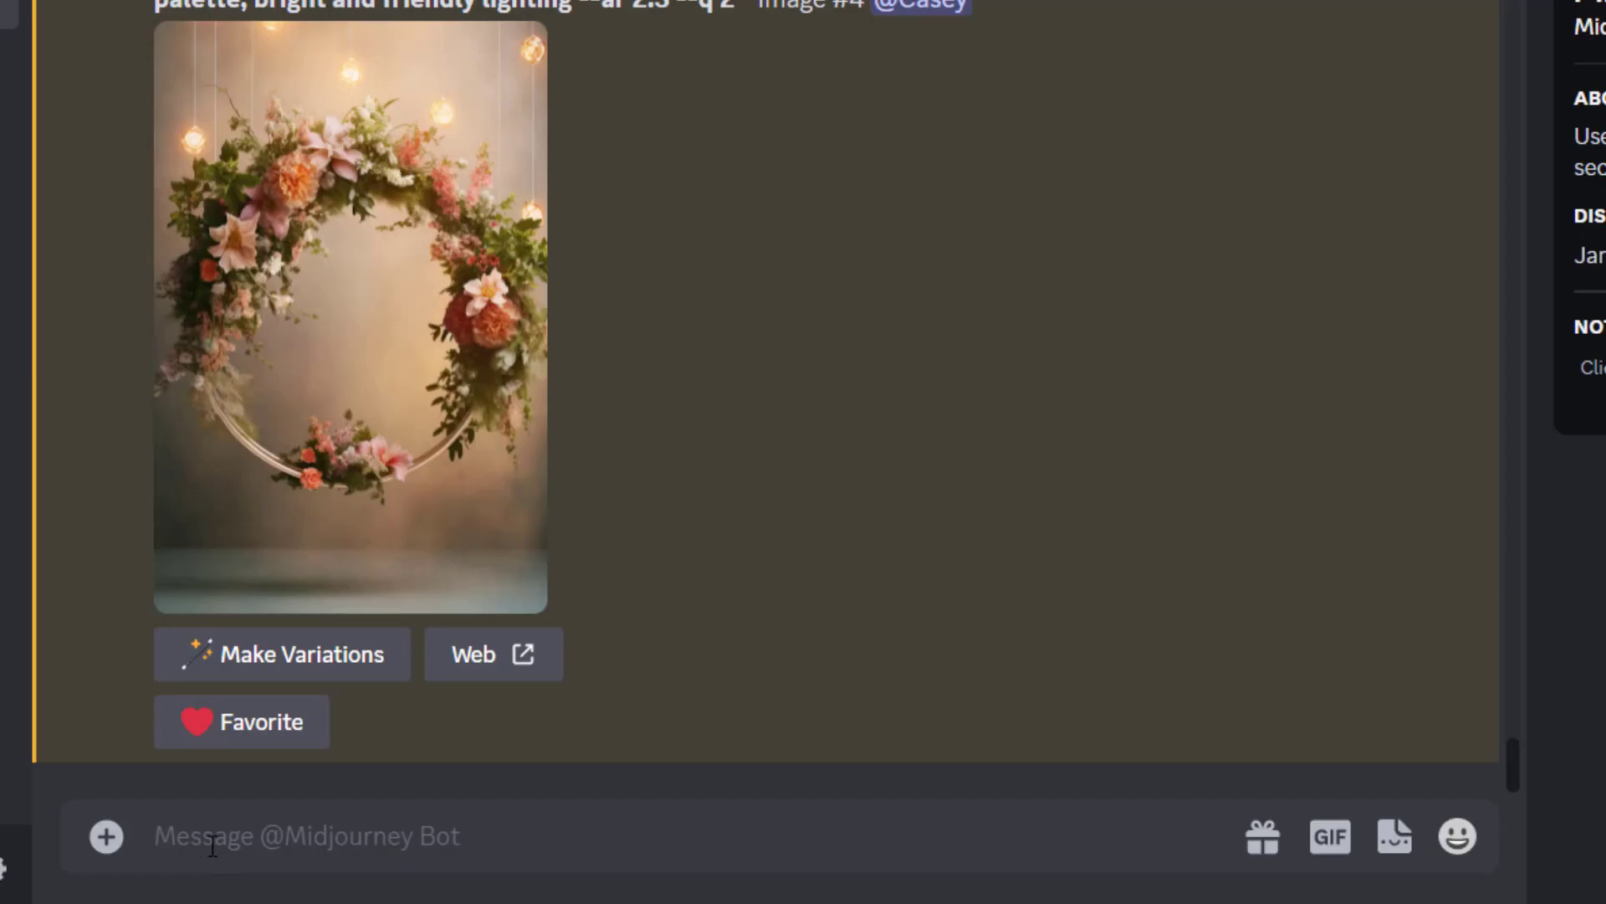
# Step: Start a /imagine prompt for a big hanging floral halo ring backdrop with bright beige background
pyautogui.write('/')
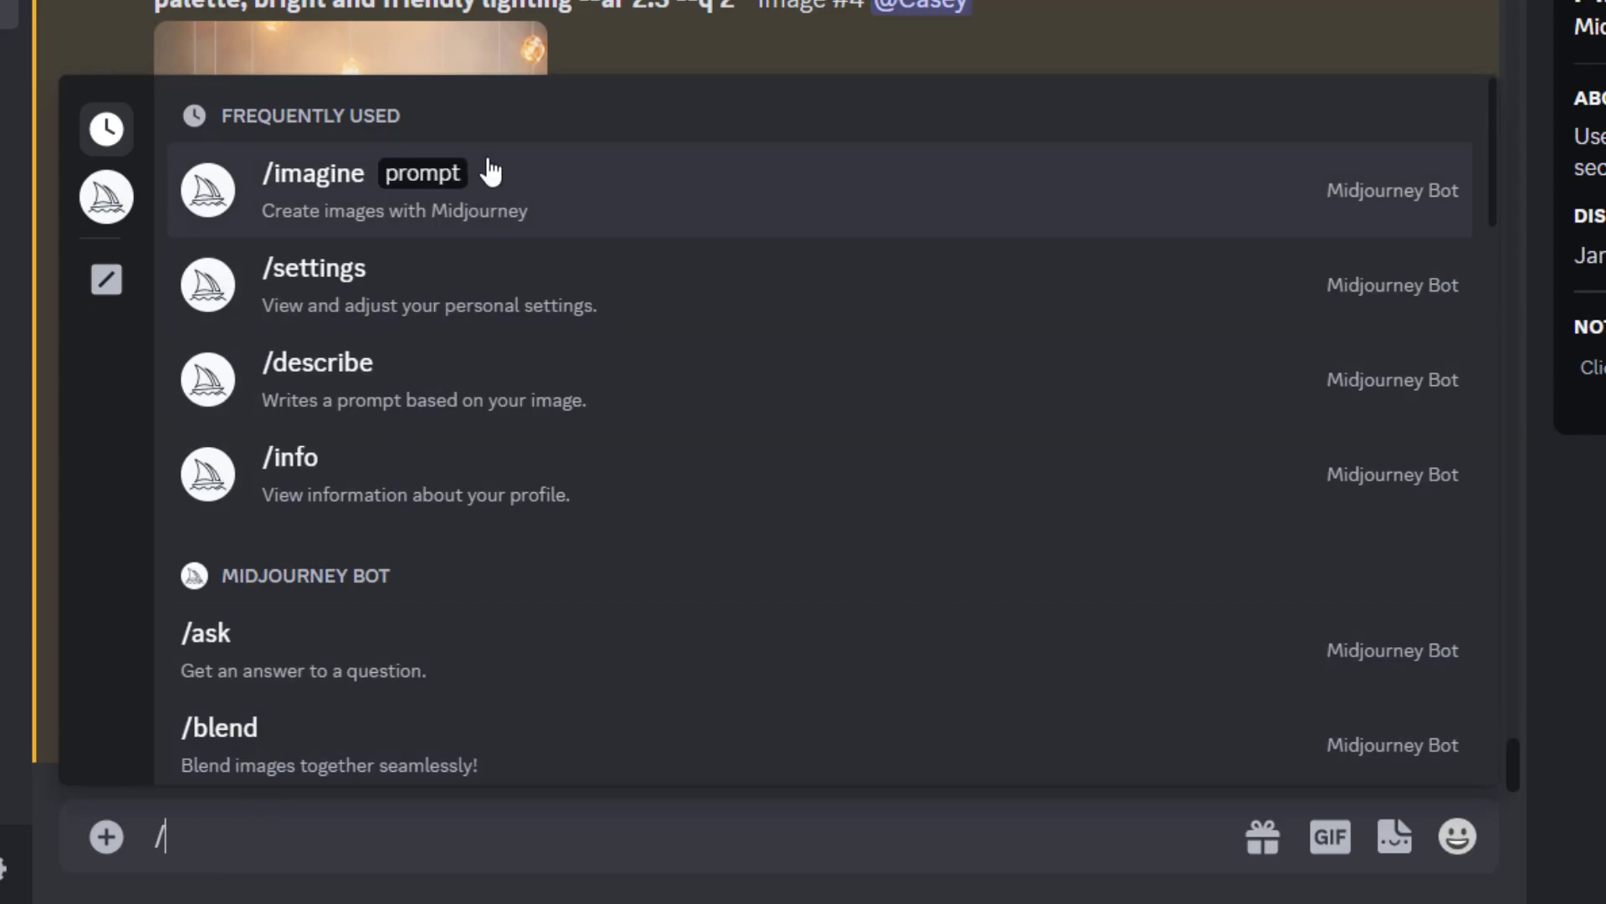
pyautogui.click(312, 174)
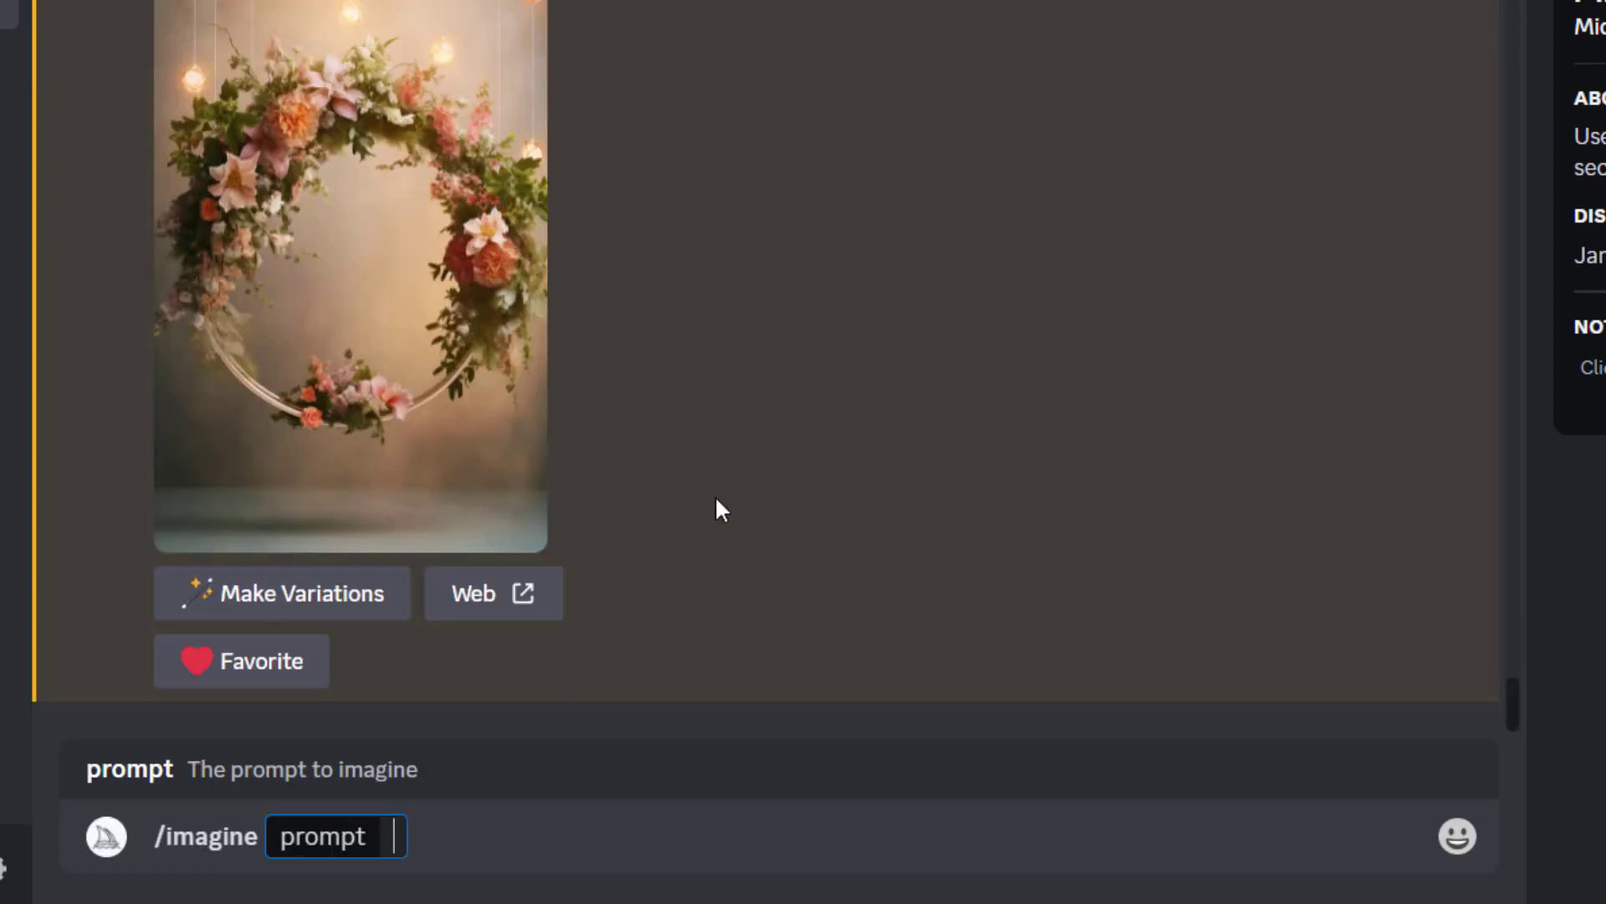
pyautogui.write('big ha')
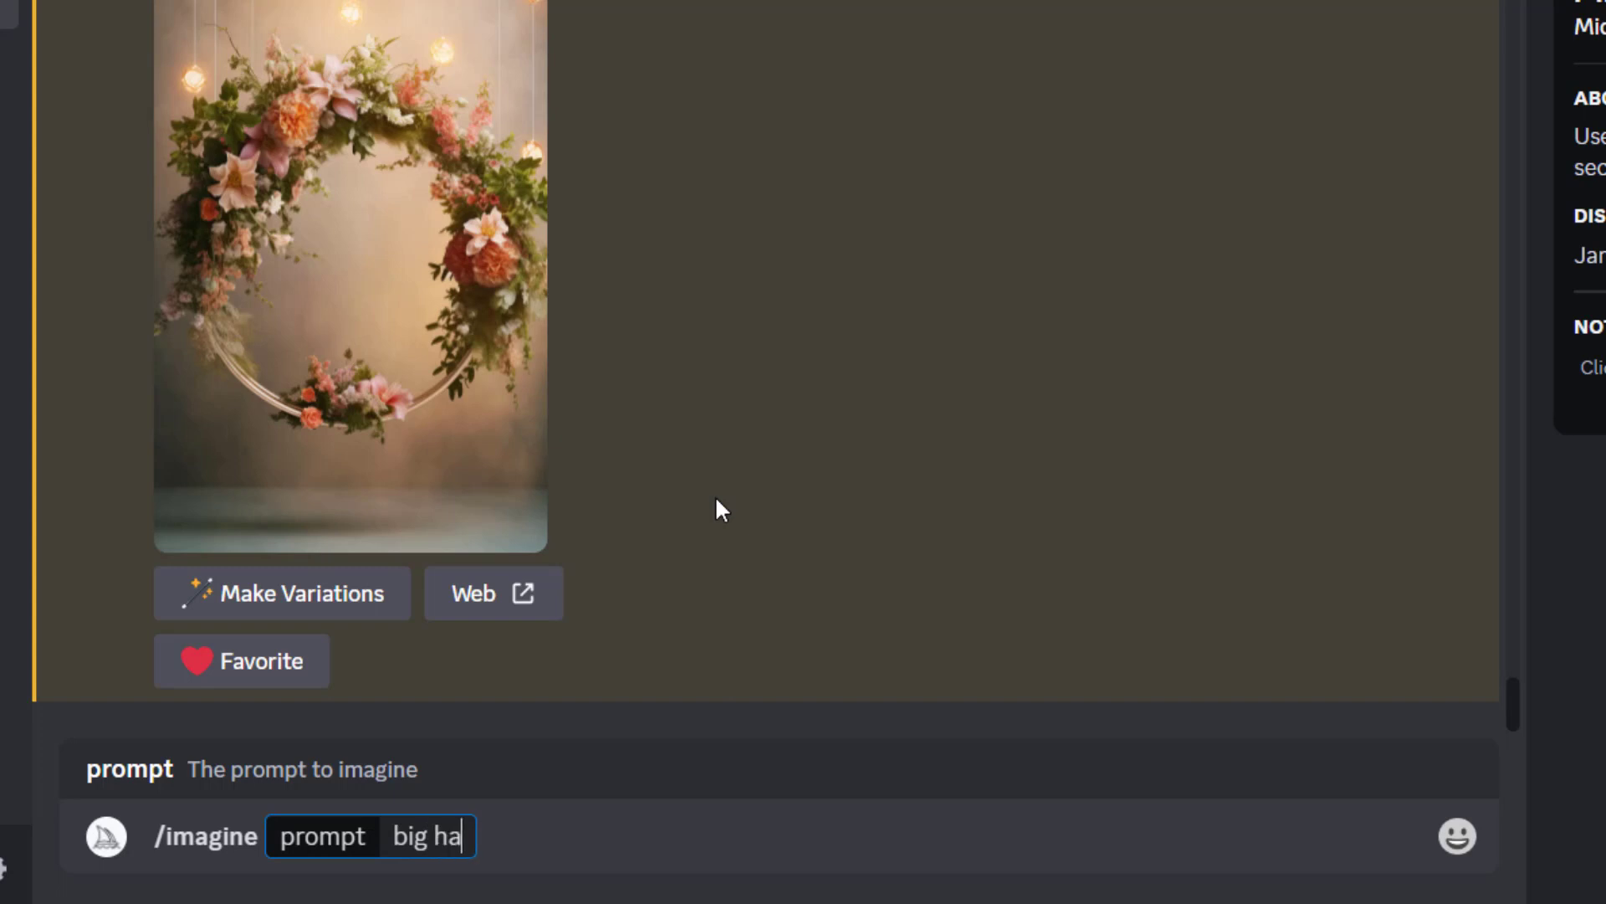
pyautogui.write('nging f')
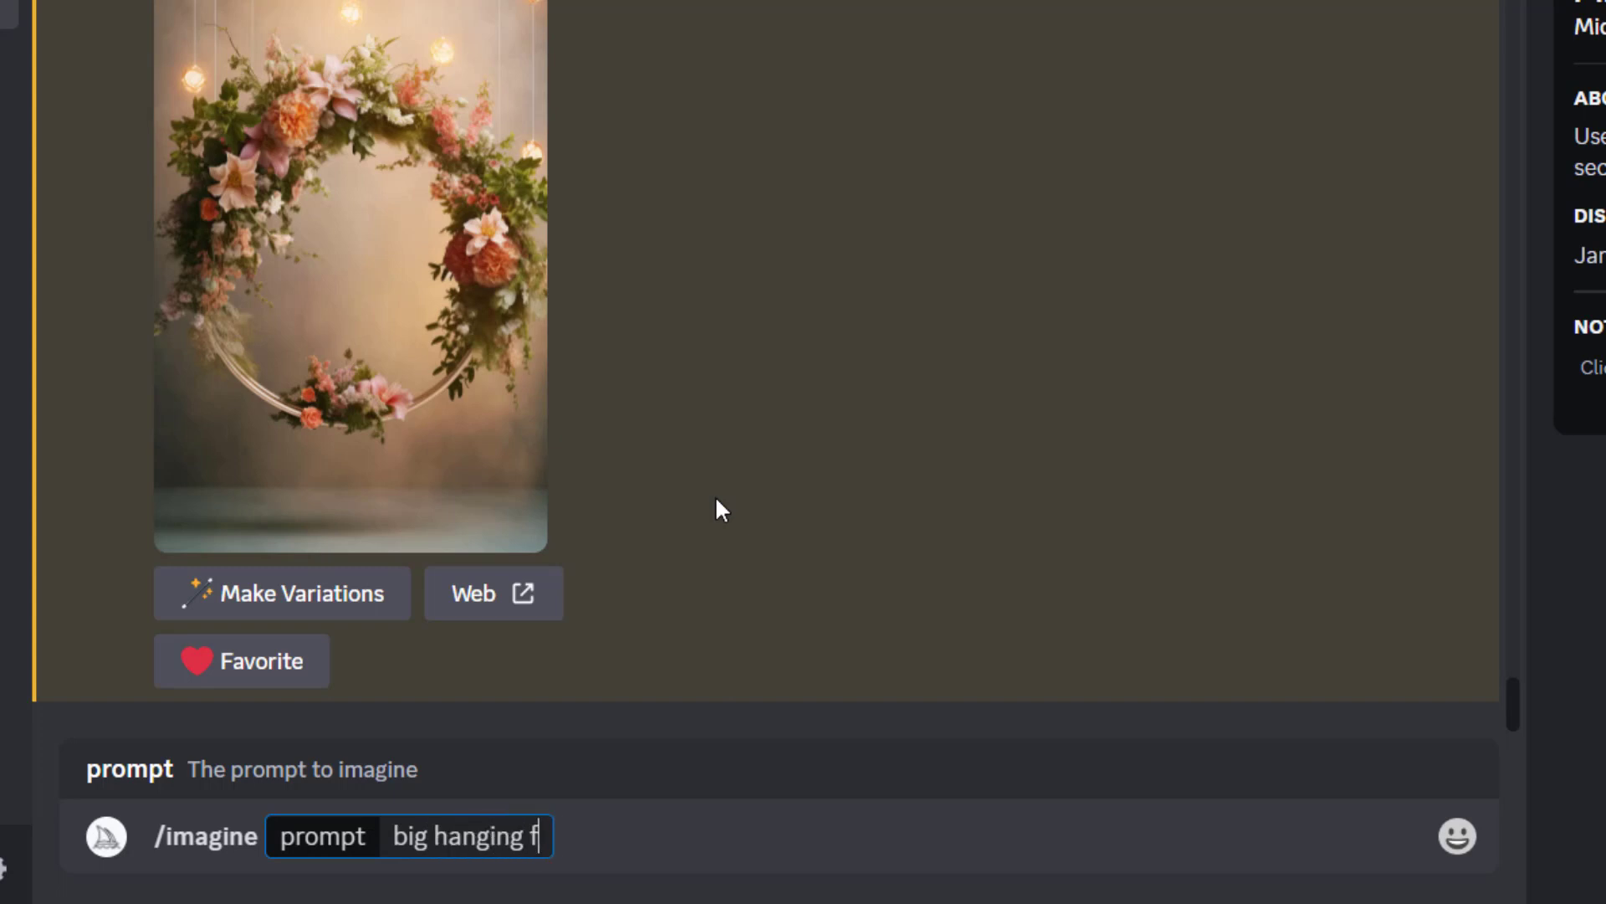
pyautogui.write('loral h')
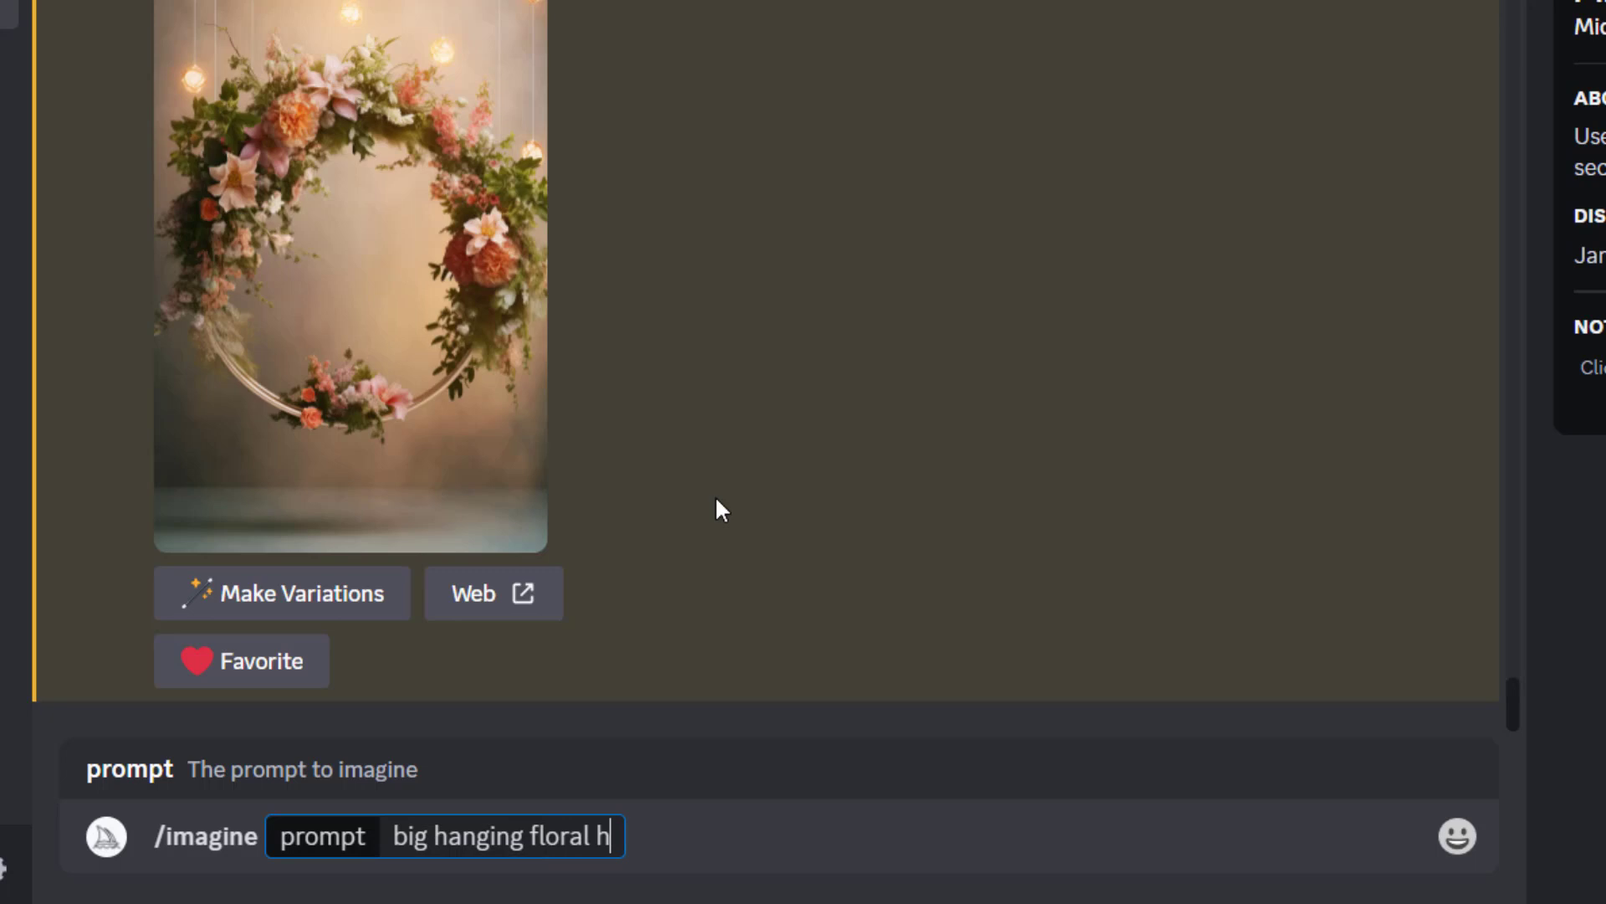
pyautogui.write('alo ring,')
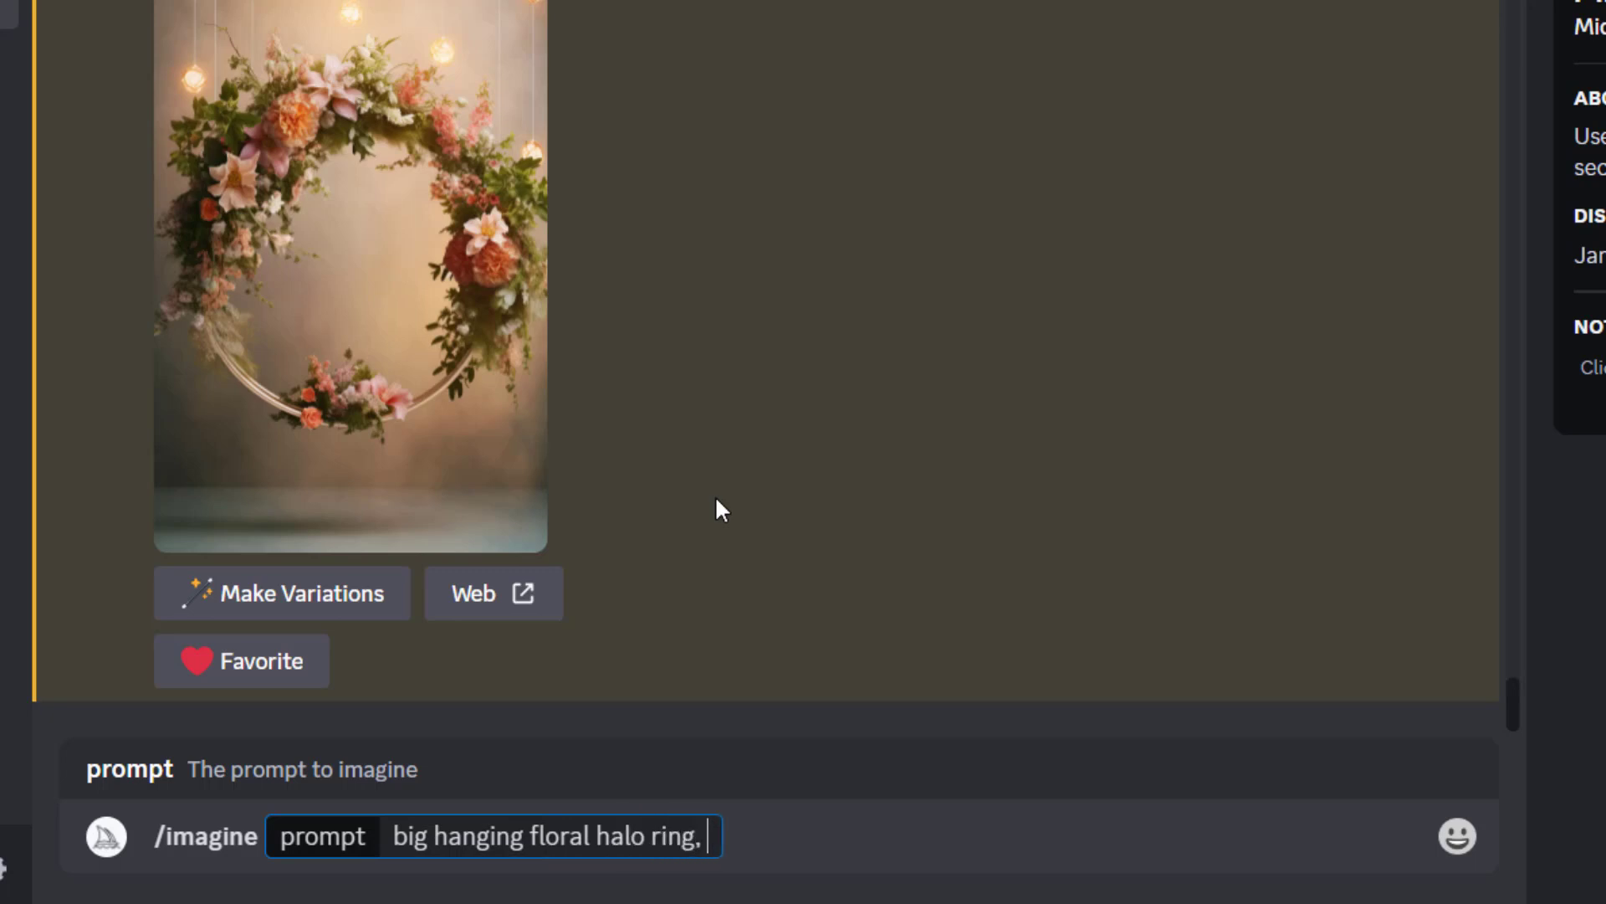
pyautogui.write('backdrop, detailed real flowe')
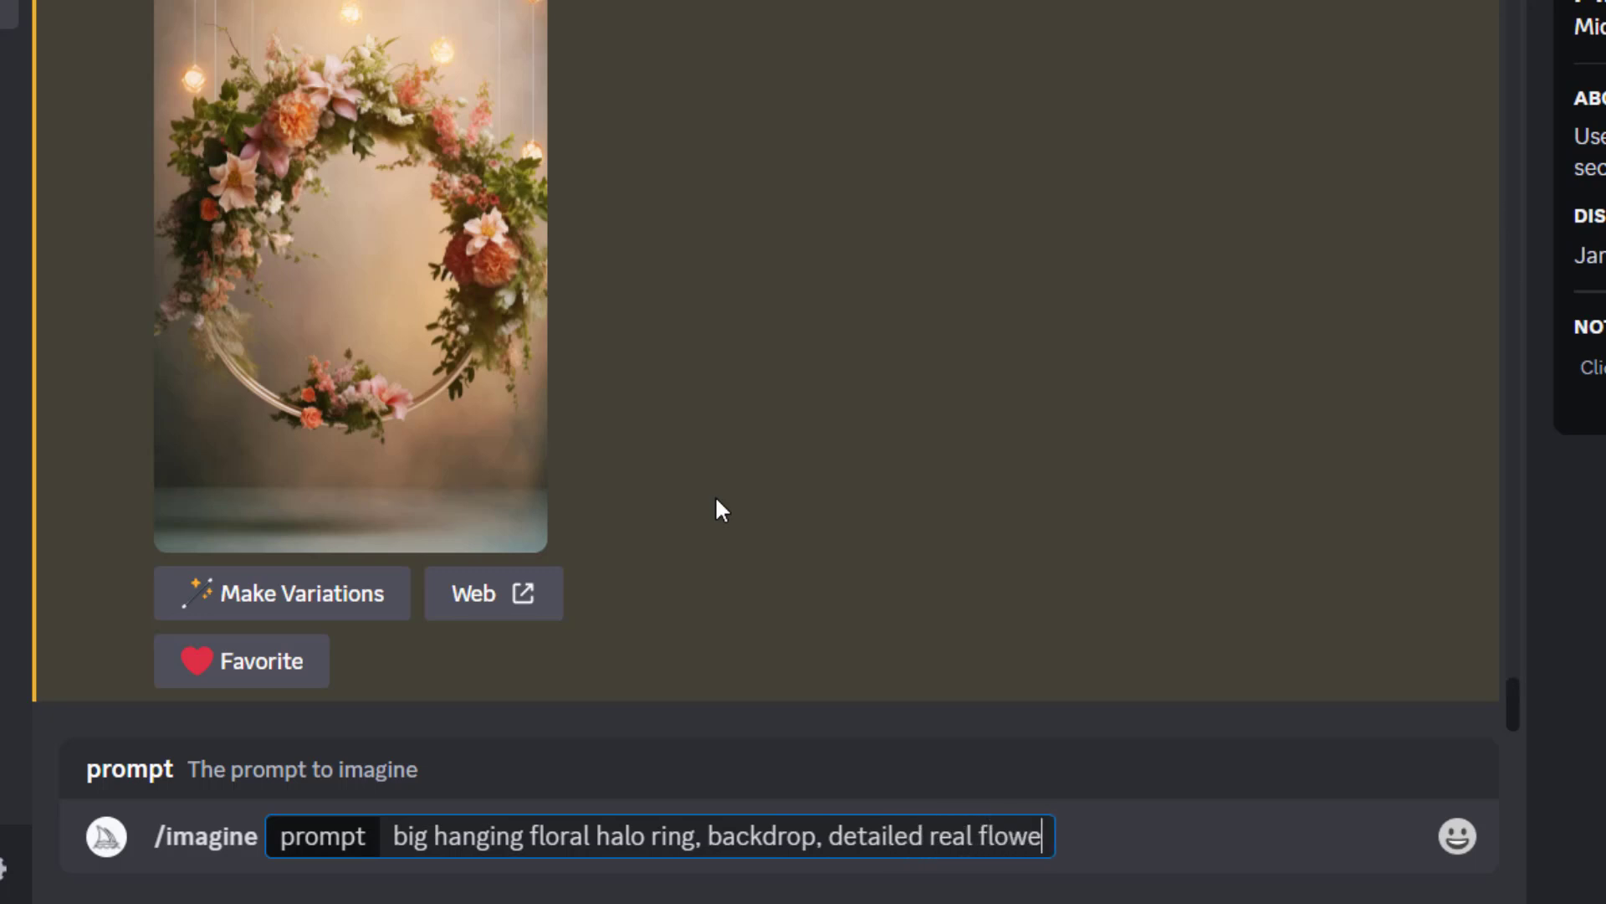
pyautogui.write('rs bright b')
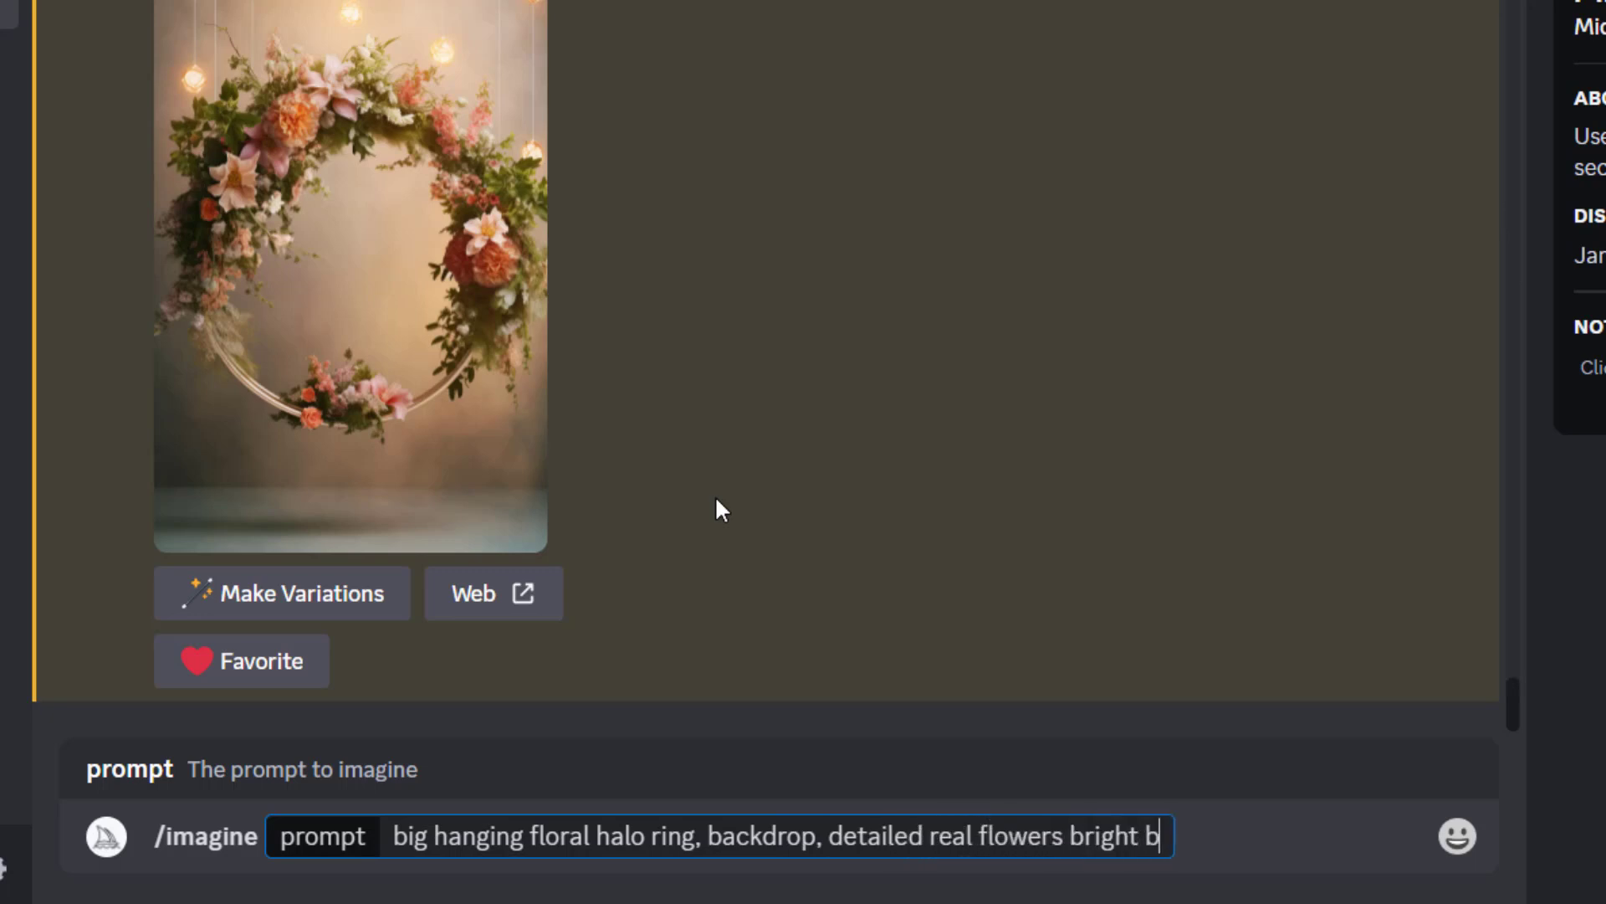
pyautogui.write('ackground with light be')
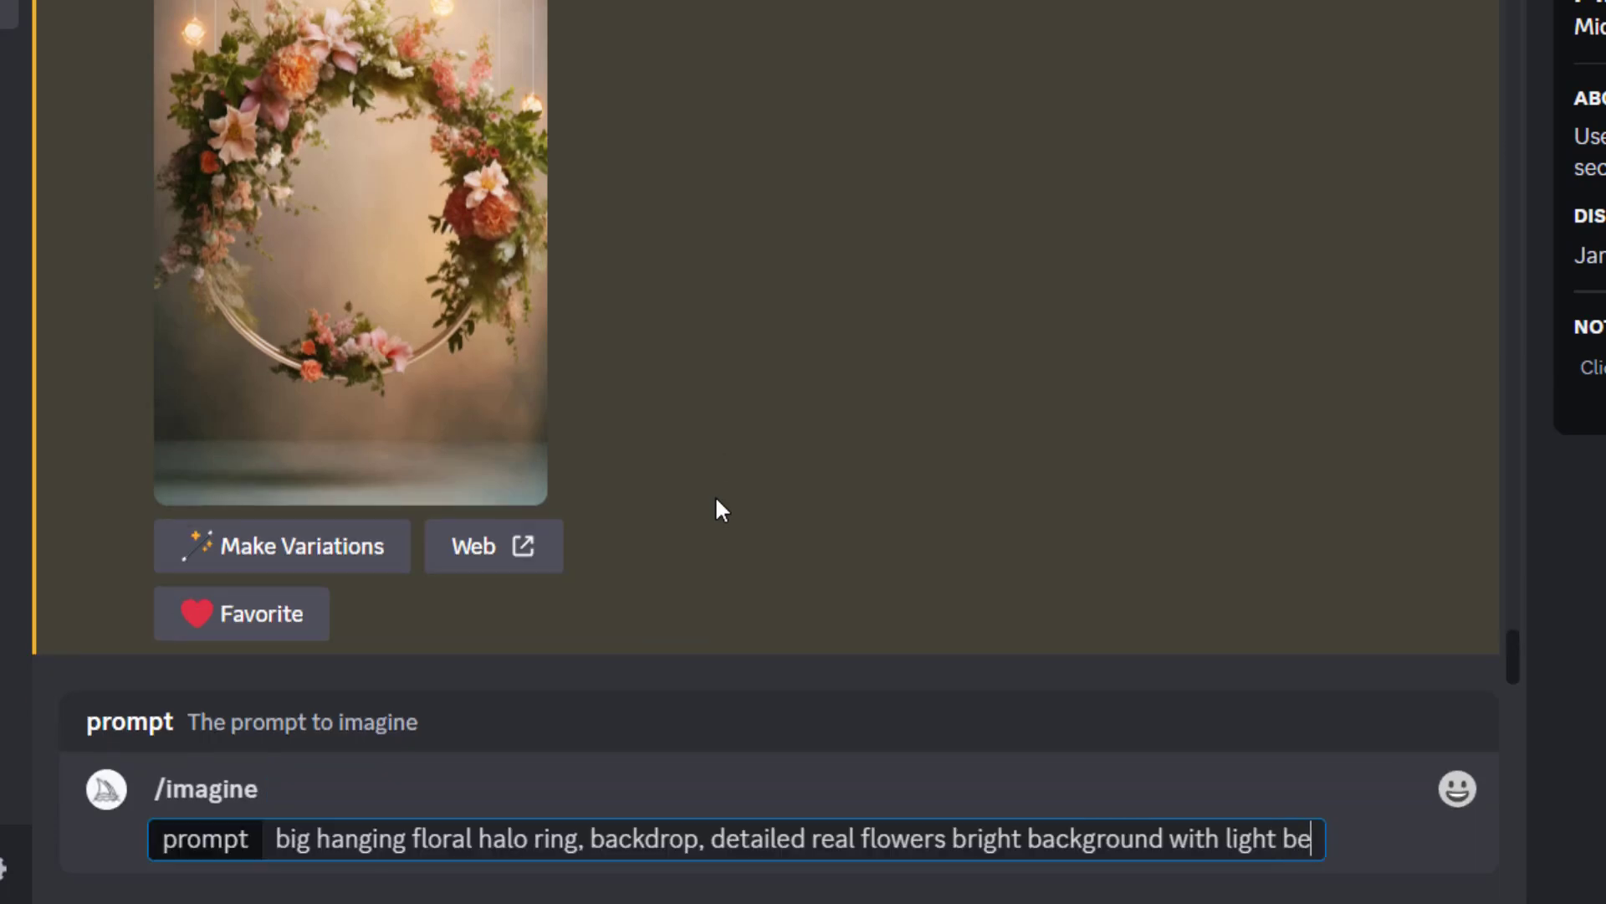
pyautogui.write('ige color palette, bright and f')
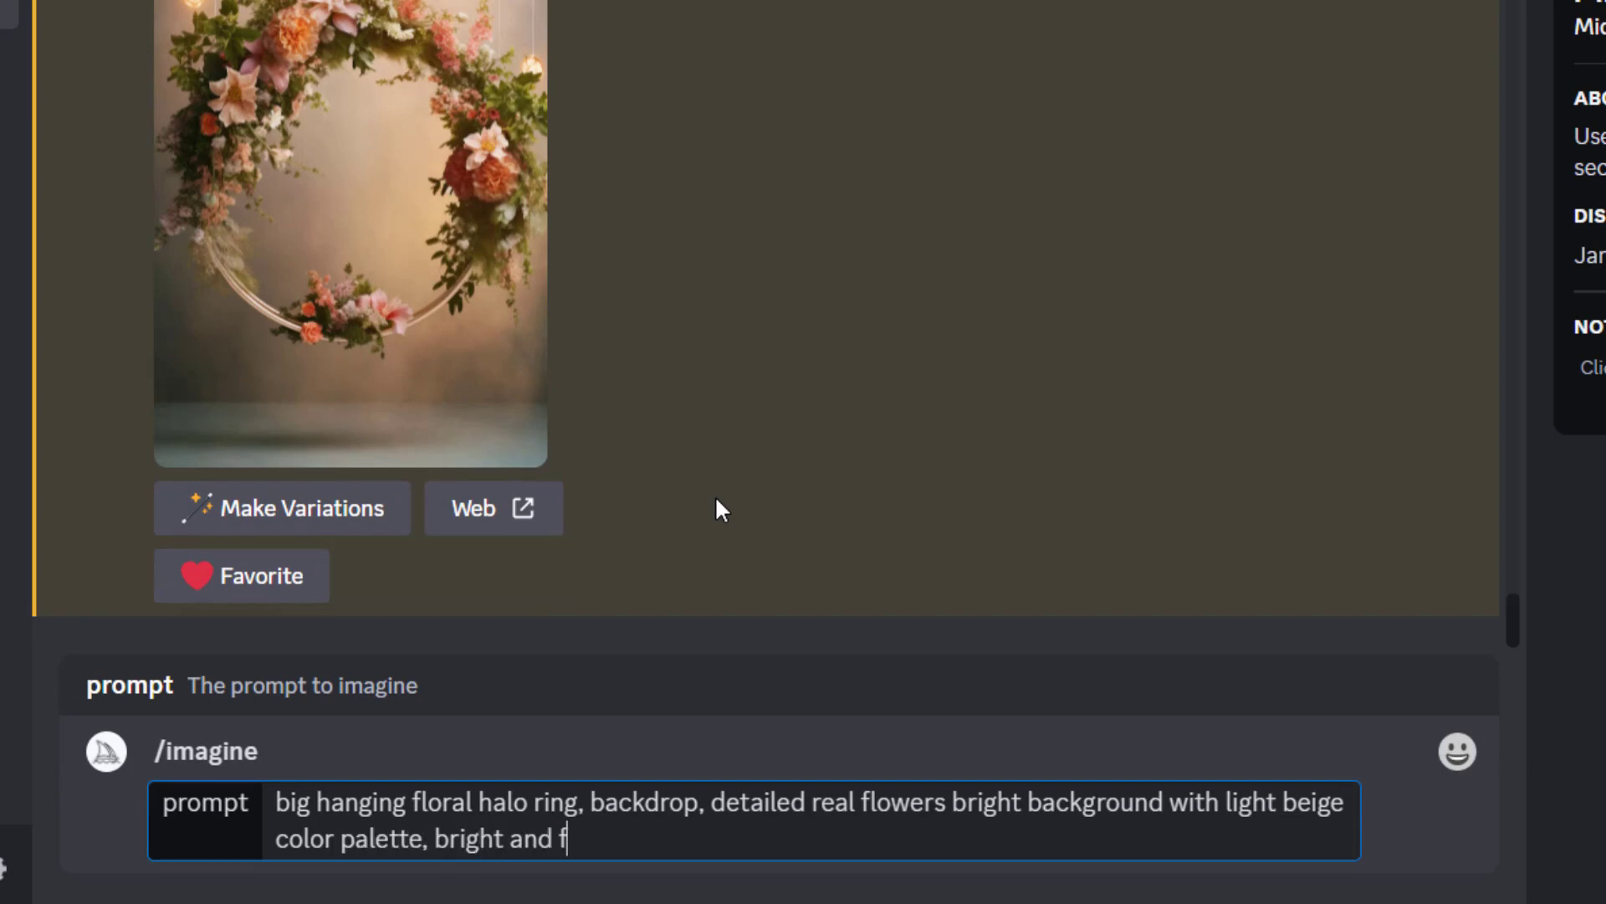
pyautogui.write('riendly lighting')
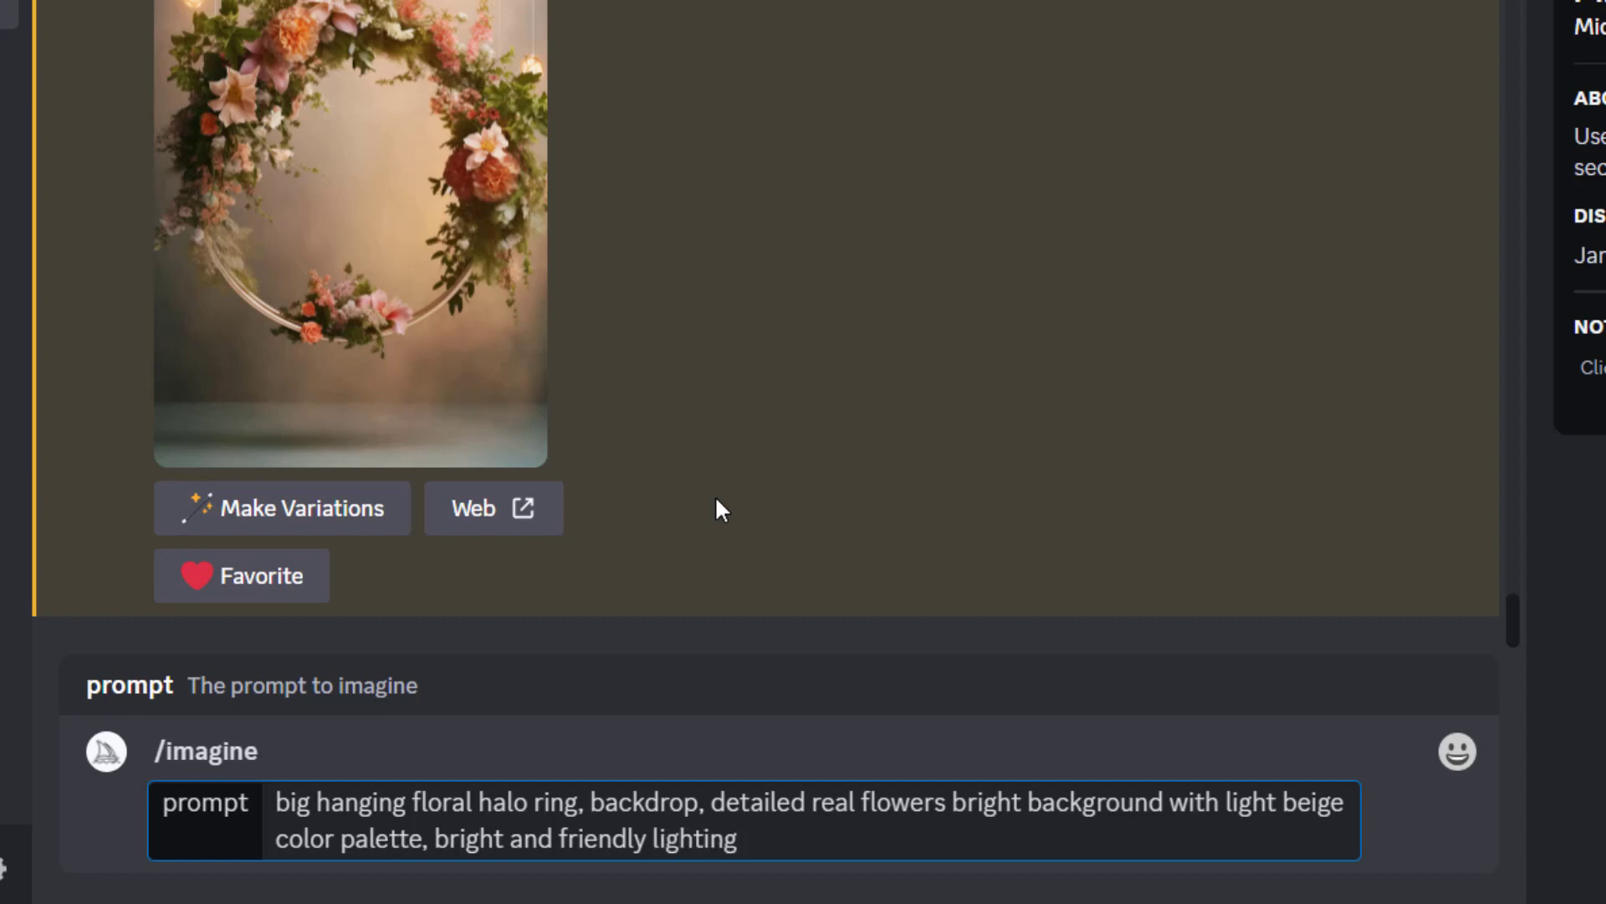
# Step: Append the parameters --ar 2:3 --q 2 --v 5.1 to the prompt
pyautogui.write('--')
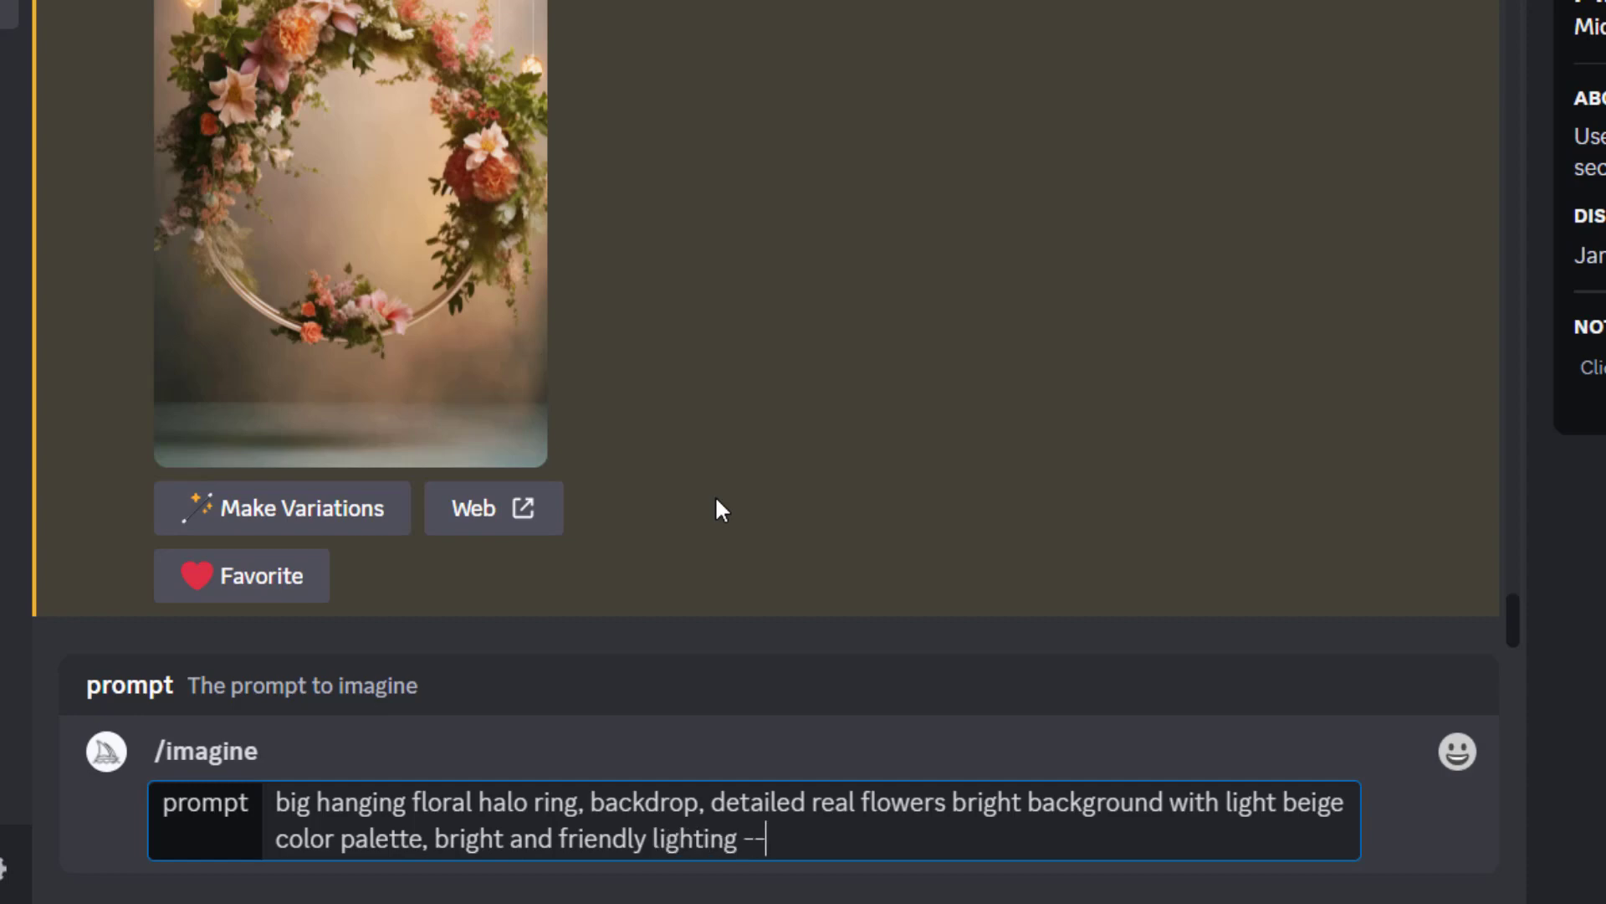
pyautogui.write('ar 2')
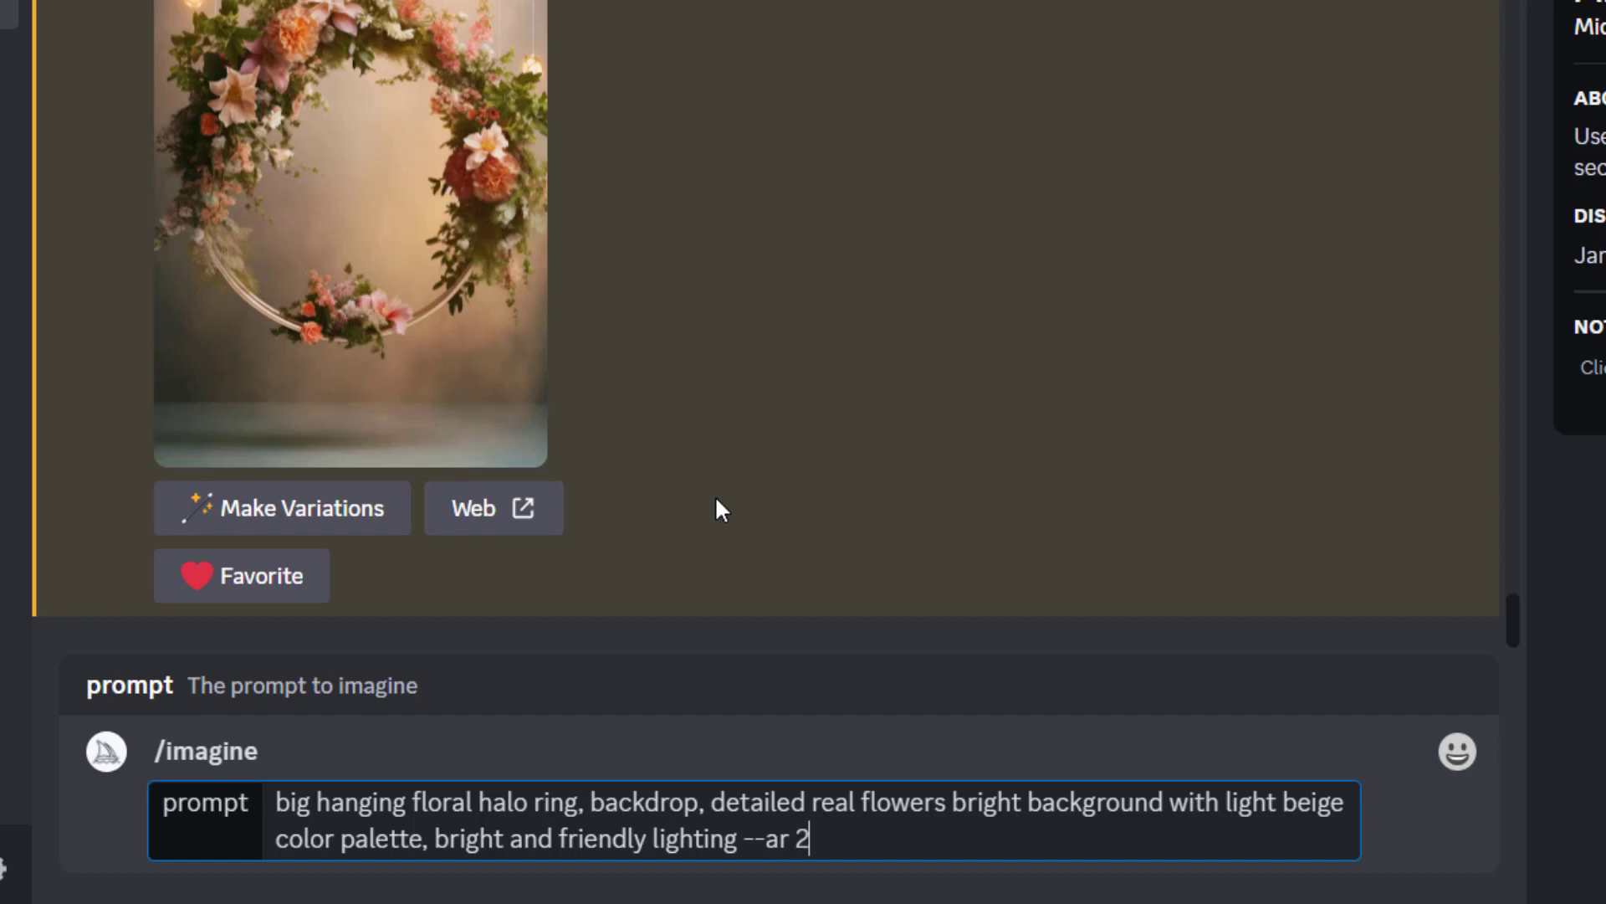
pyautogui.write(':3')
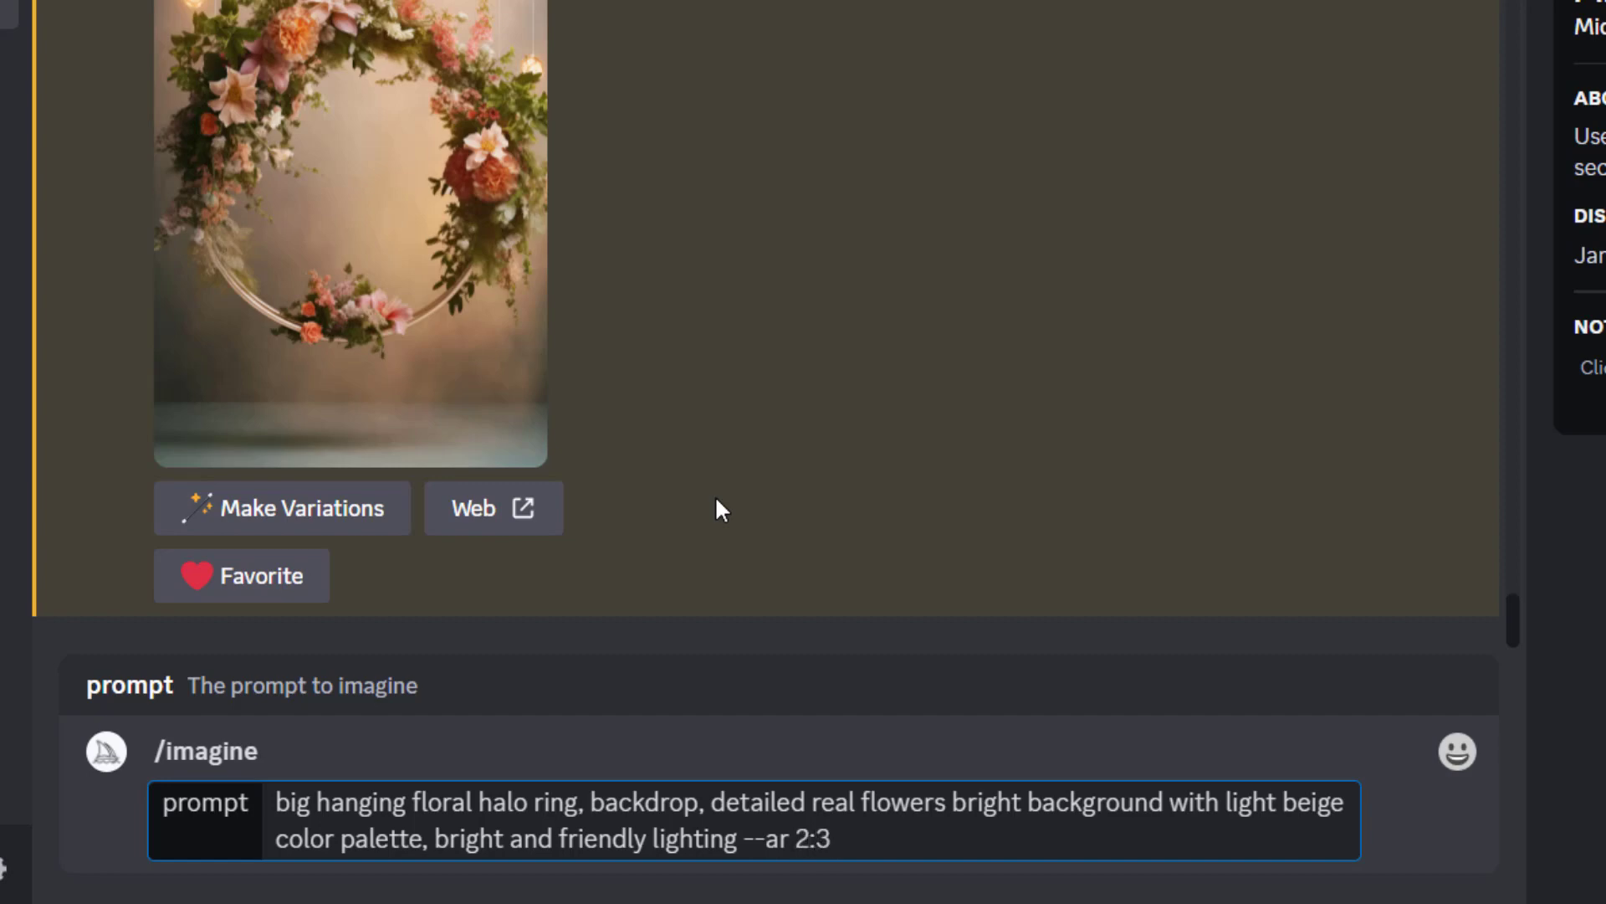
pyautogui.write('--q')
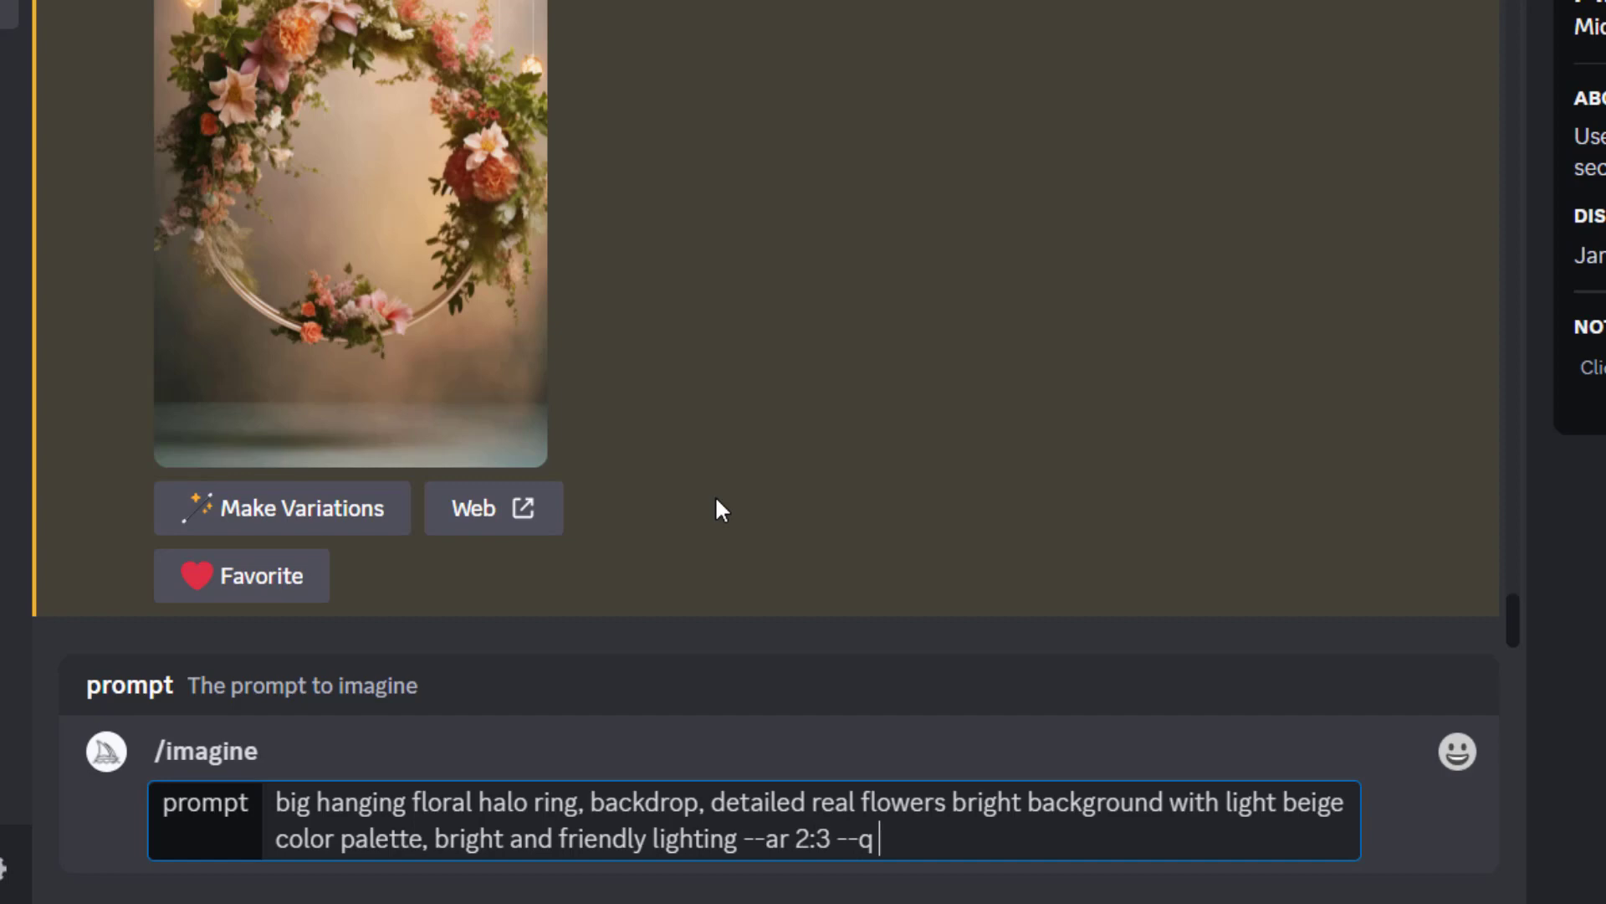
pyautogui.write('2')
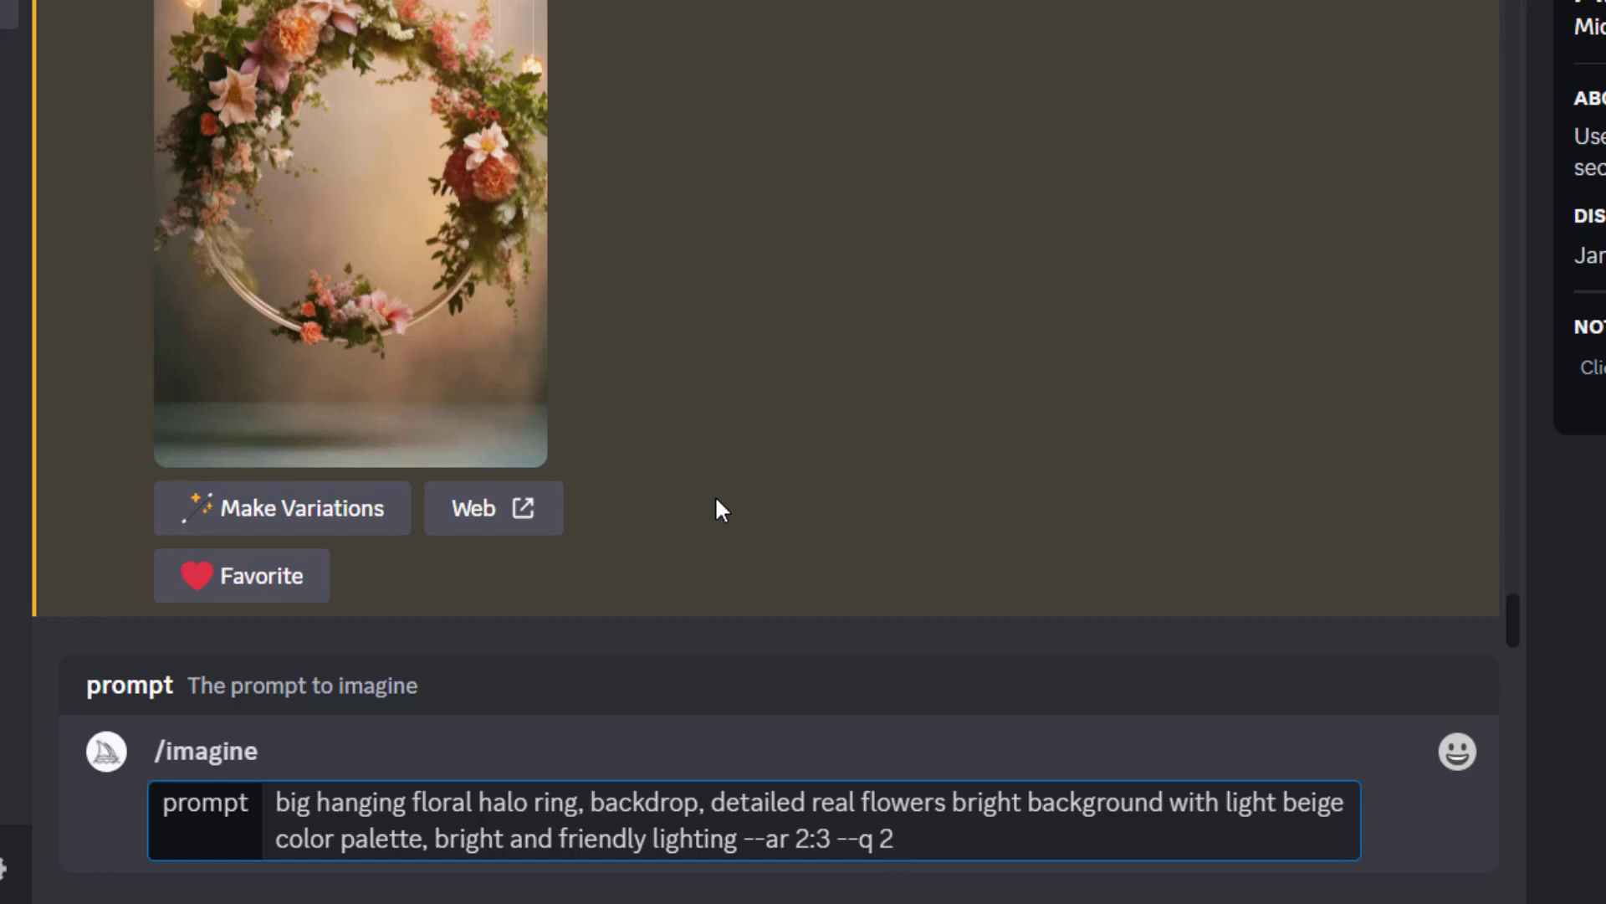
pyautogui.write('--v')
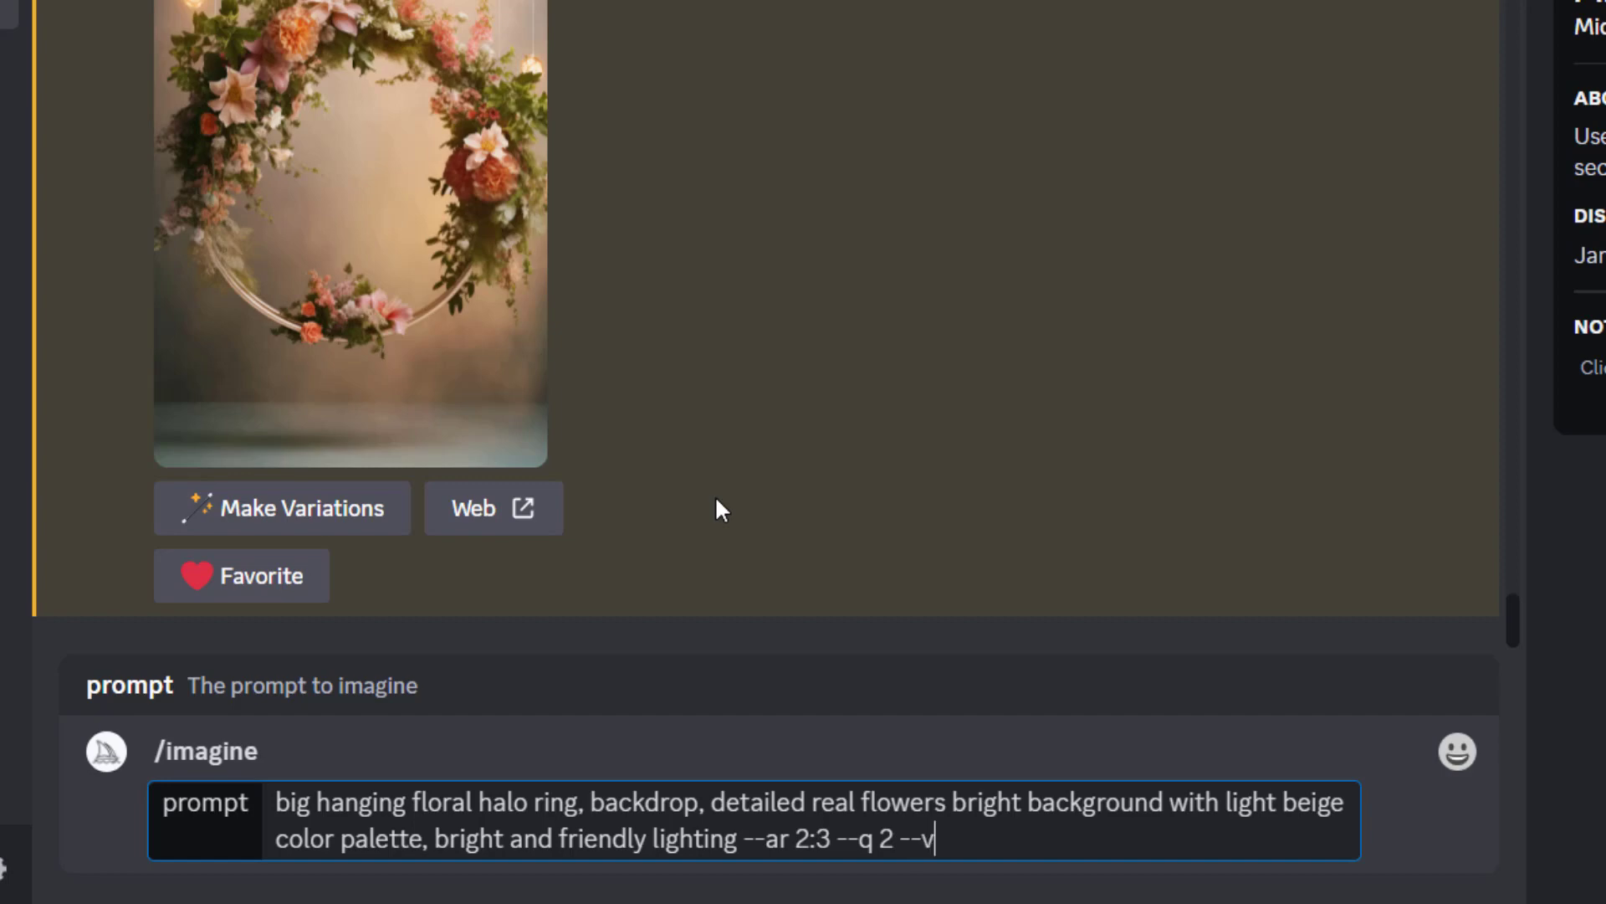
pyautogui.write('5.1')
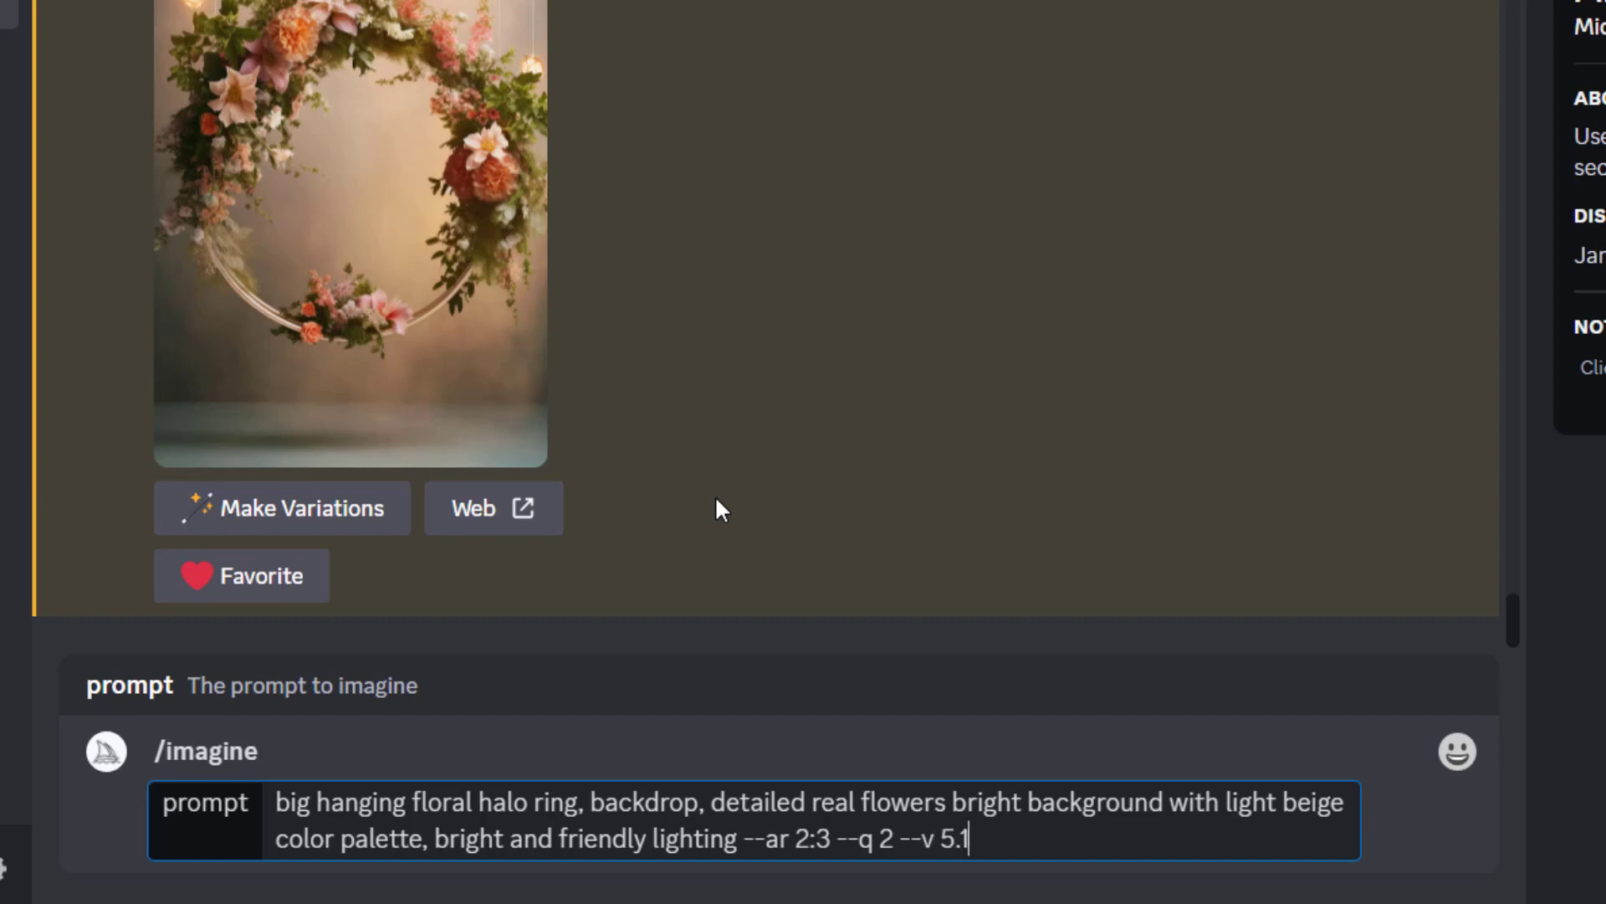
# Step: Submit the halo ring prompt and request upscales U2 and U4 from the grid
pyautogui.press('Enter')
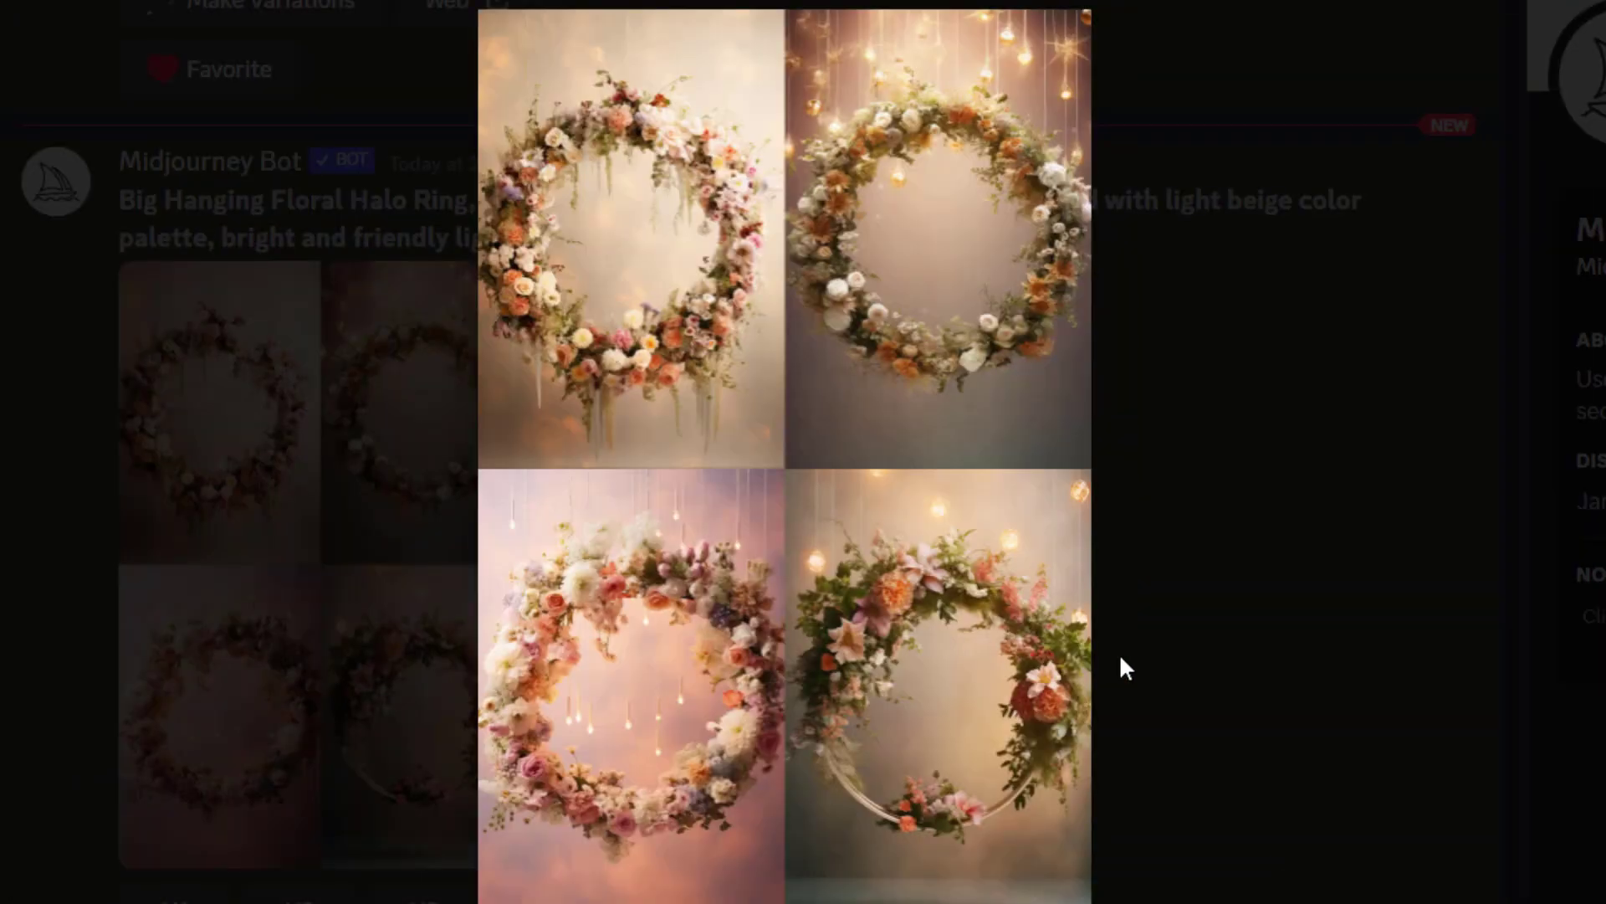
pyautogui.moveTo(1212, 674)
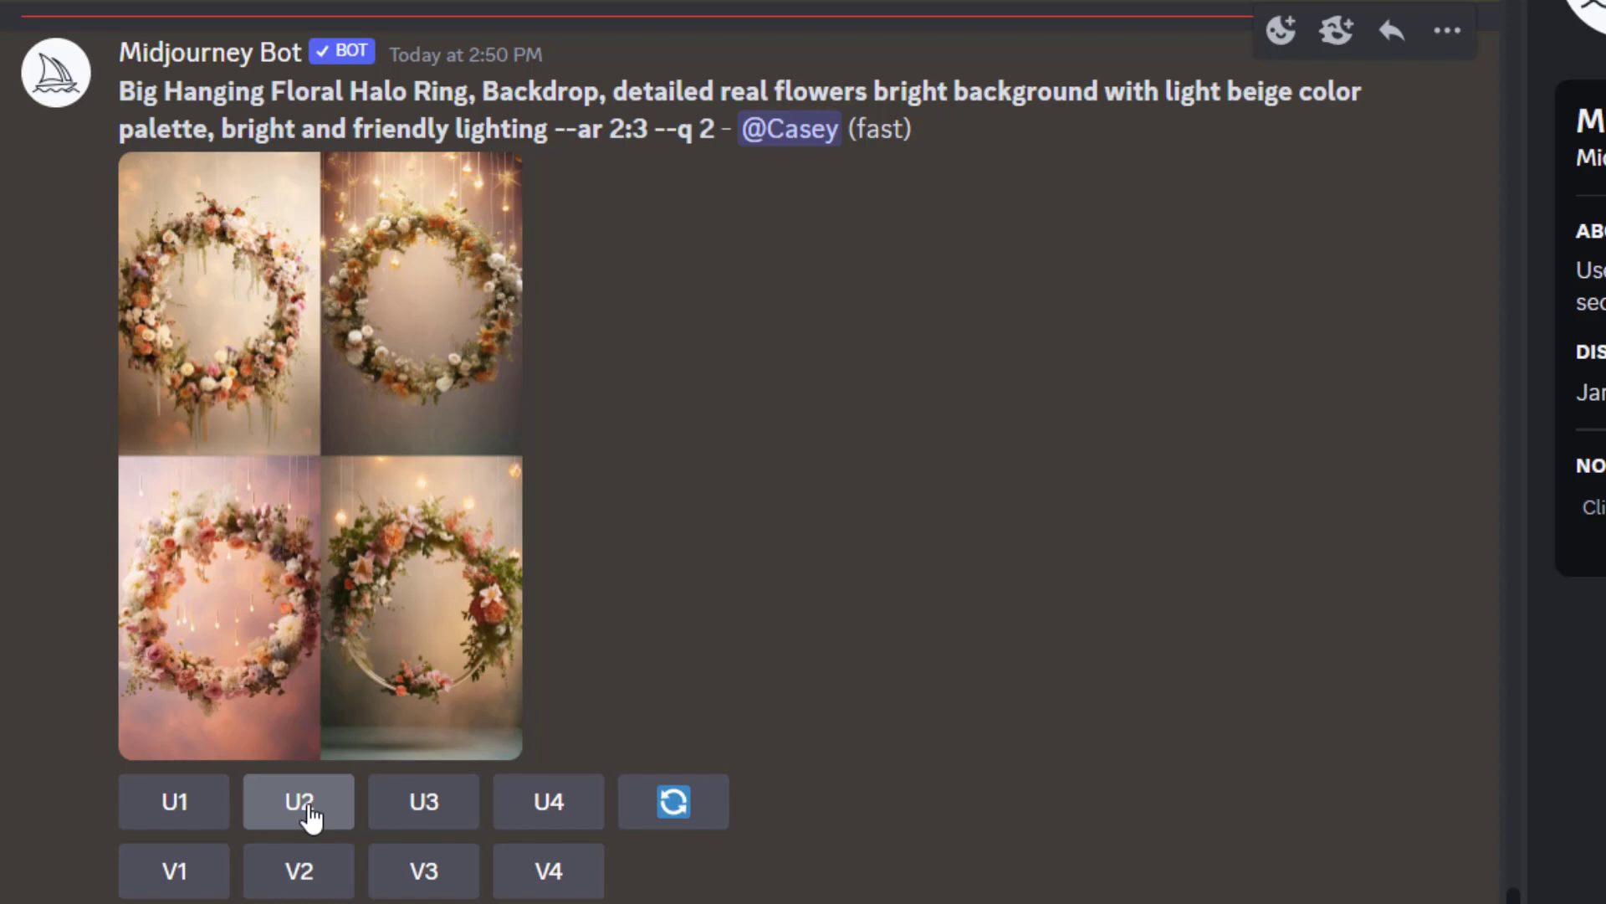
pyautogui.click(298, 802)
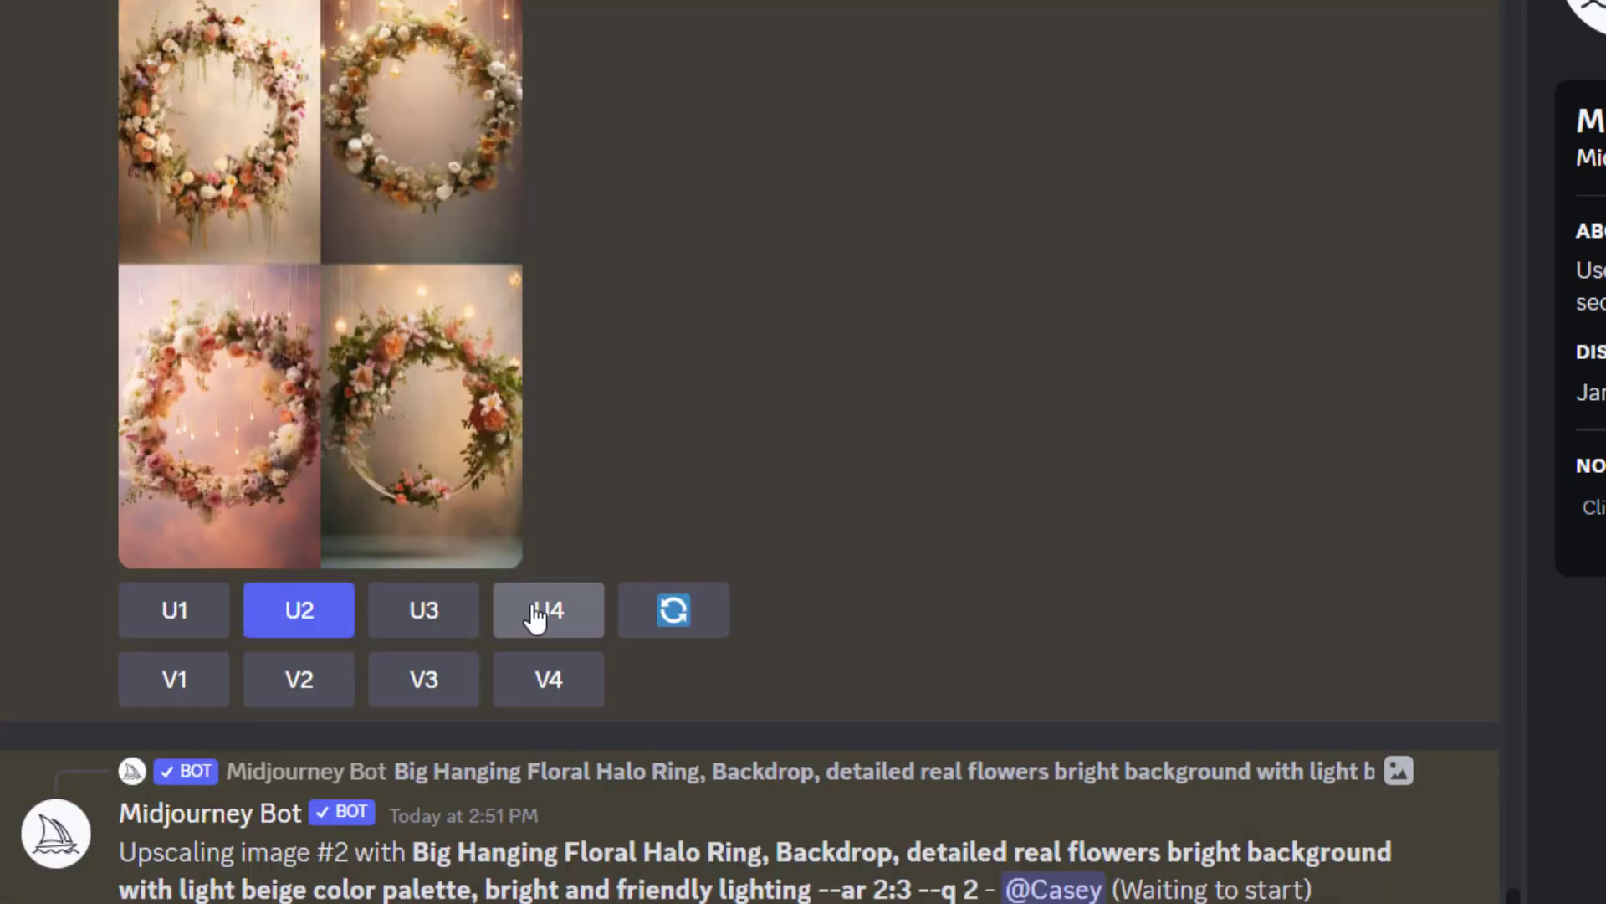
pyautogui.click(548, 610)
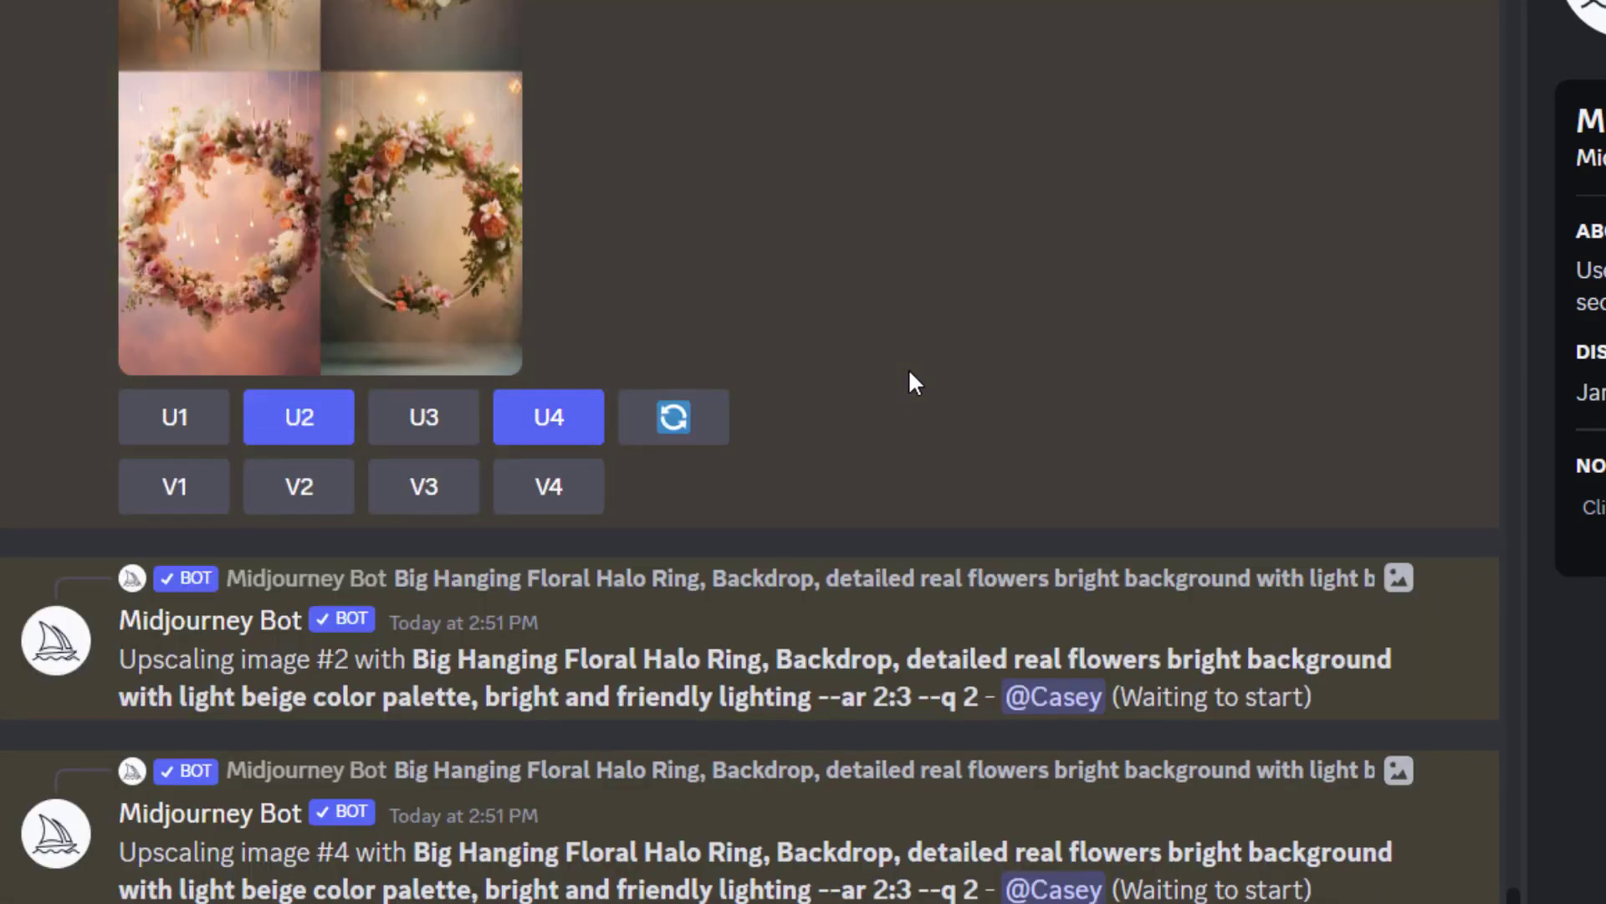
pyautogui.scroll(-3)
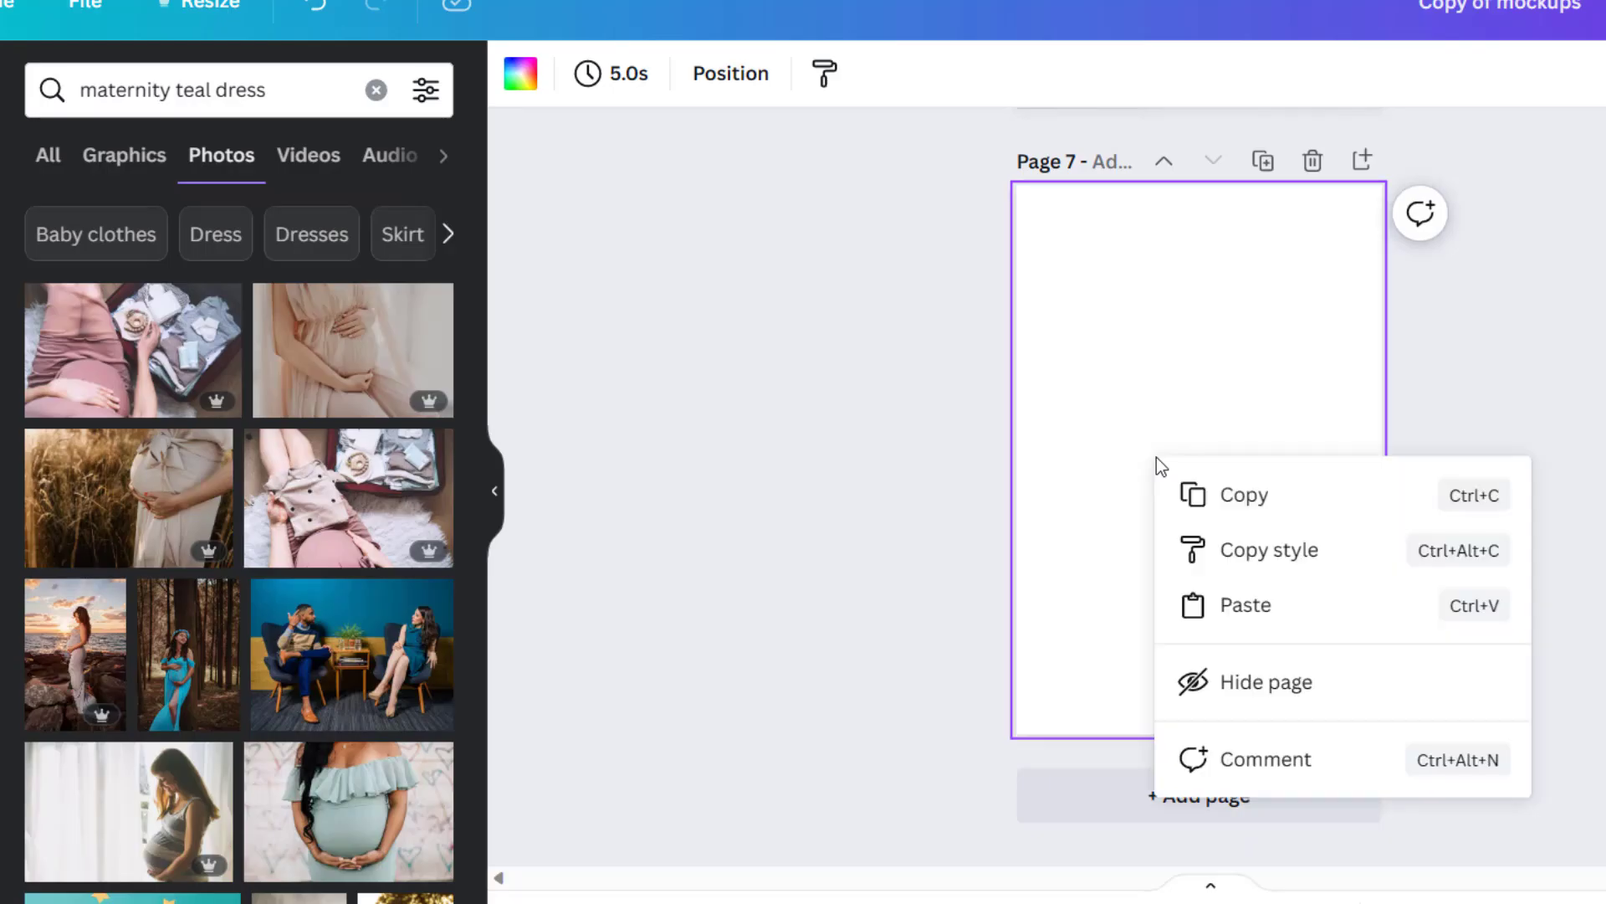
# Step: Paste the halo ring backdrop onto page 7 and stretch it to fill the page
pyautogui.click(1245, 604)
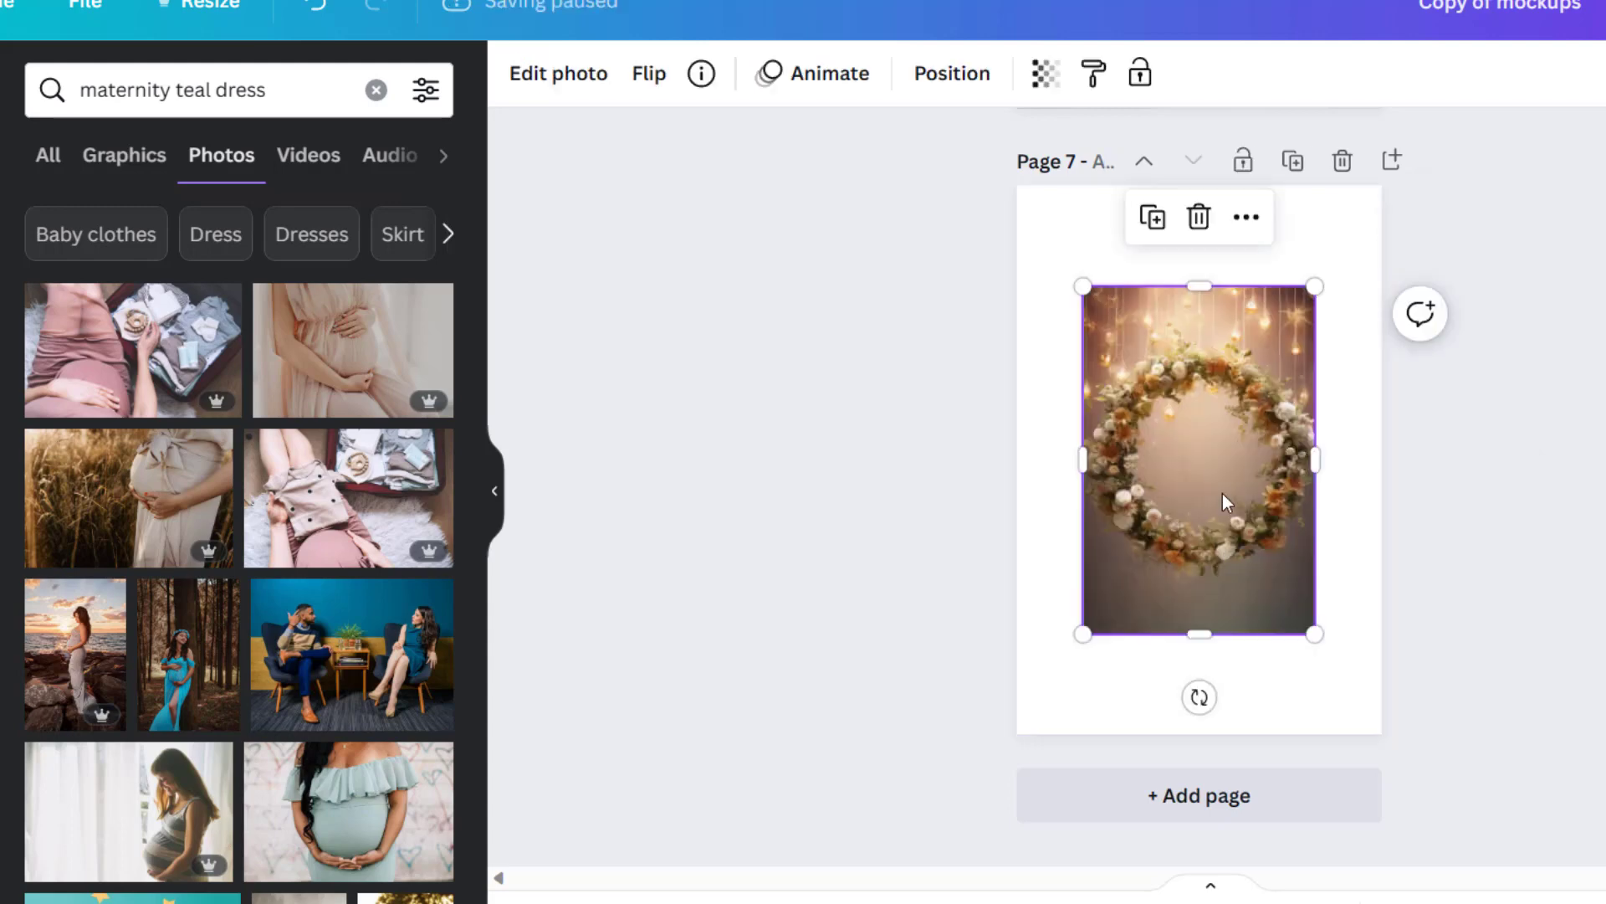
pyautogui.moveTo(1316, 634); pyautogui.dragTo(1345, 679)
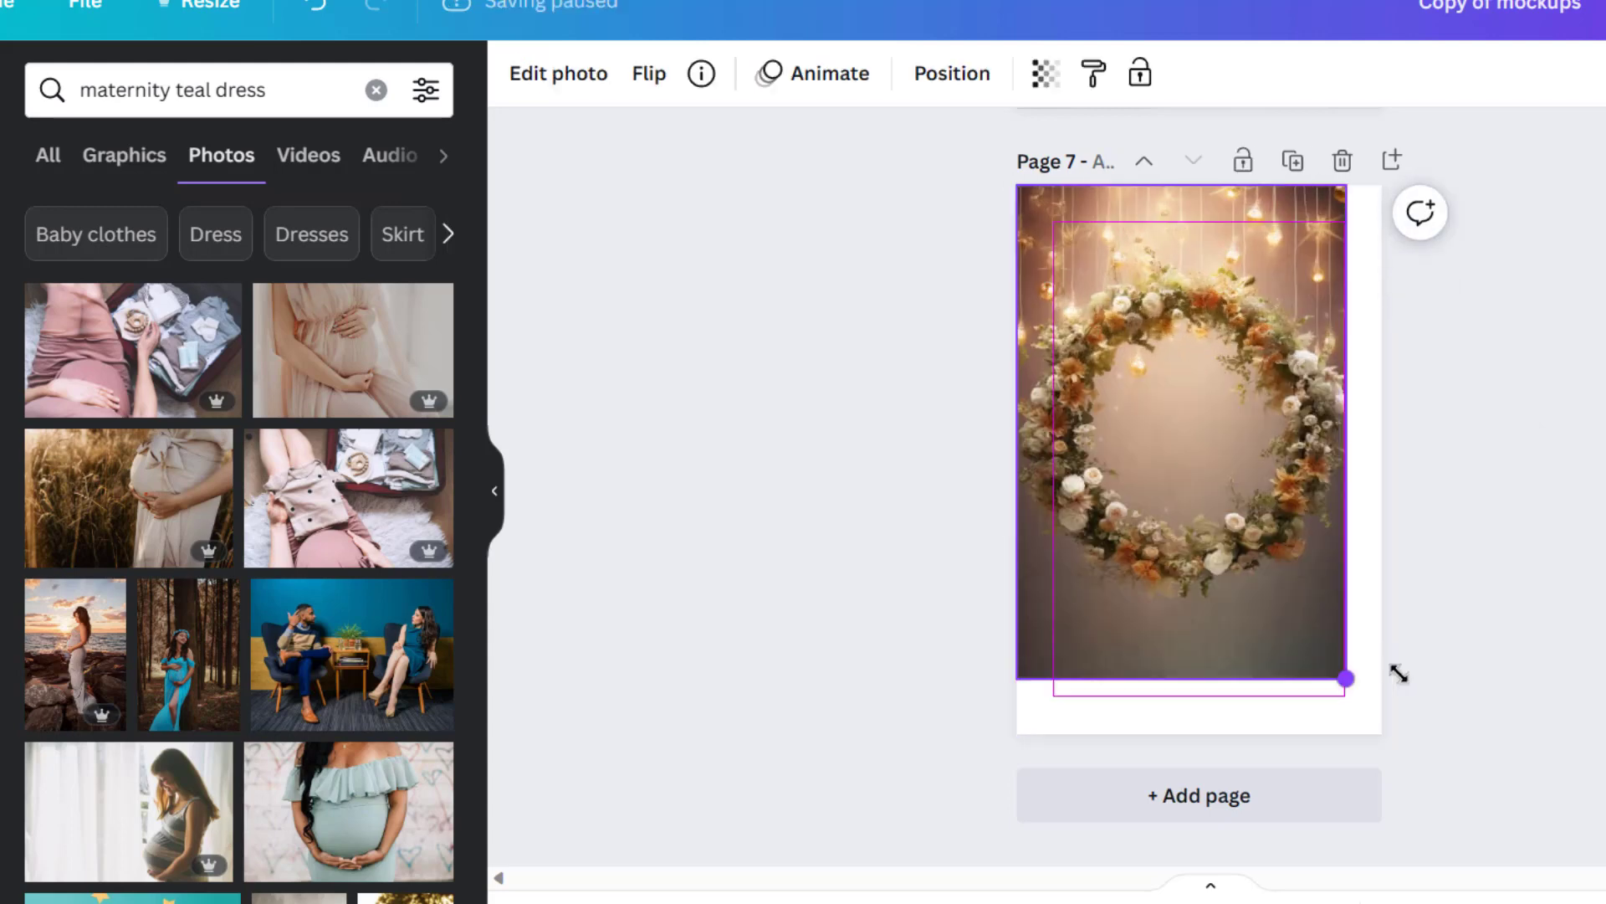
pyautogui.moveTo(1346, 678); pyautogui.dragTo(1382, 734)
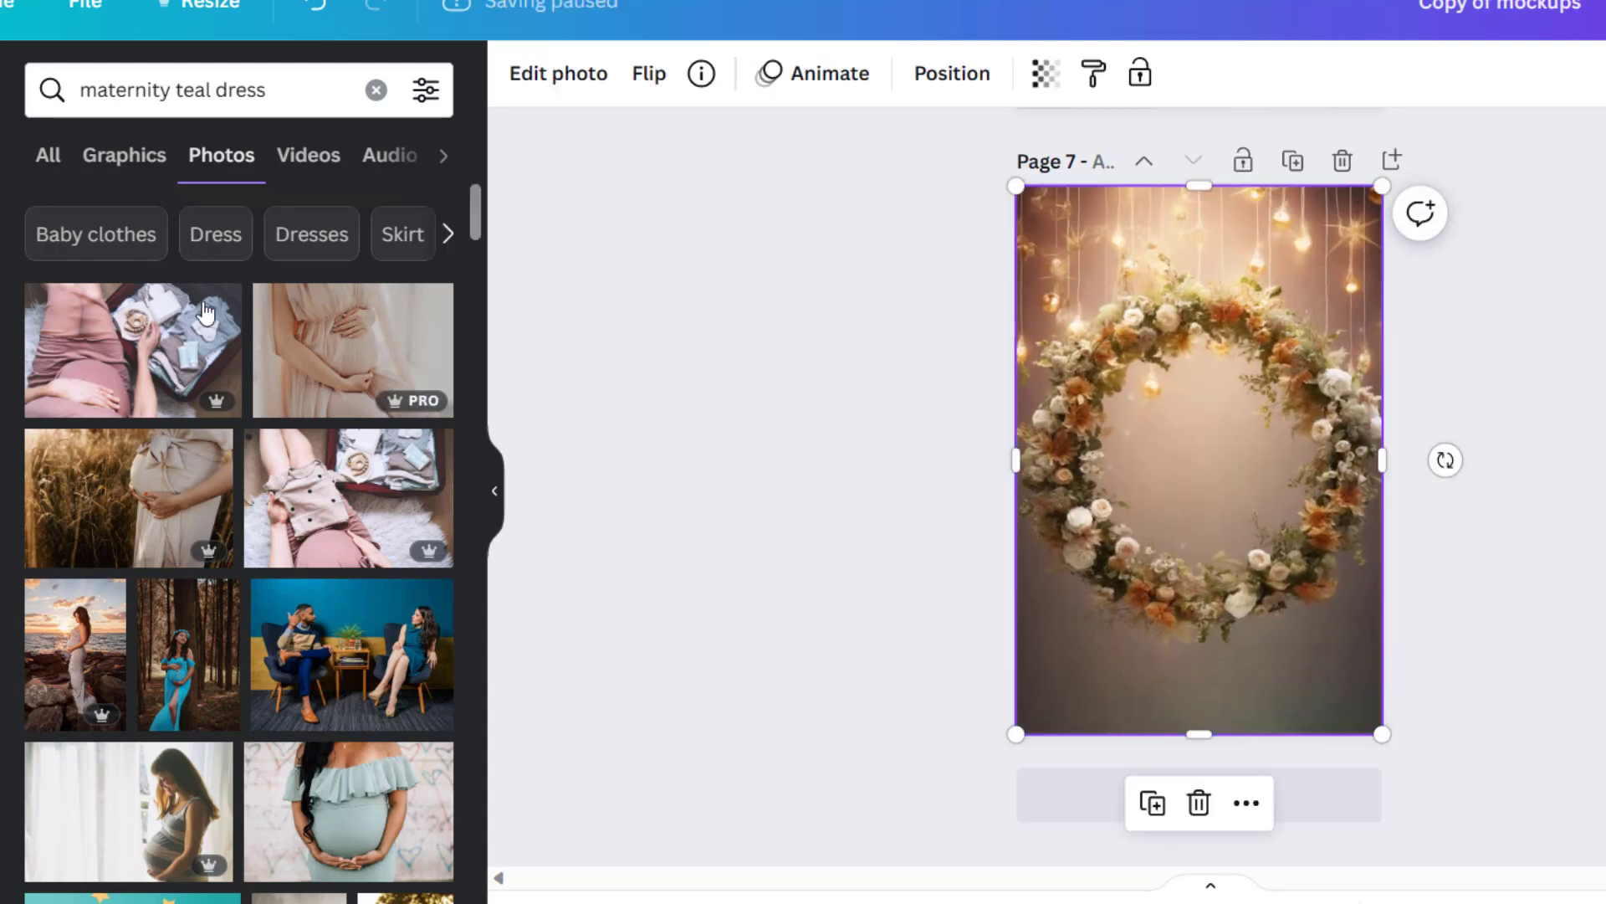
# Step: Search Photos for 'maternity white dress' and browse the results for the white-dress model
pyautogui.click(205, 89)
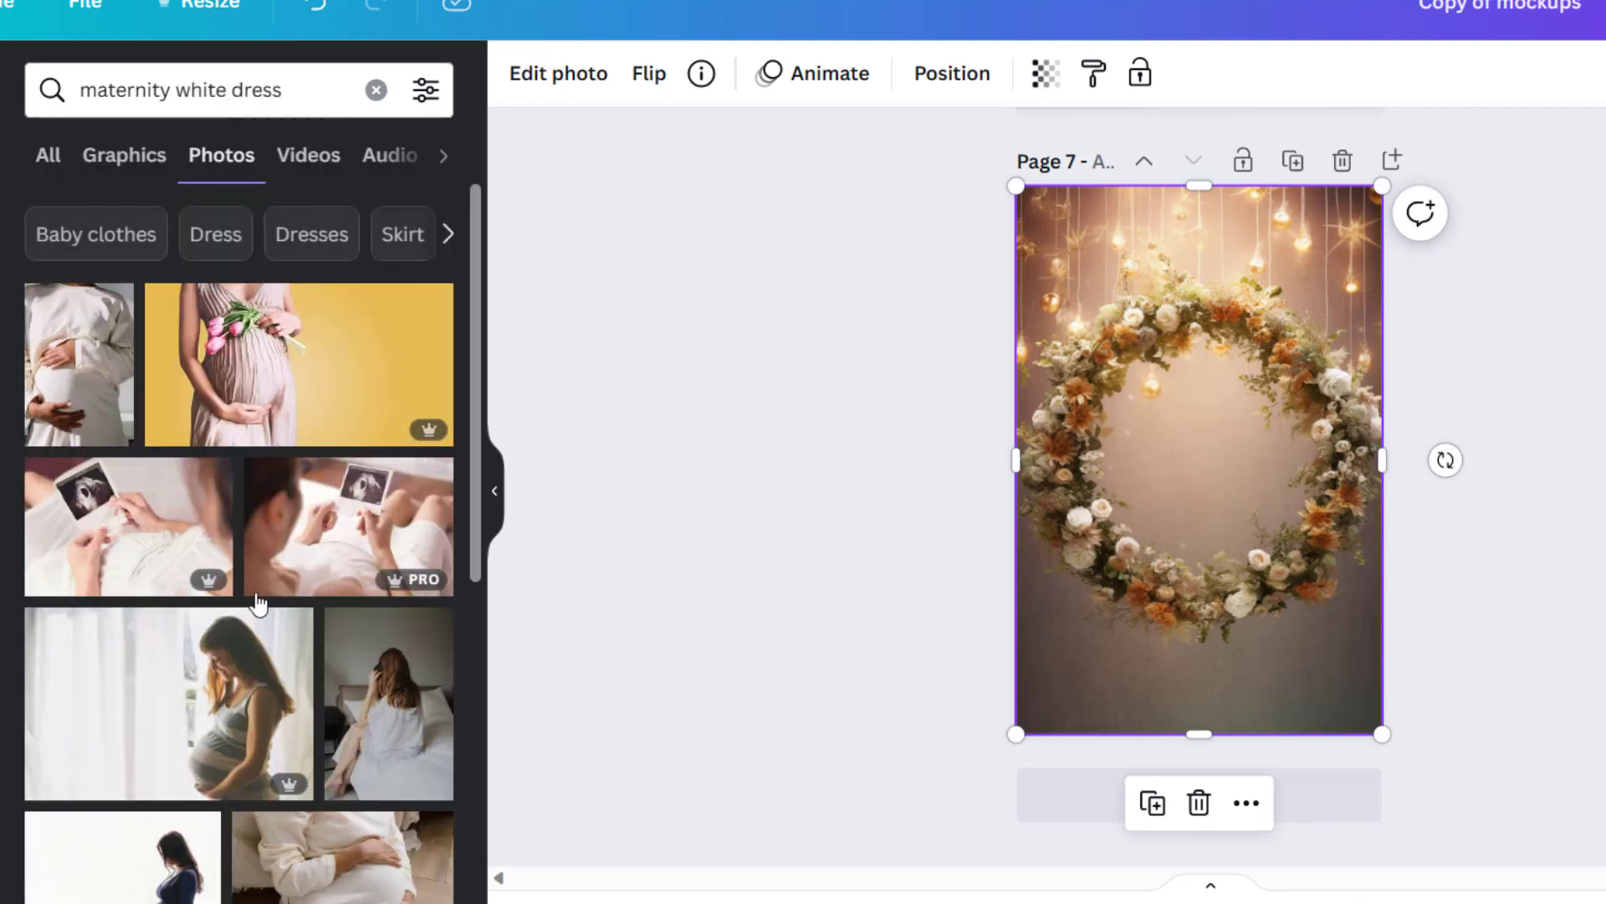
pyautogui.scroll(-3)
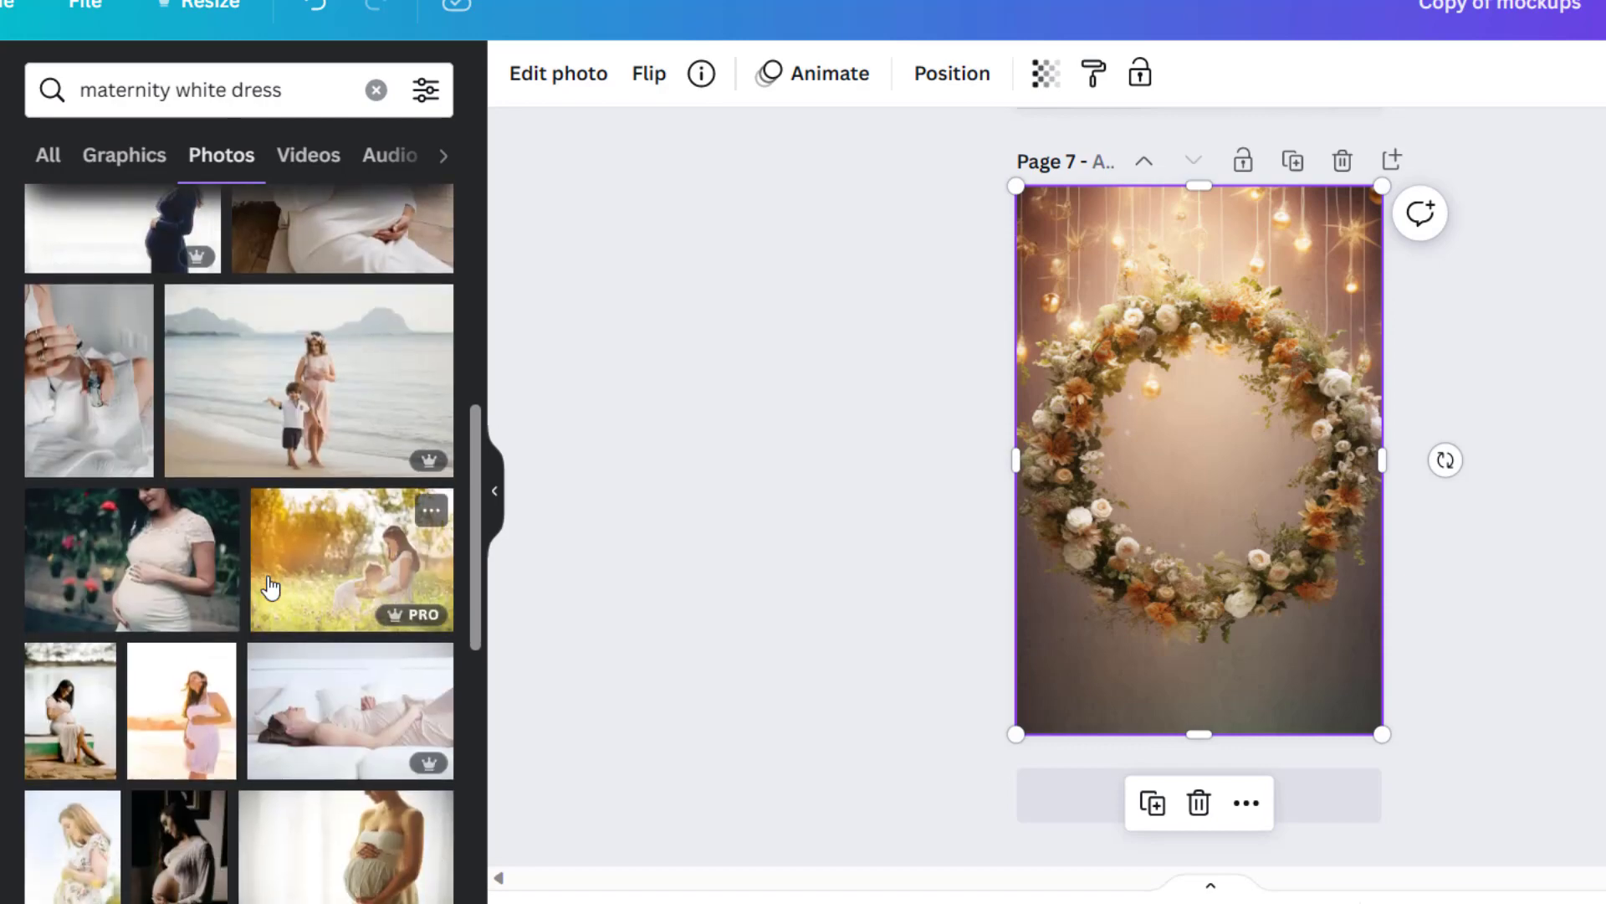
pyautogui.scroll(-3)
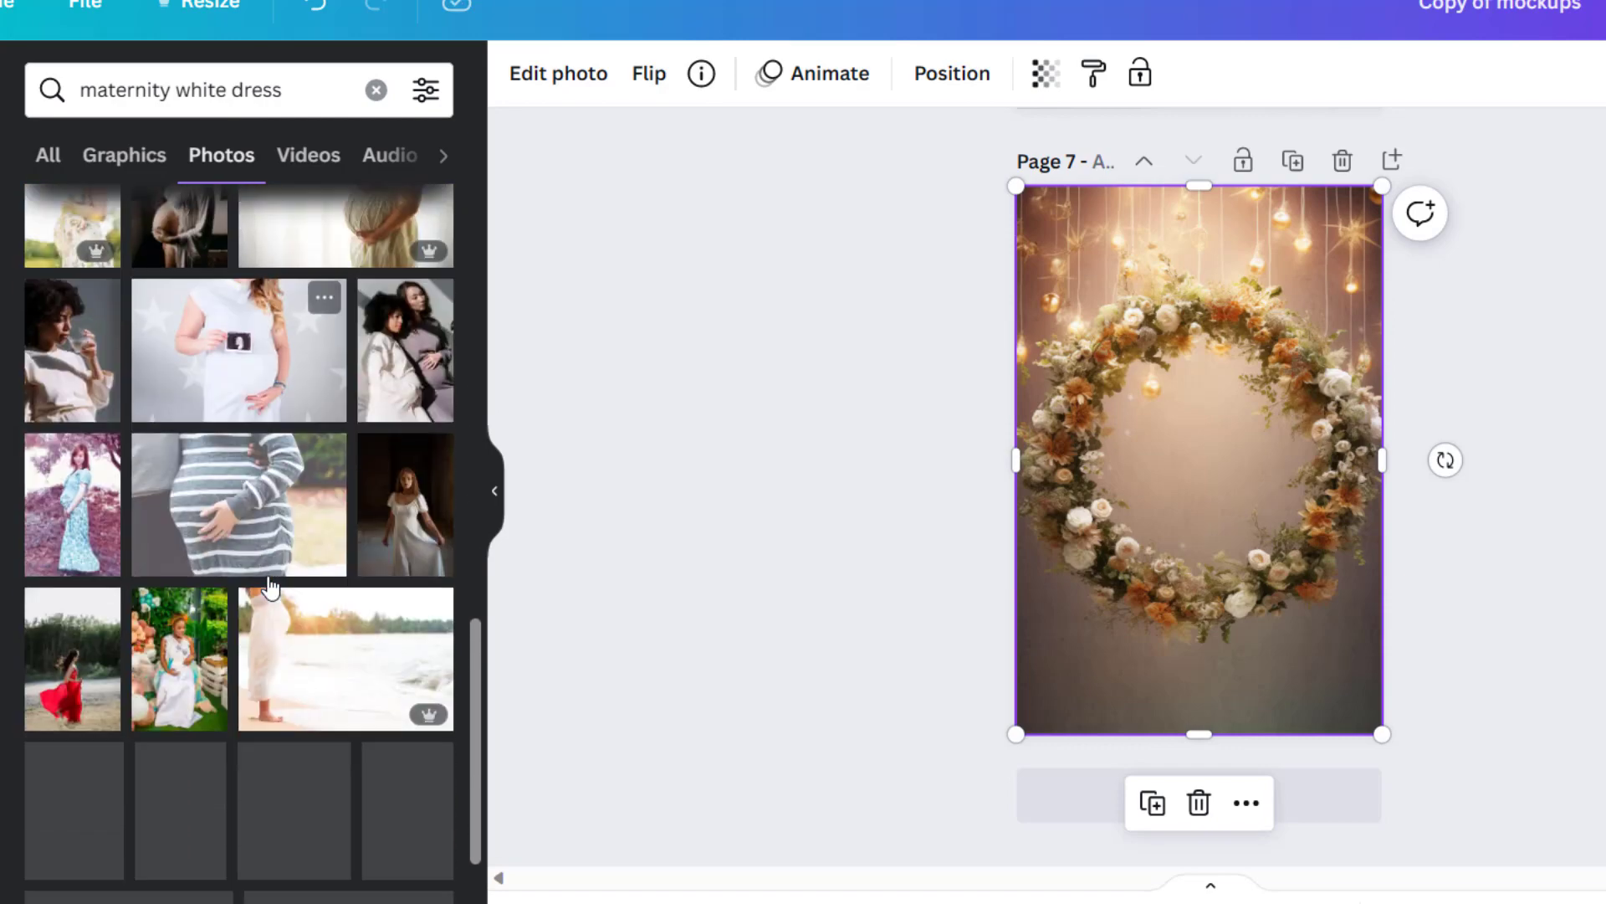
pyautogui.scroll(-3)
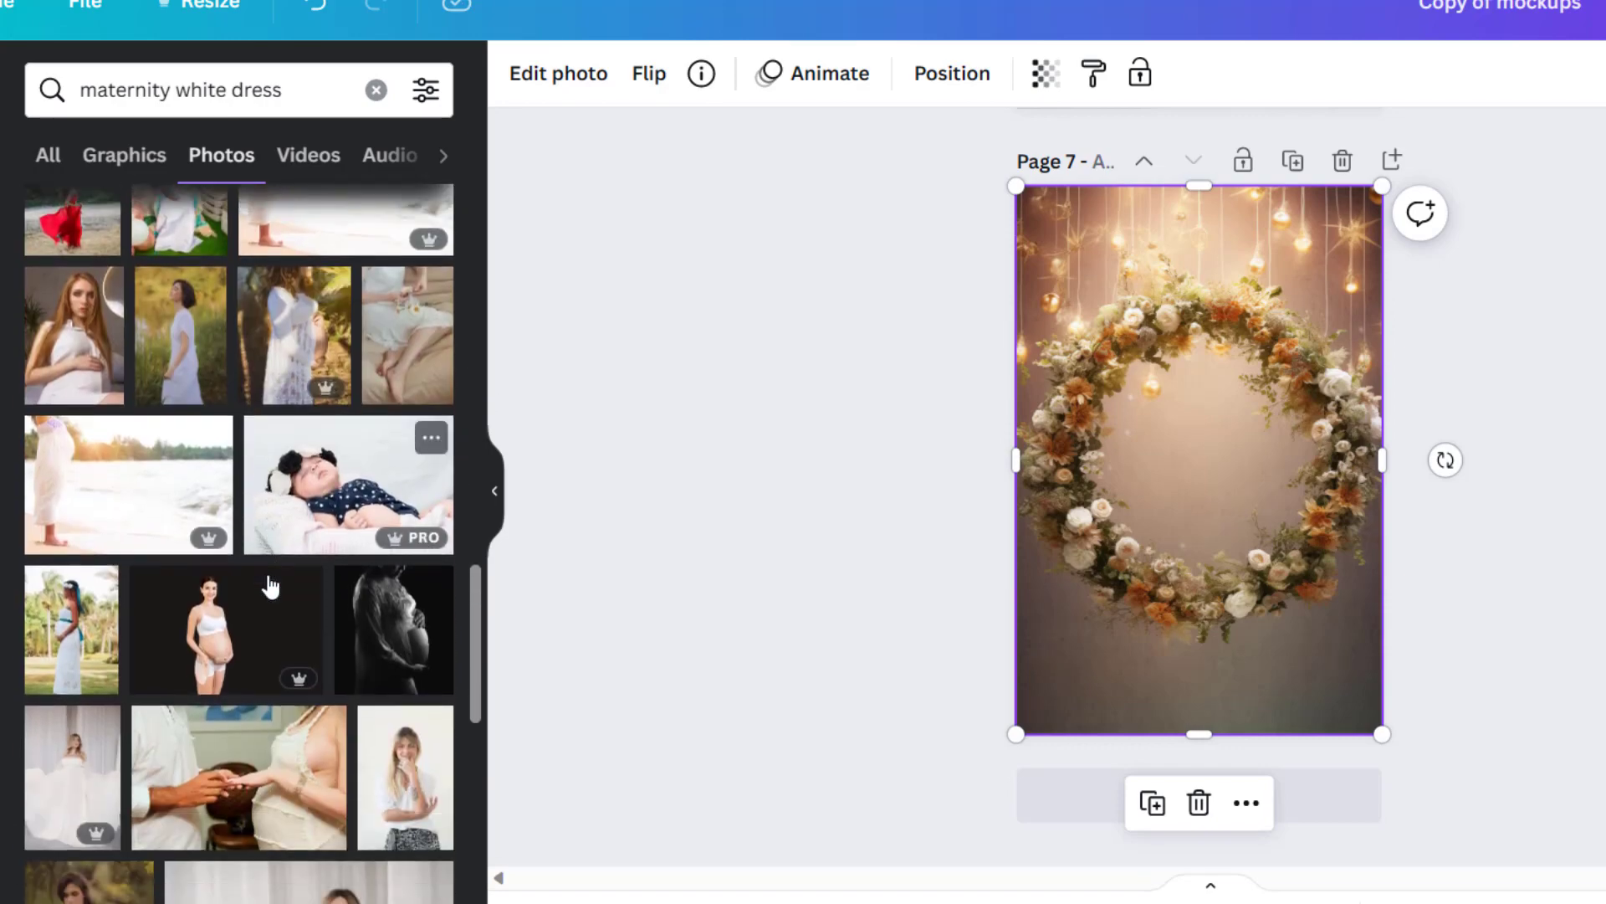
pyautogui.scroll(-3)
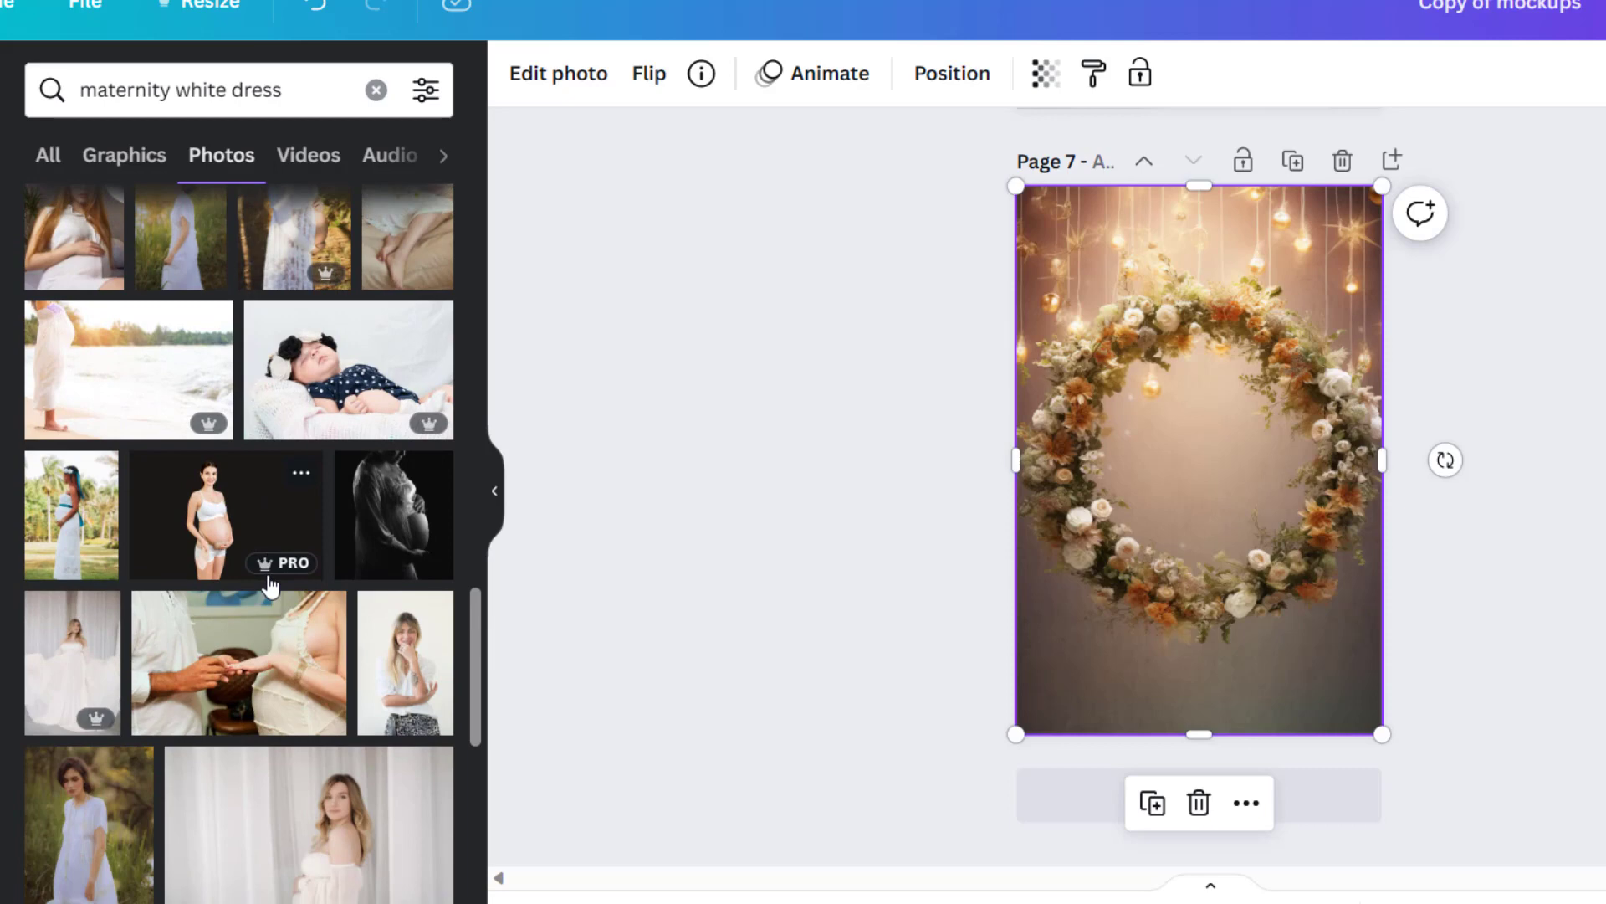
pyautogui.scroll(-3)
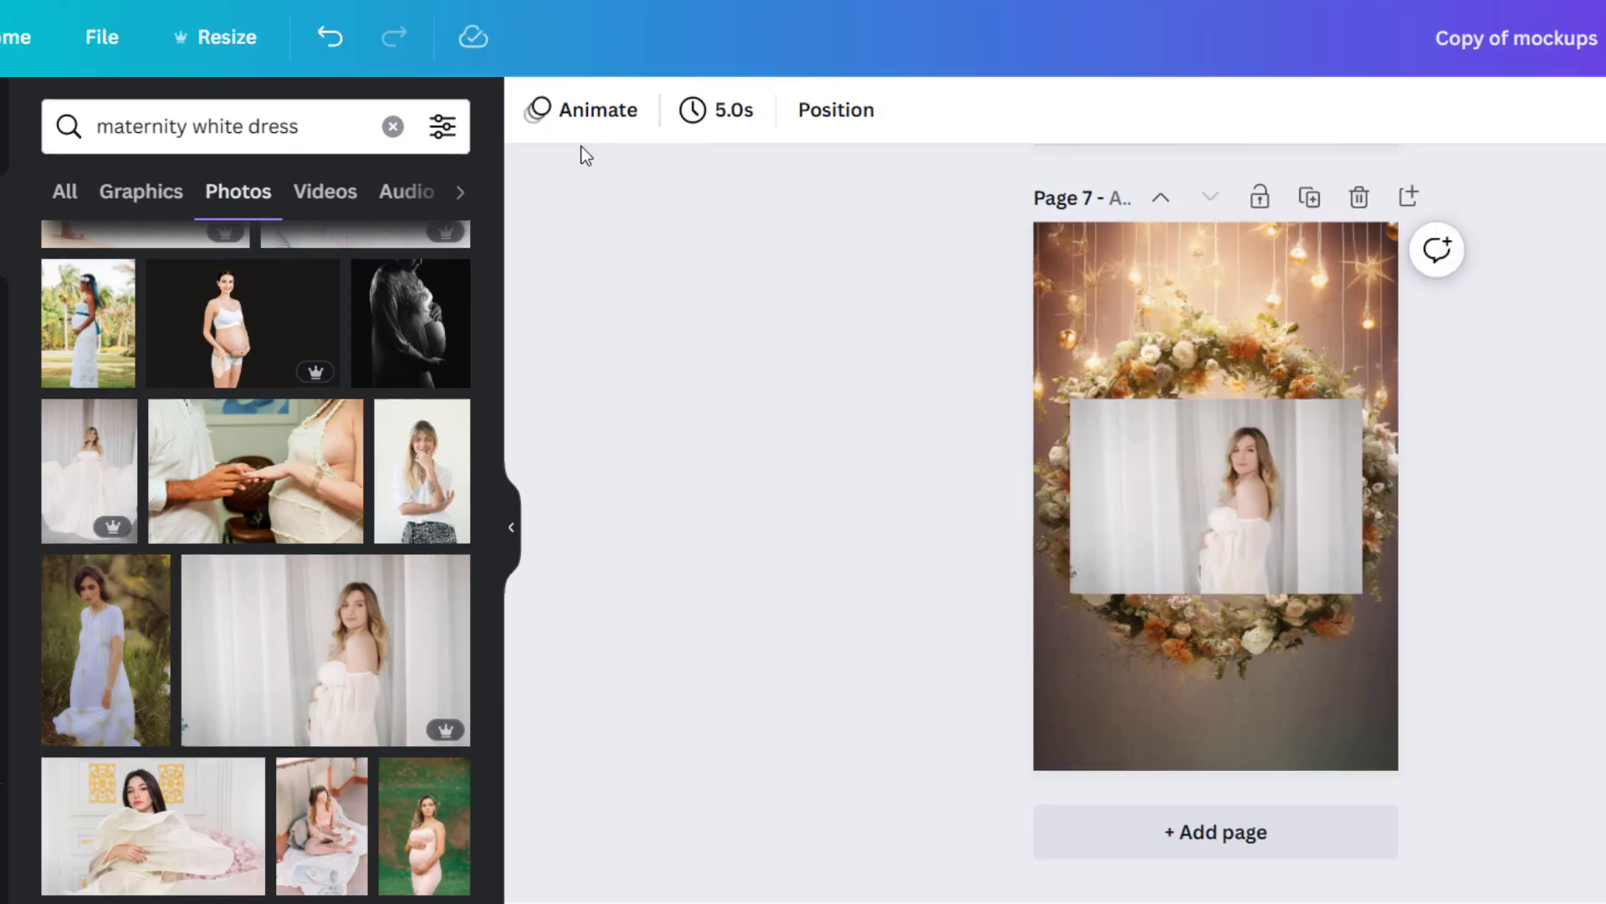
# Step: Apply BG Remover to the white-dress photo and drag the cut-out inside the ring
pyautogui.click(1215, 497)
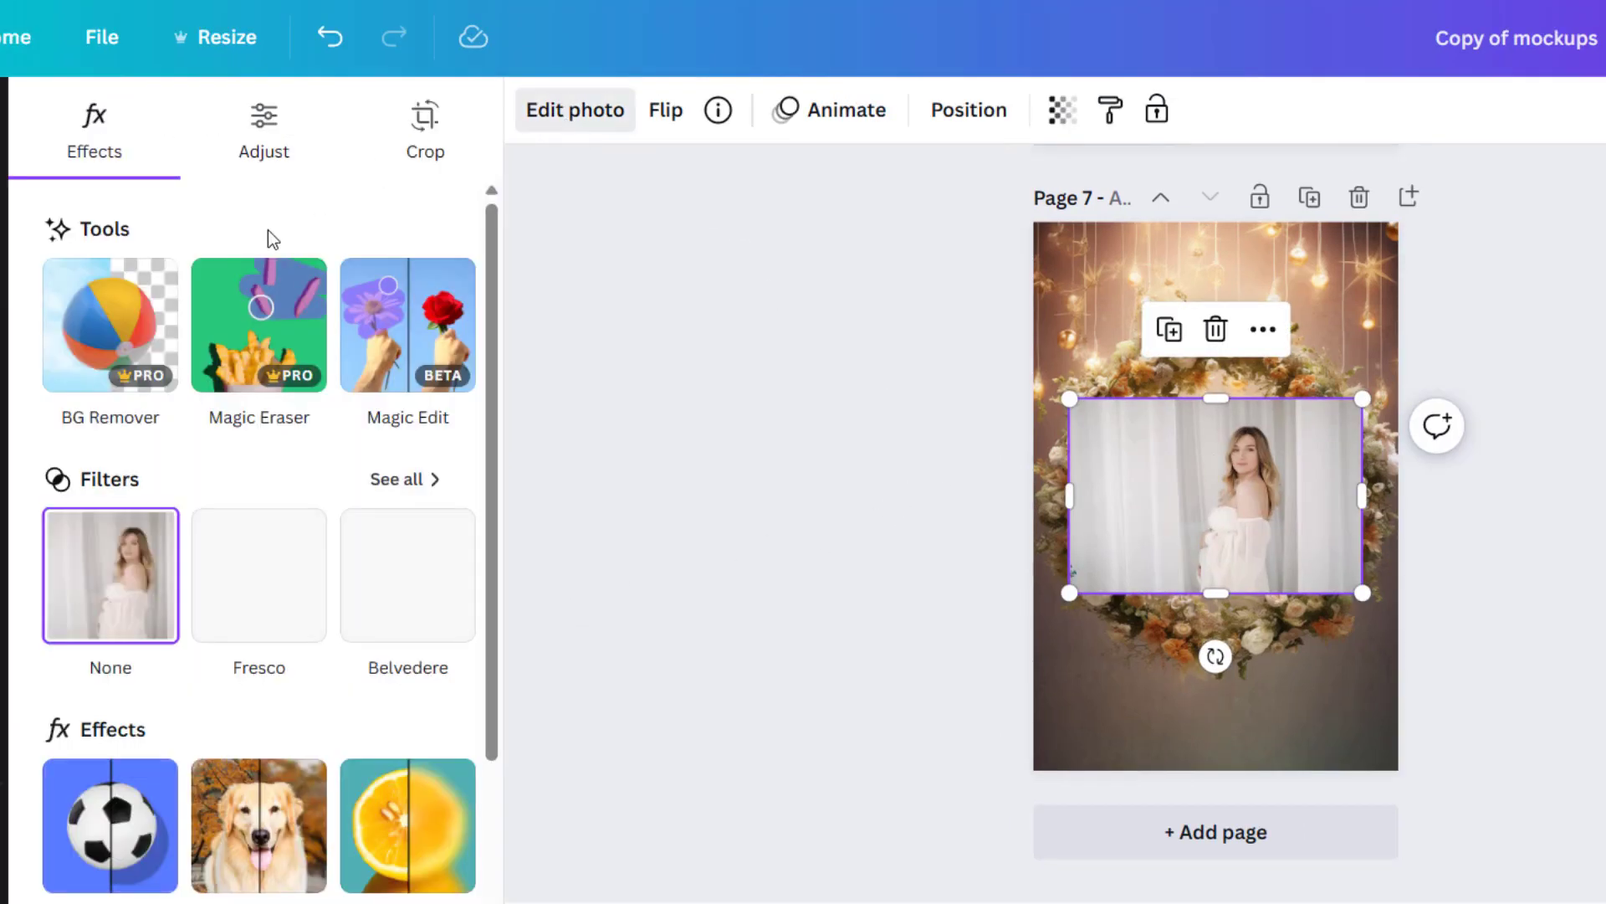
pyautogui.click(109, 325)
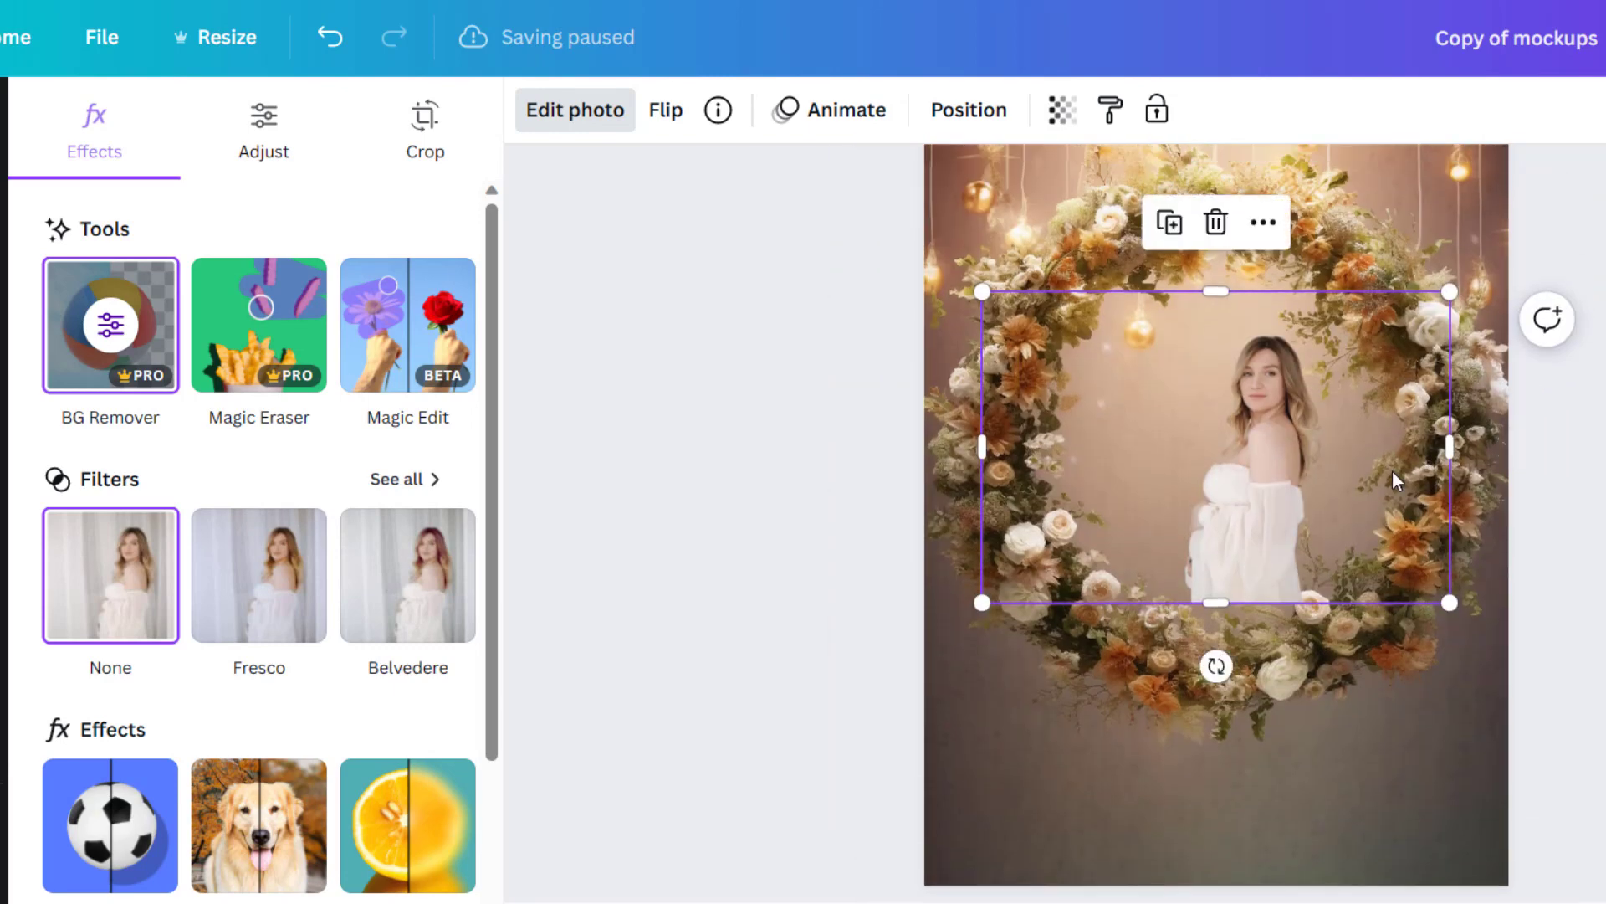
pyautogui.moveTo(1214, 446); pyautogui.dragTo(1104, 671)
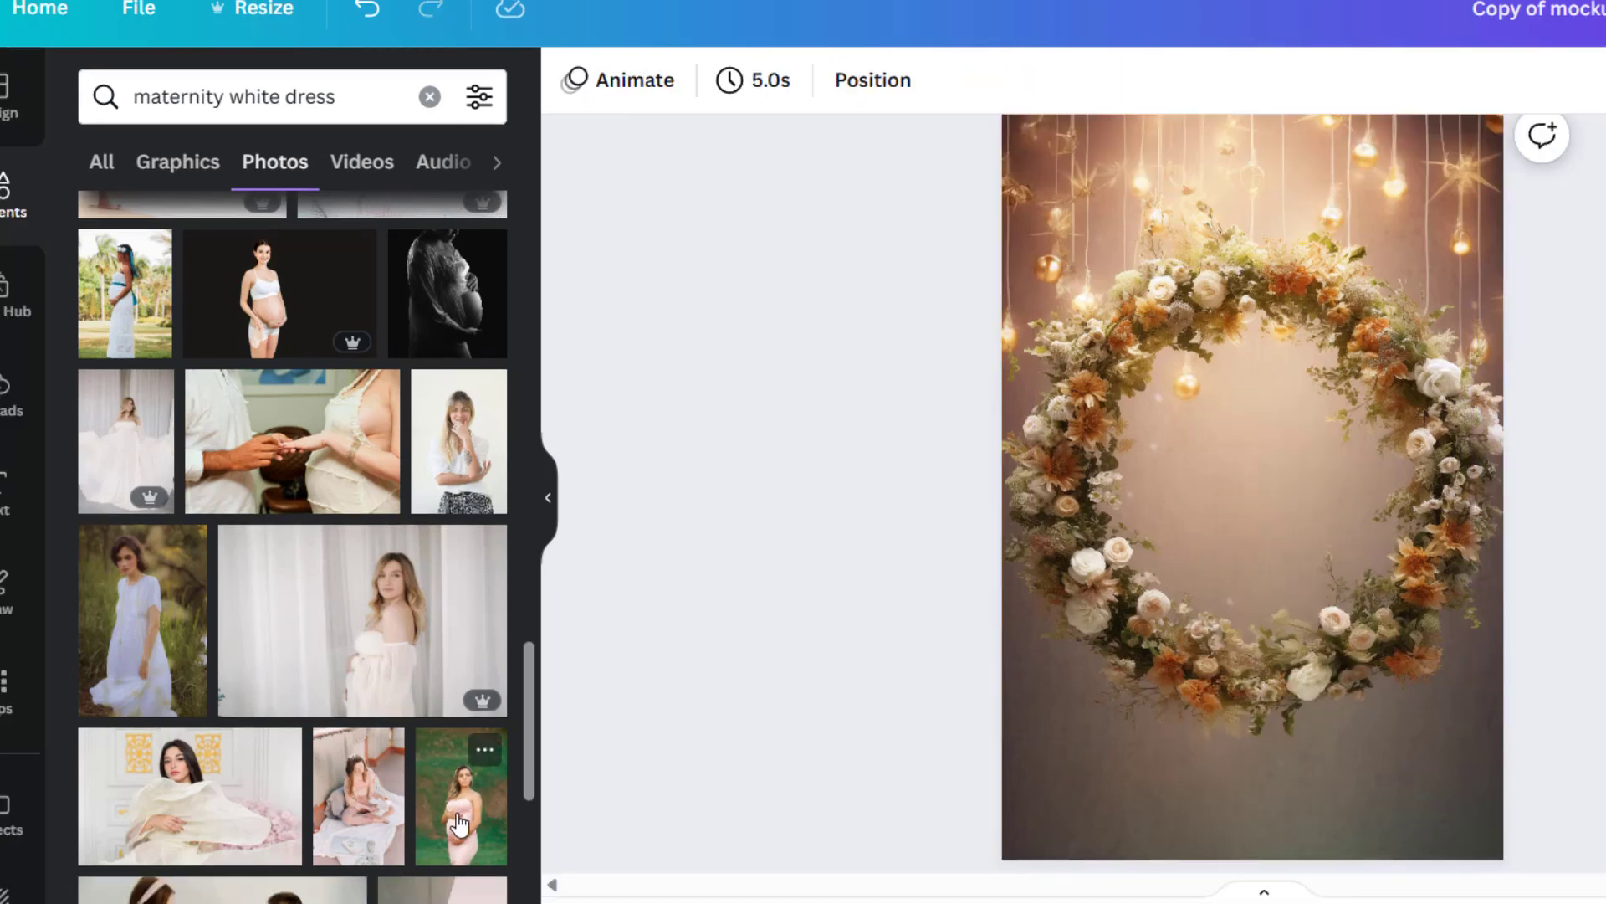
# Step: Add the pink-dress maternity photo to page 7 and remove its green background
pyautogui.click(460, 797)
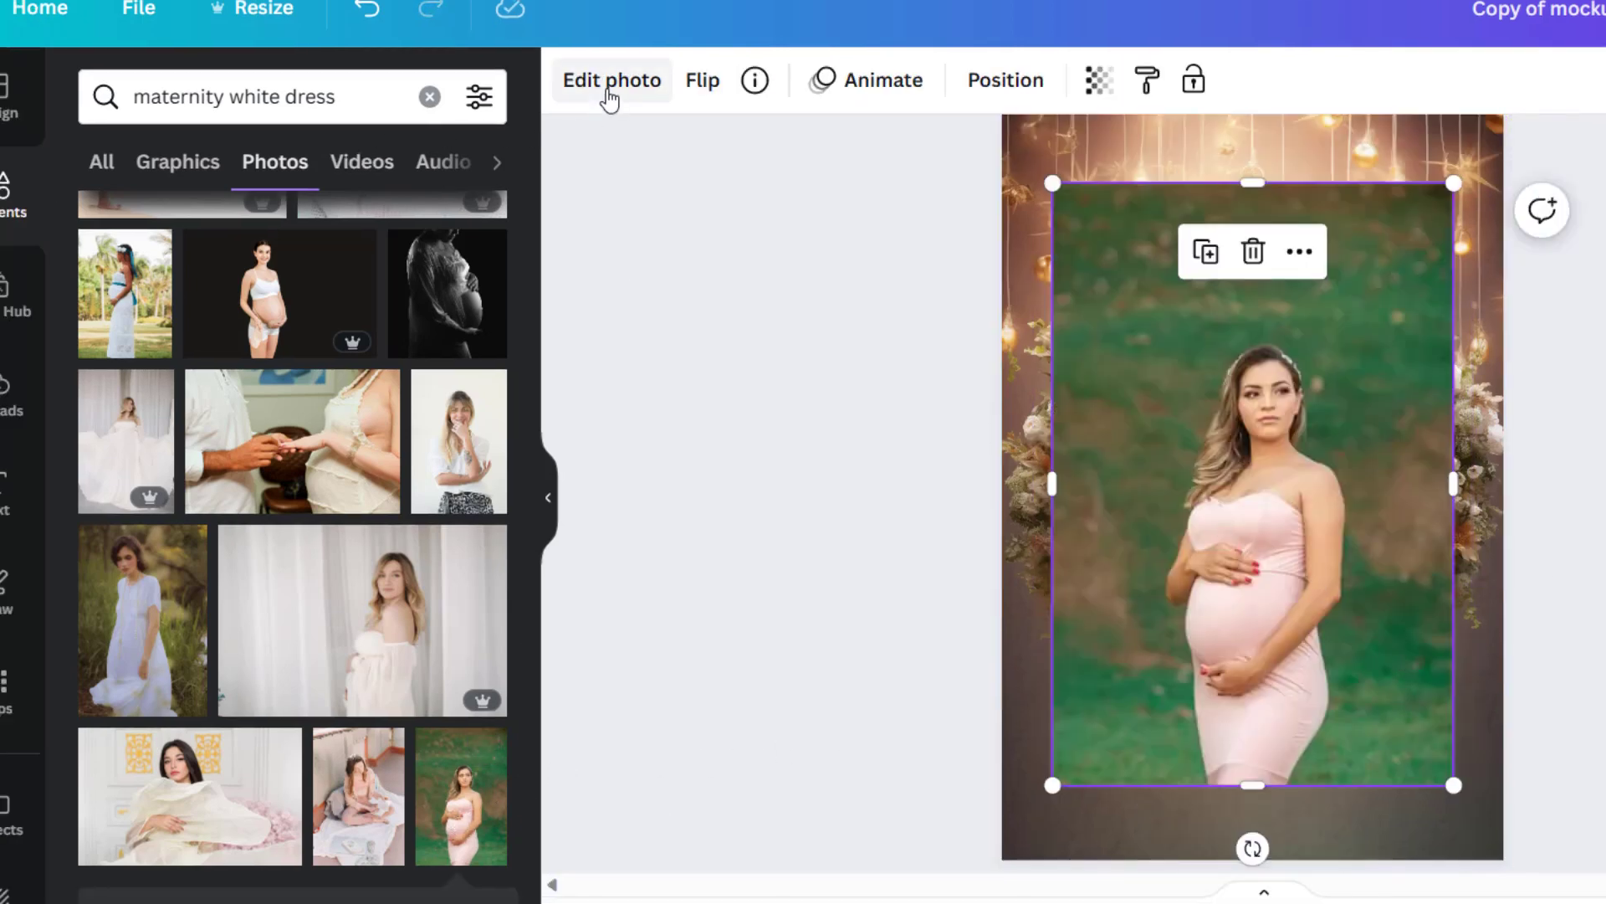
pyautogui.click(610, 80)
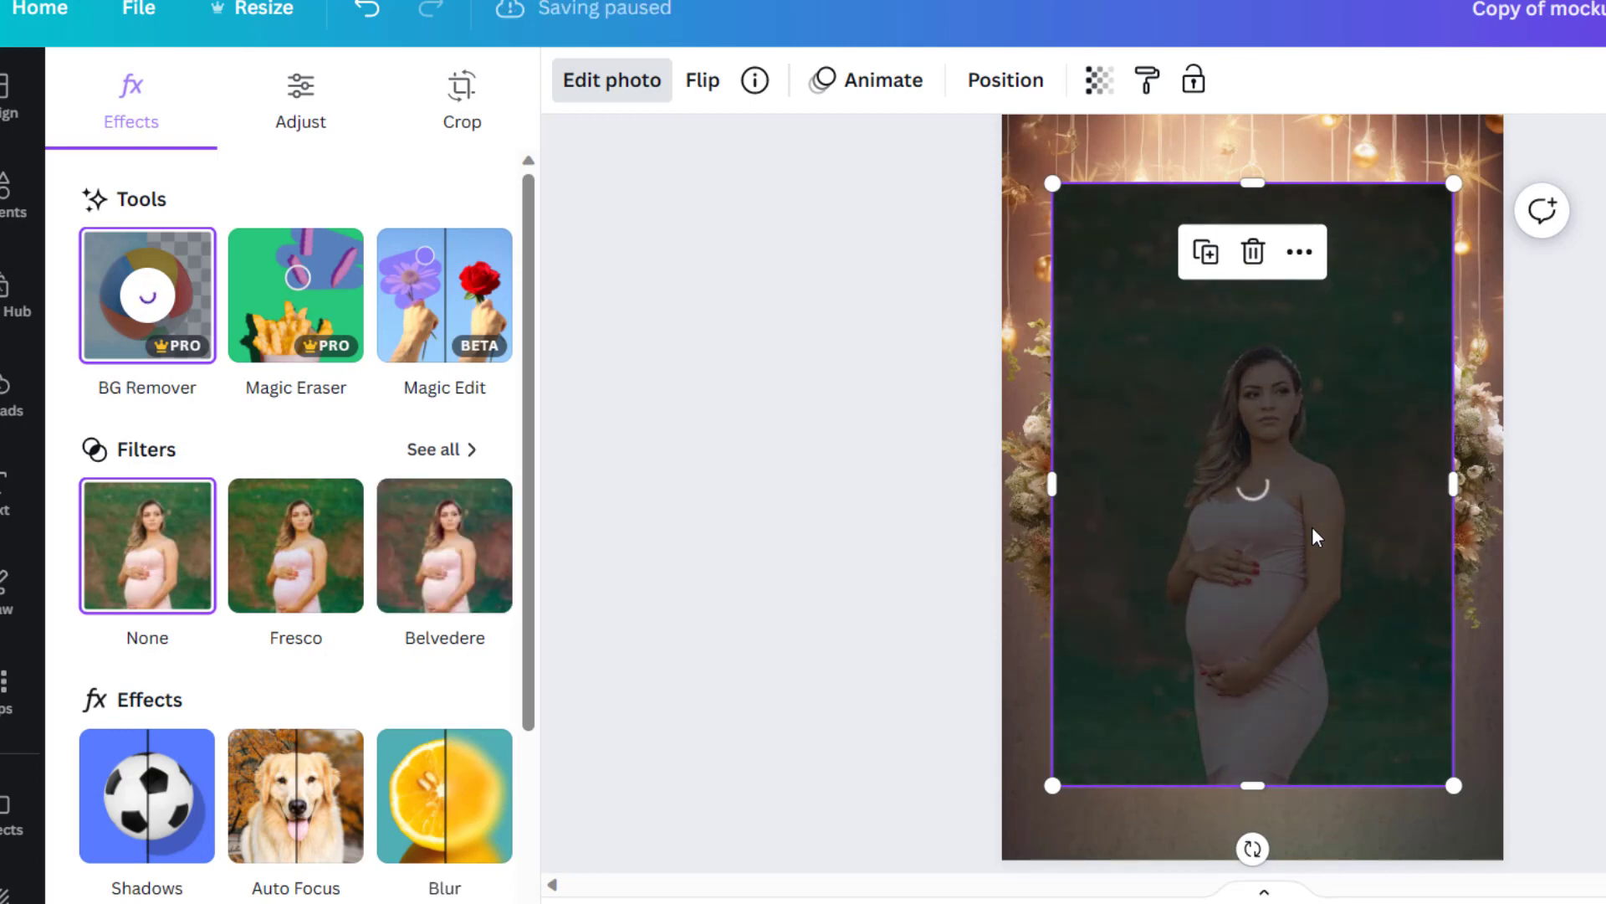
pyautogui.moveTo(1275, 563)
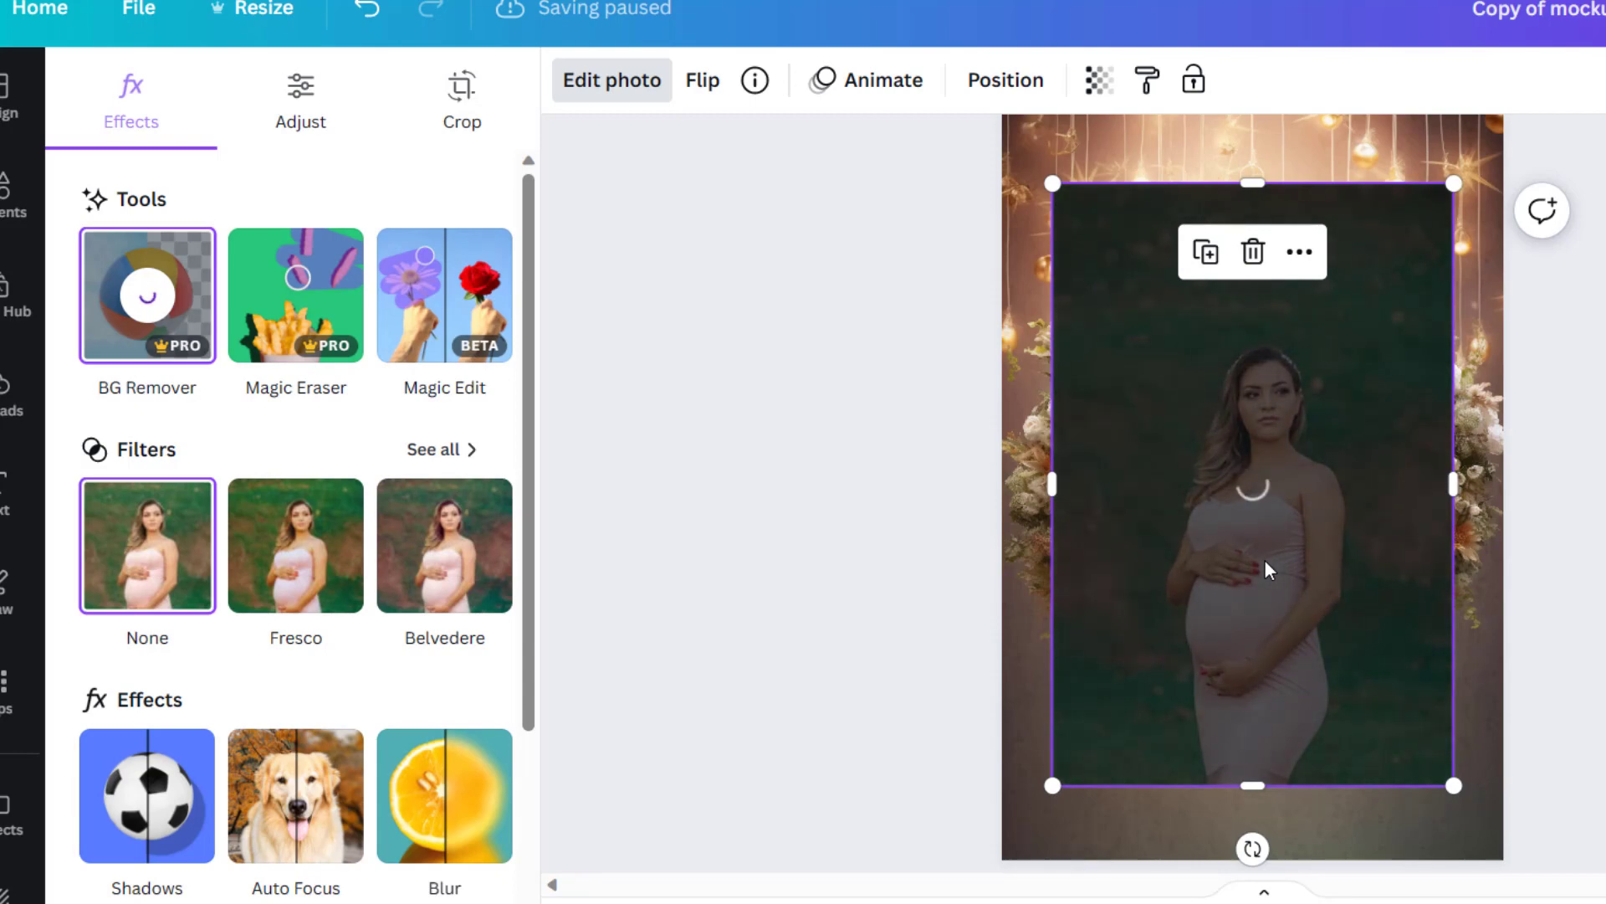
pyautogui.click(146, 296)
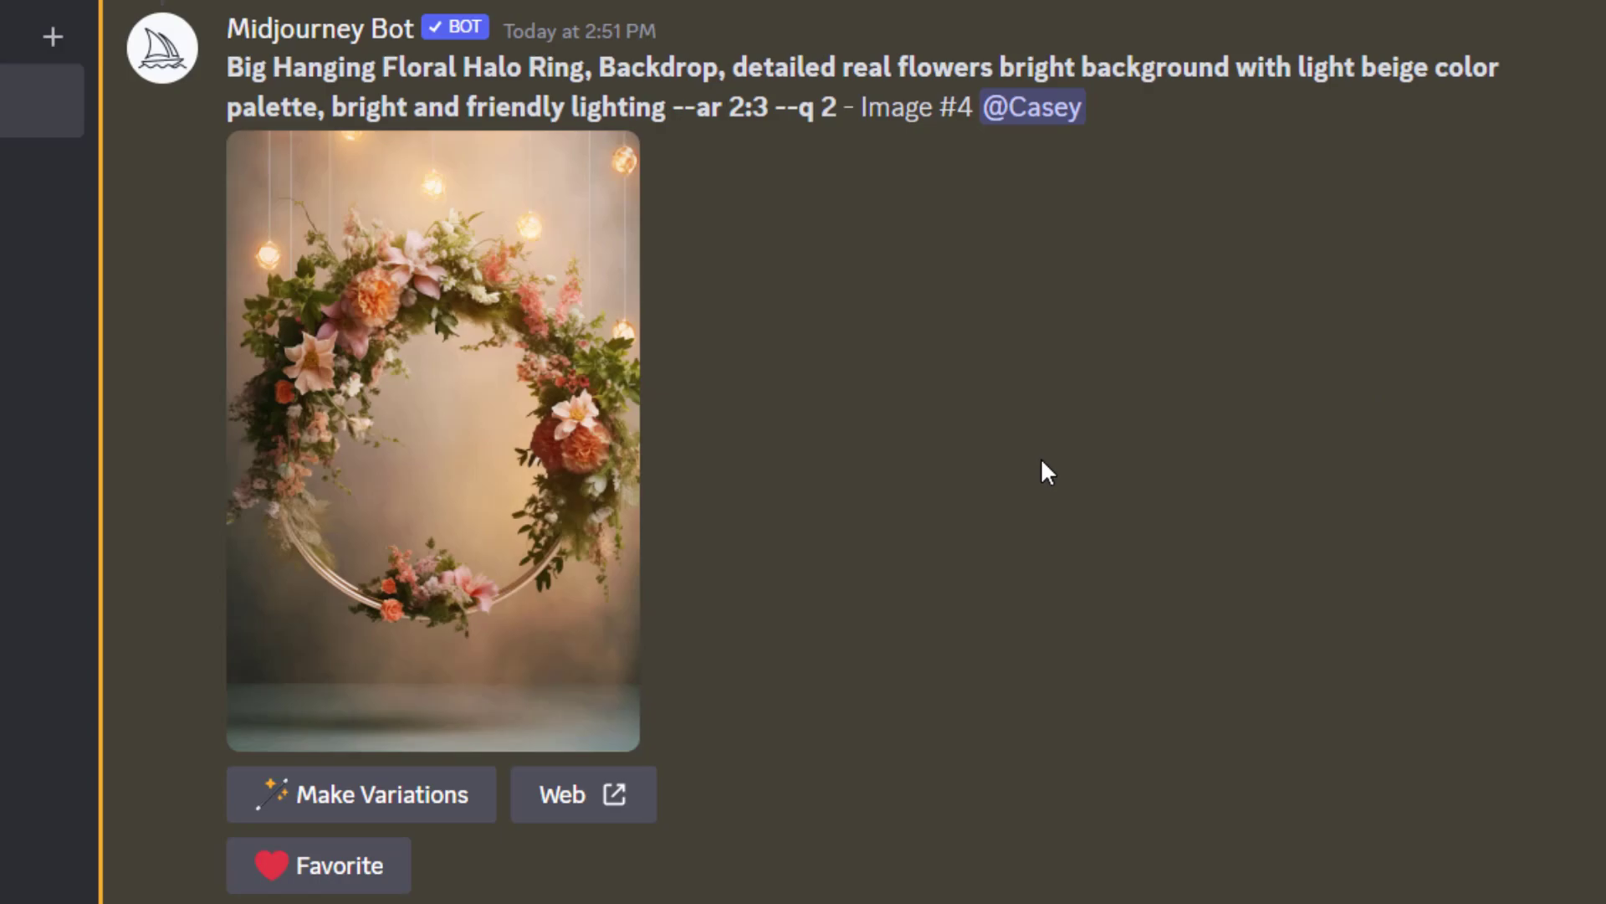
# Step: Enlarge Midjourney's upscaled Image #4 and open its right-click menu to copy it
pyautogui.click(432, 451)
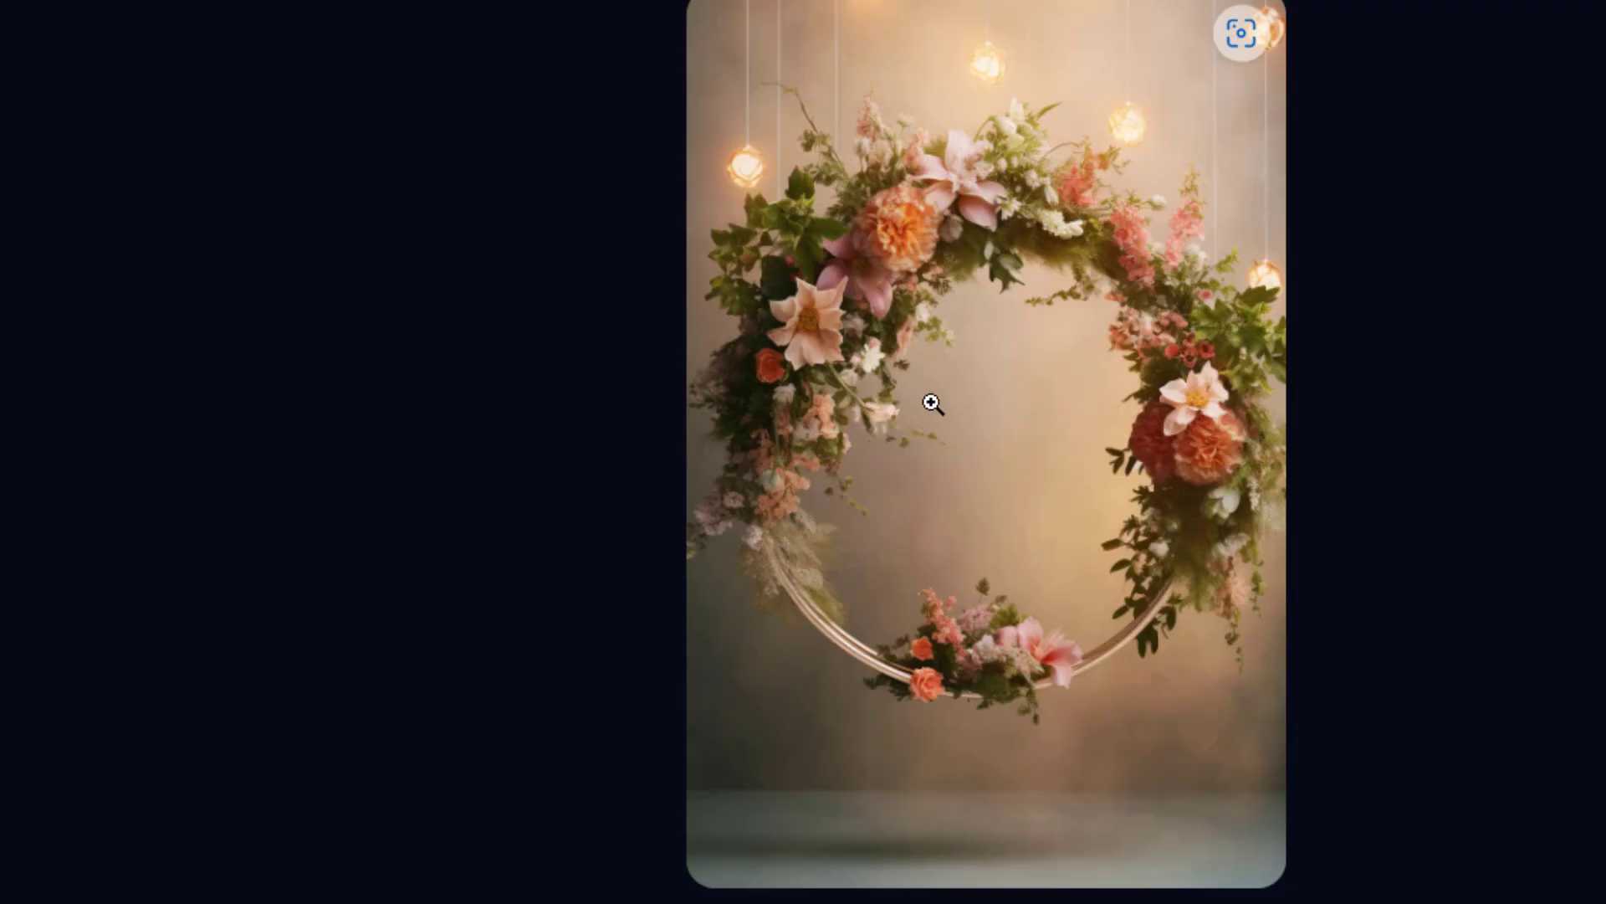
pyautogui.rightClick(931, 402)
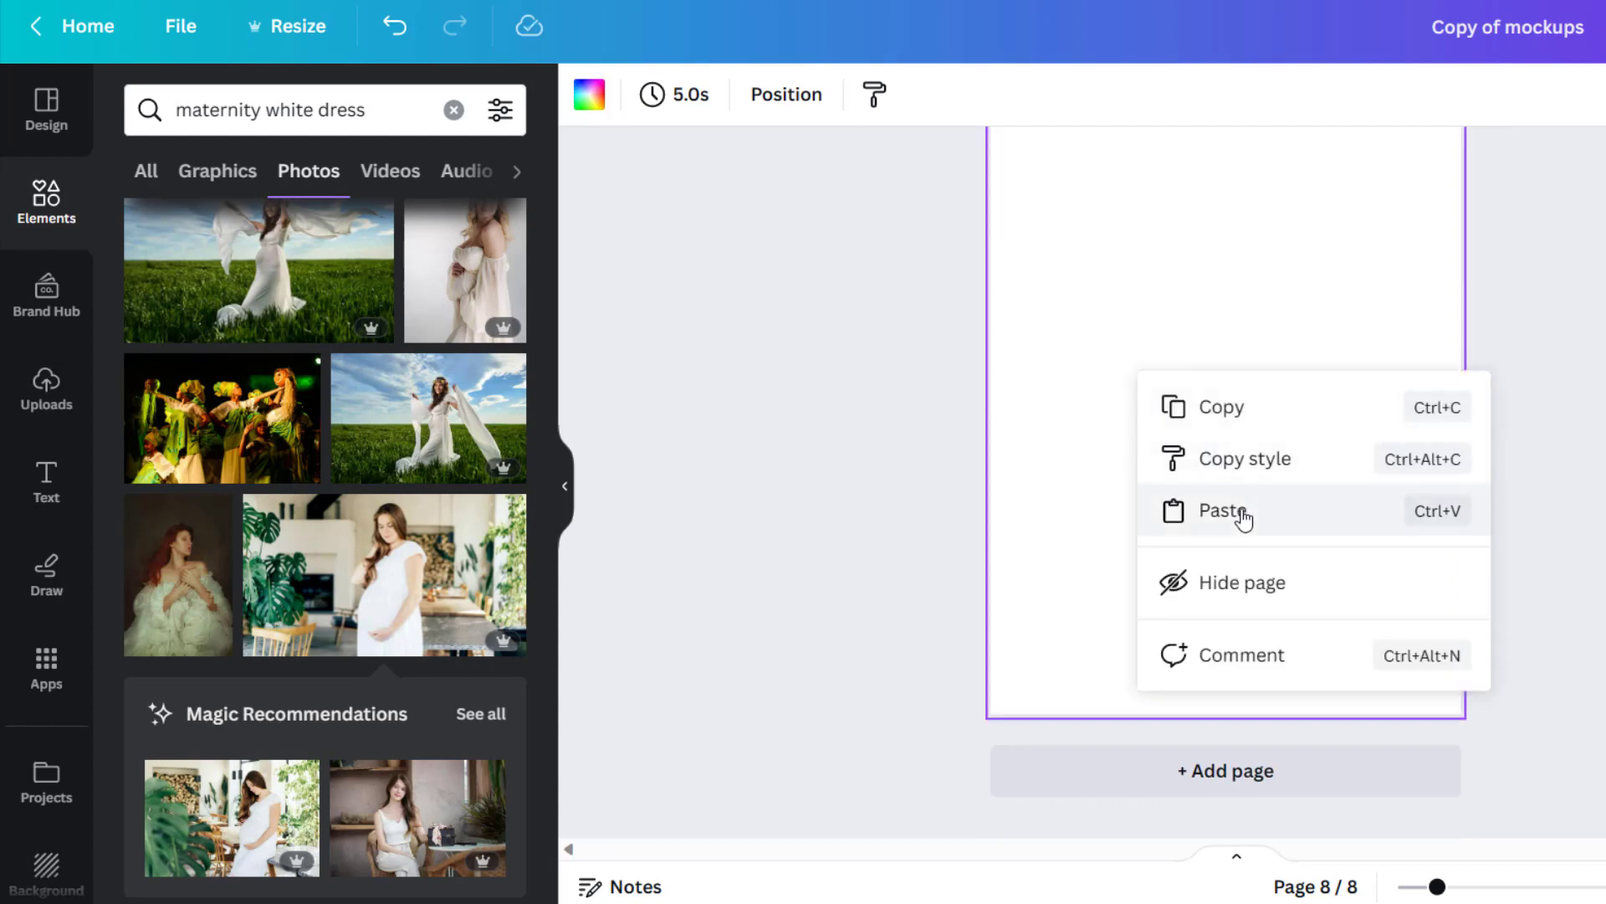
# Step: Paste the floral halo ring onto page 8, stretch it to fill the page, and browse photos
pyautogui.click(1227, 511)
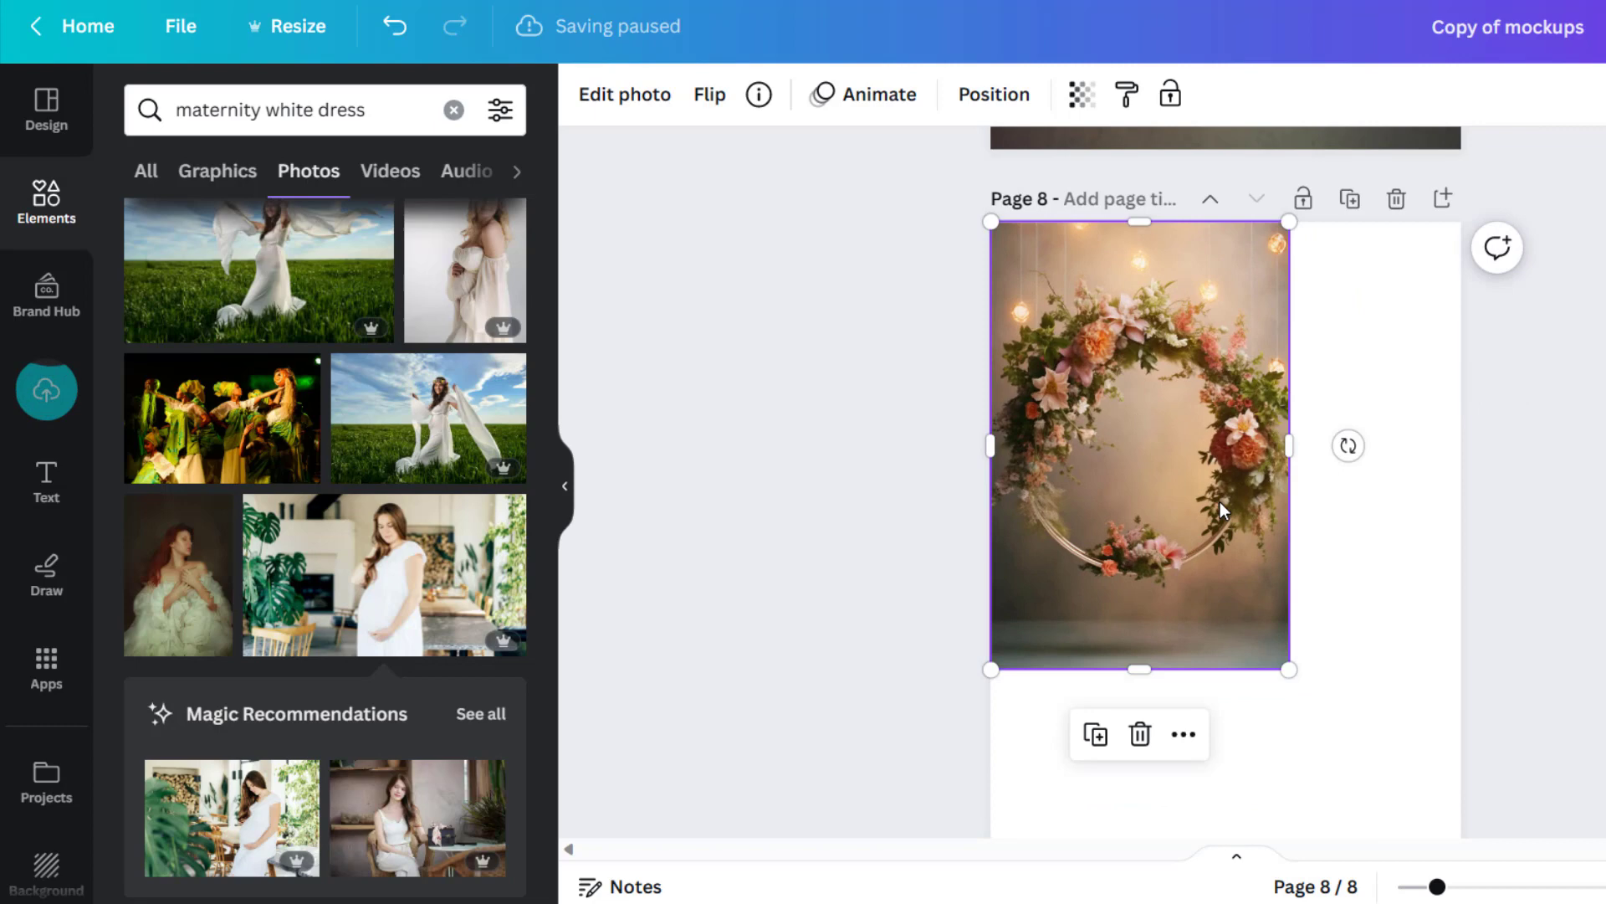
pyautogui.moveTo(1288, 670); pyautogui.dragTo(1452, 808)
pyautogui.write('pink')
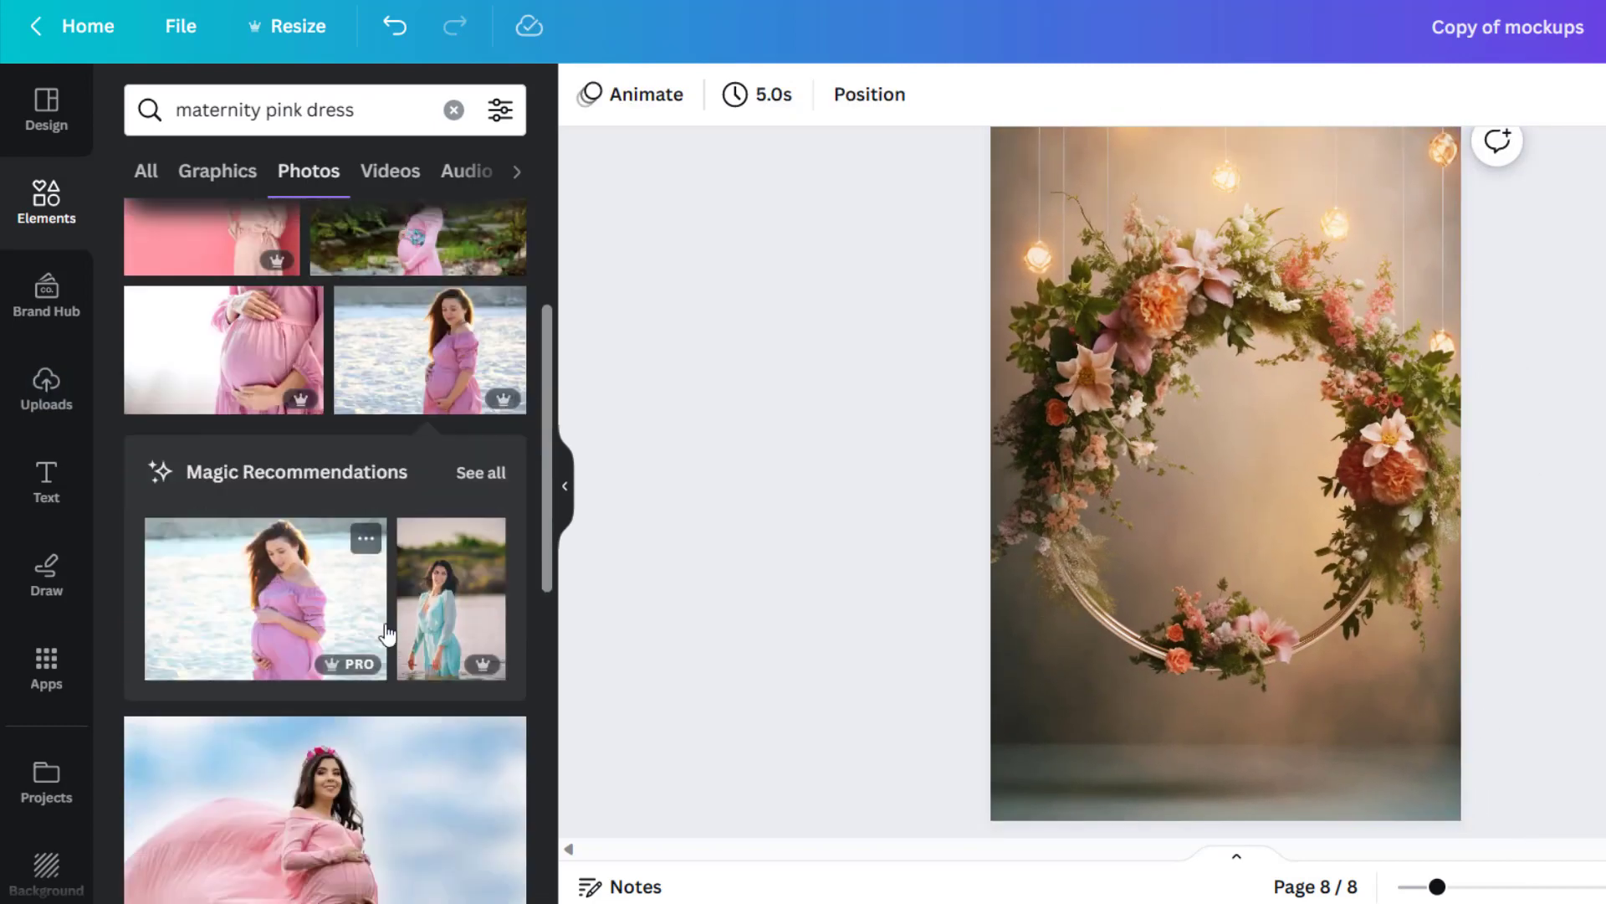
pyautogui.scroll(-3)
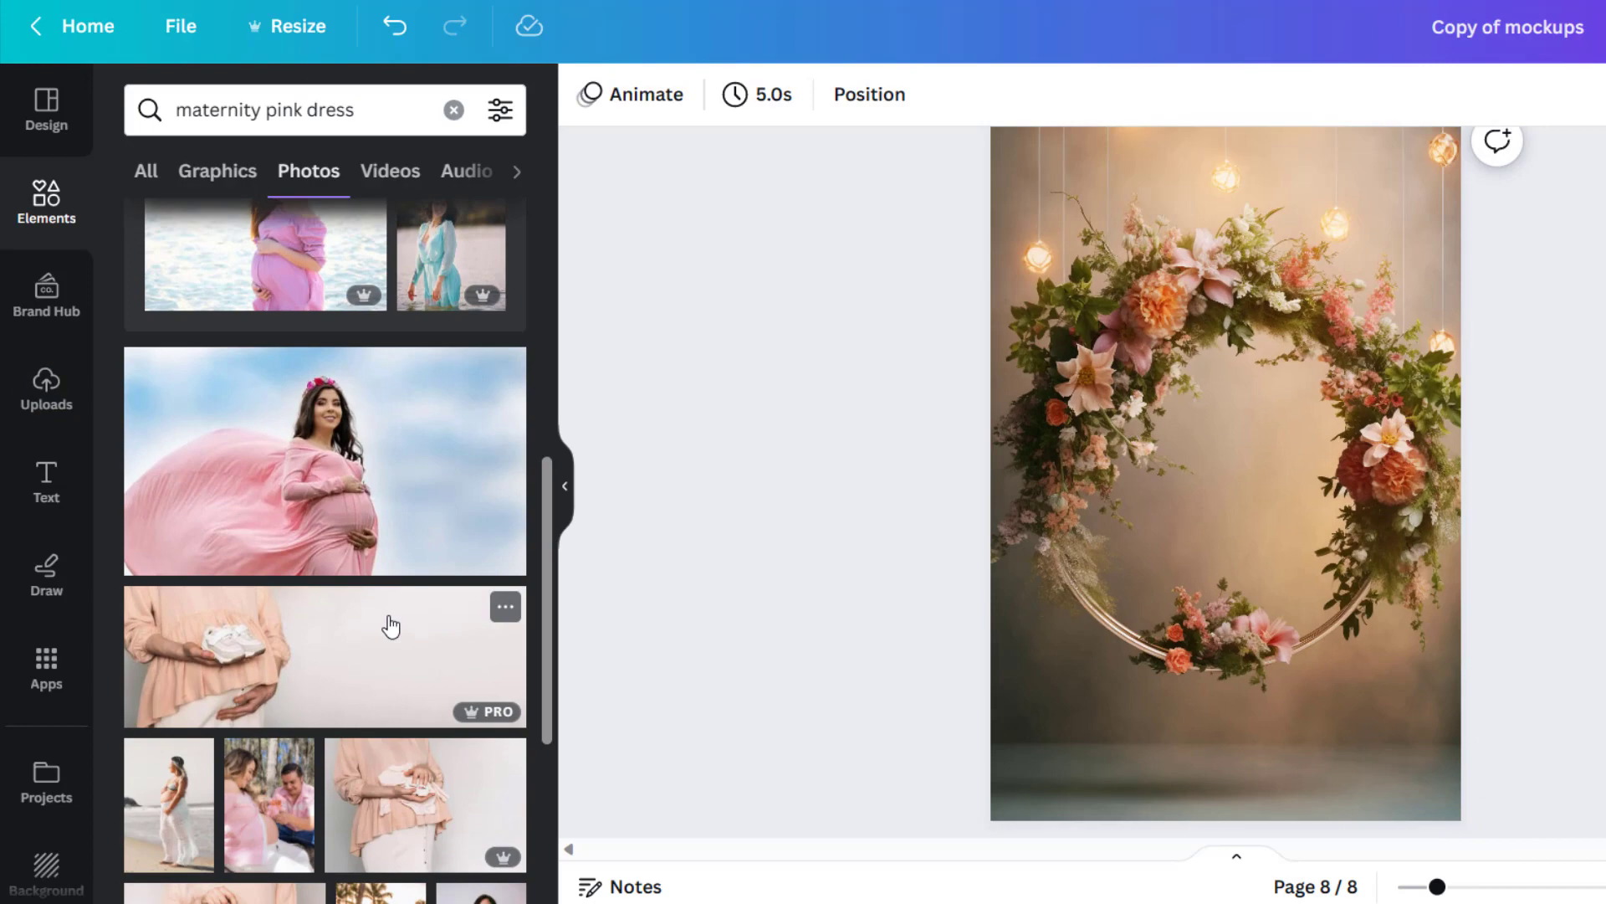
pyautogui.scroll(-3)
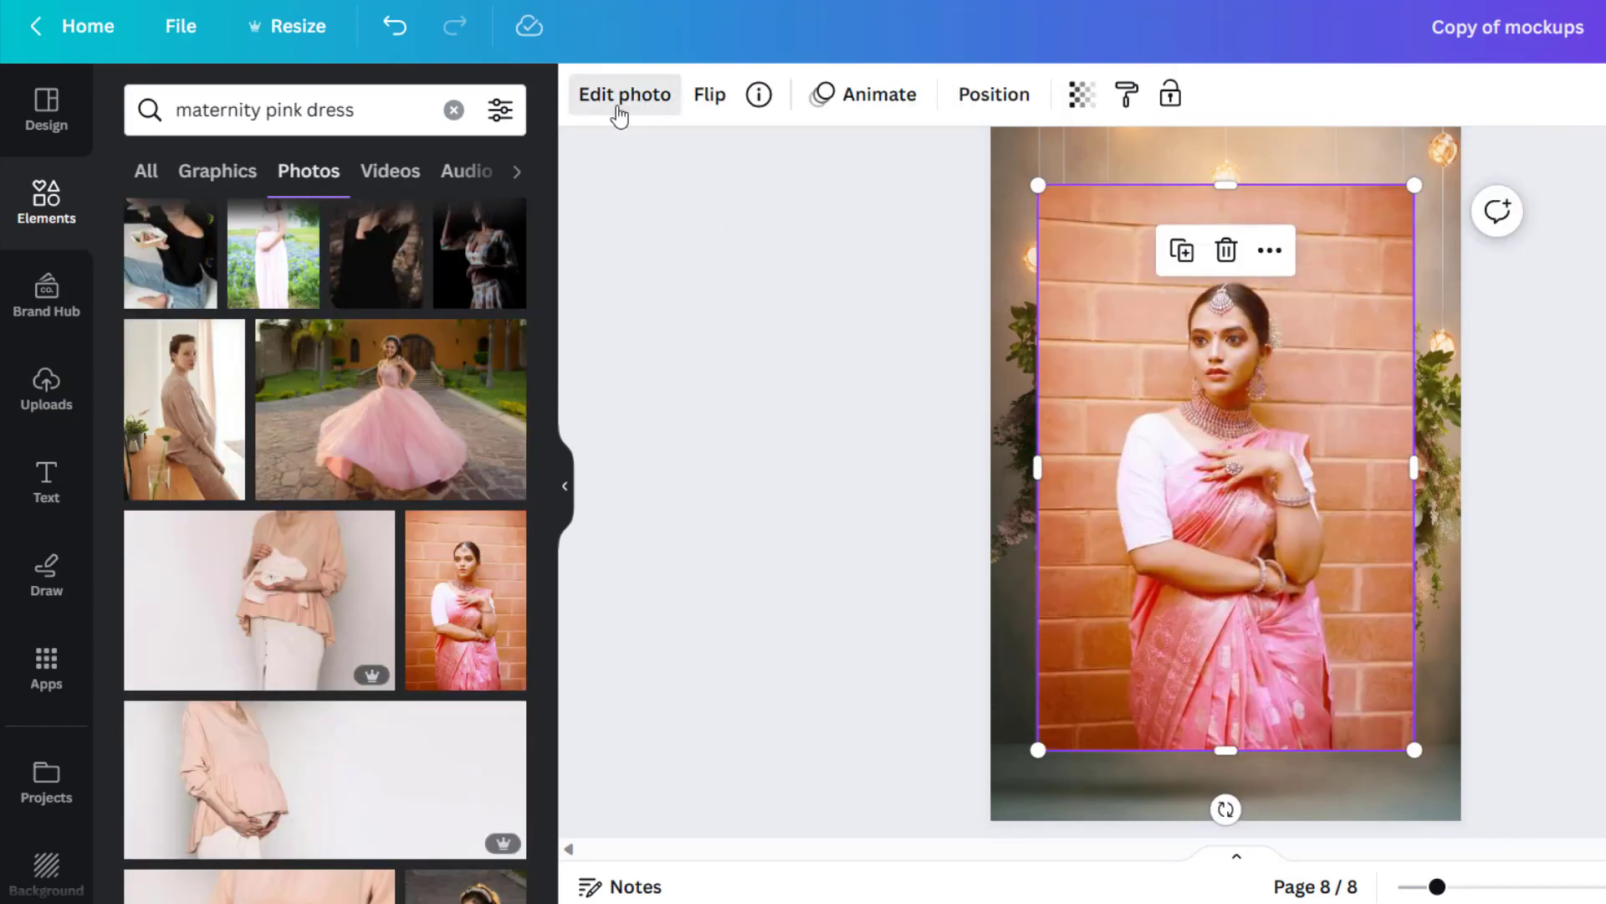
# Step: Edit the pink saree model photo and flip it horizontally
pyautogui.click(624, 95)
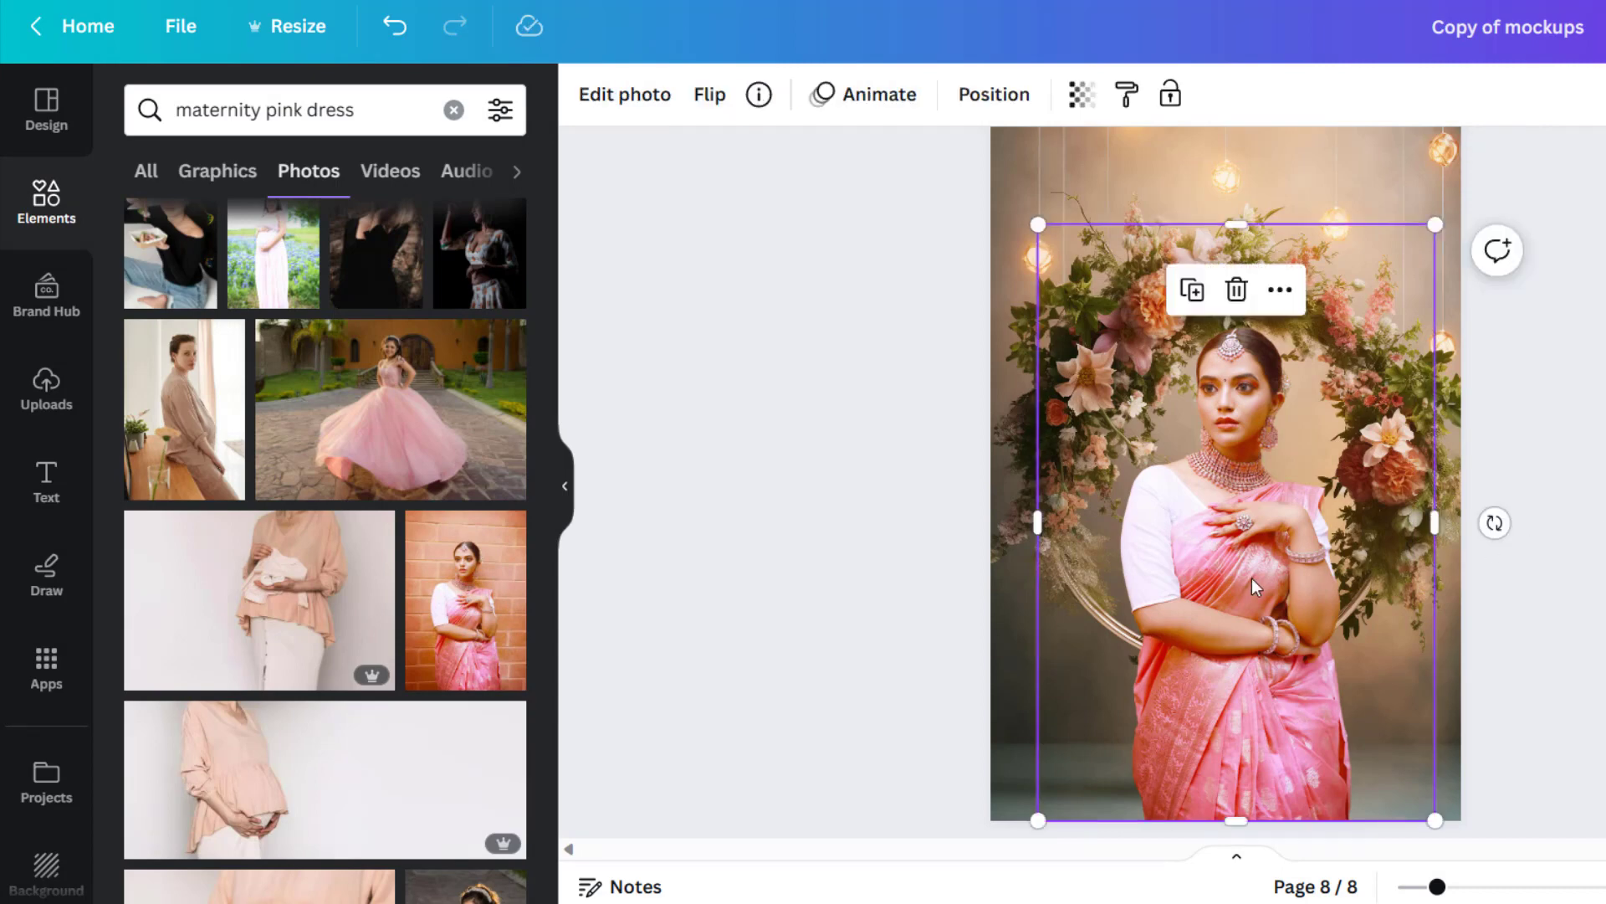
pyautogui.click(708, 95)
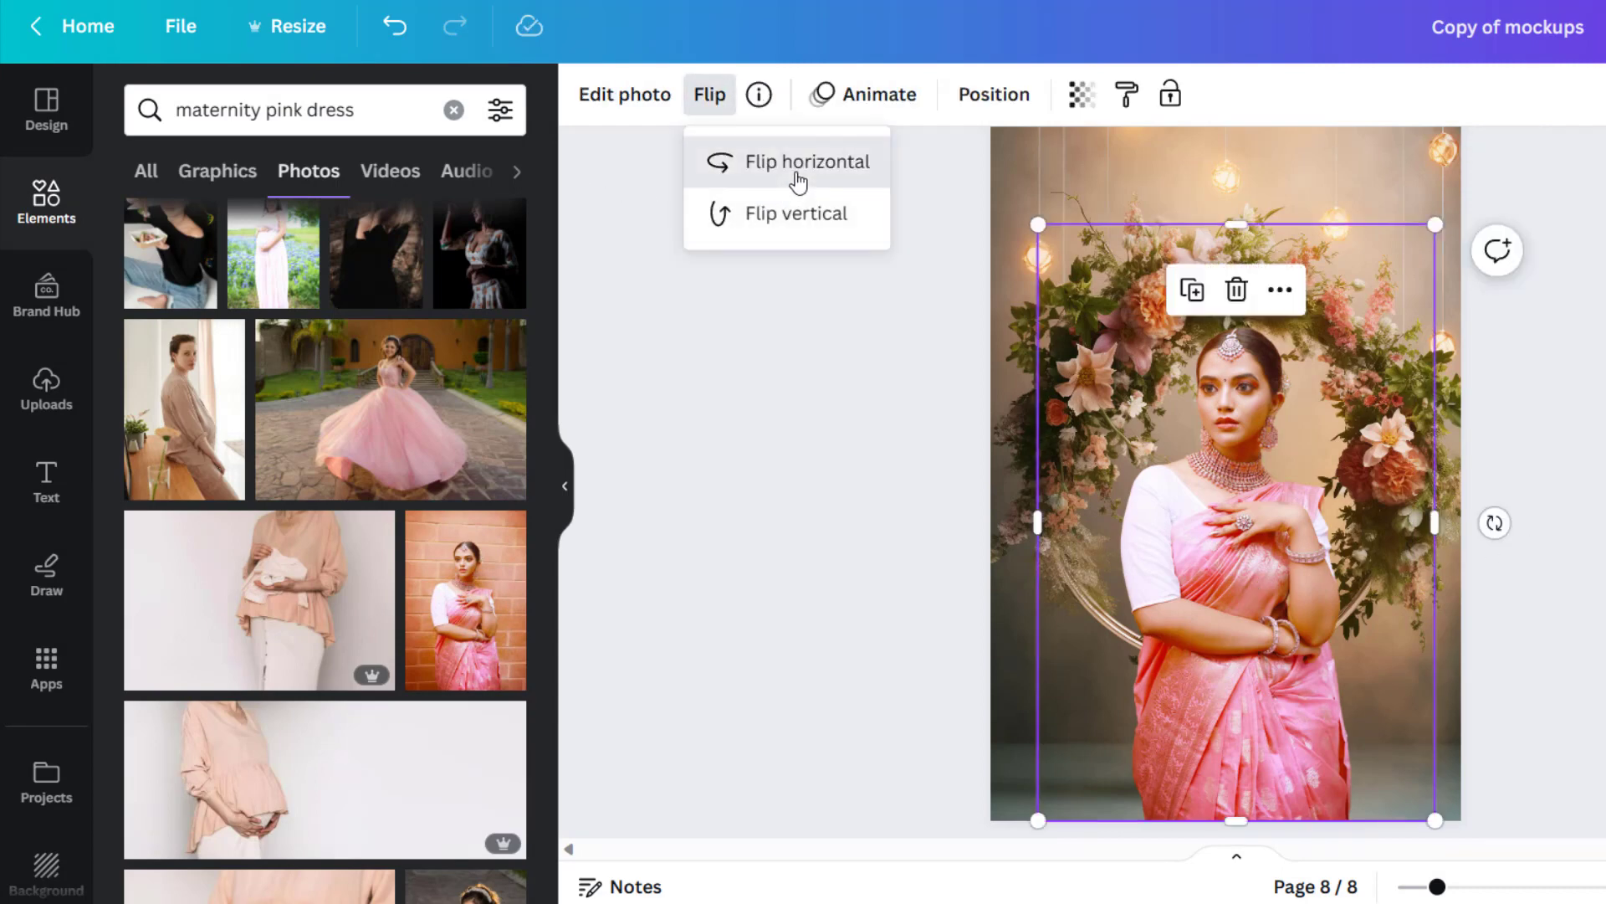
pyautogui.click(808, 162)
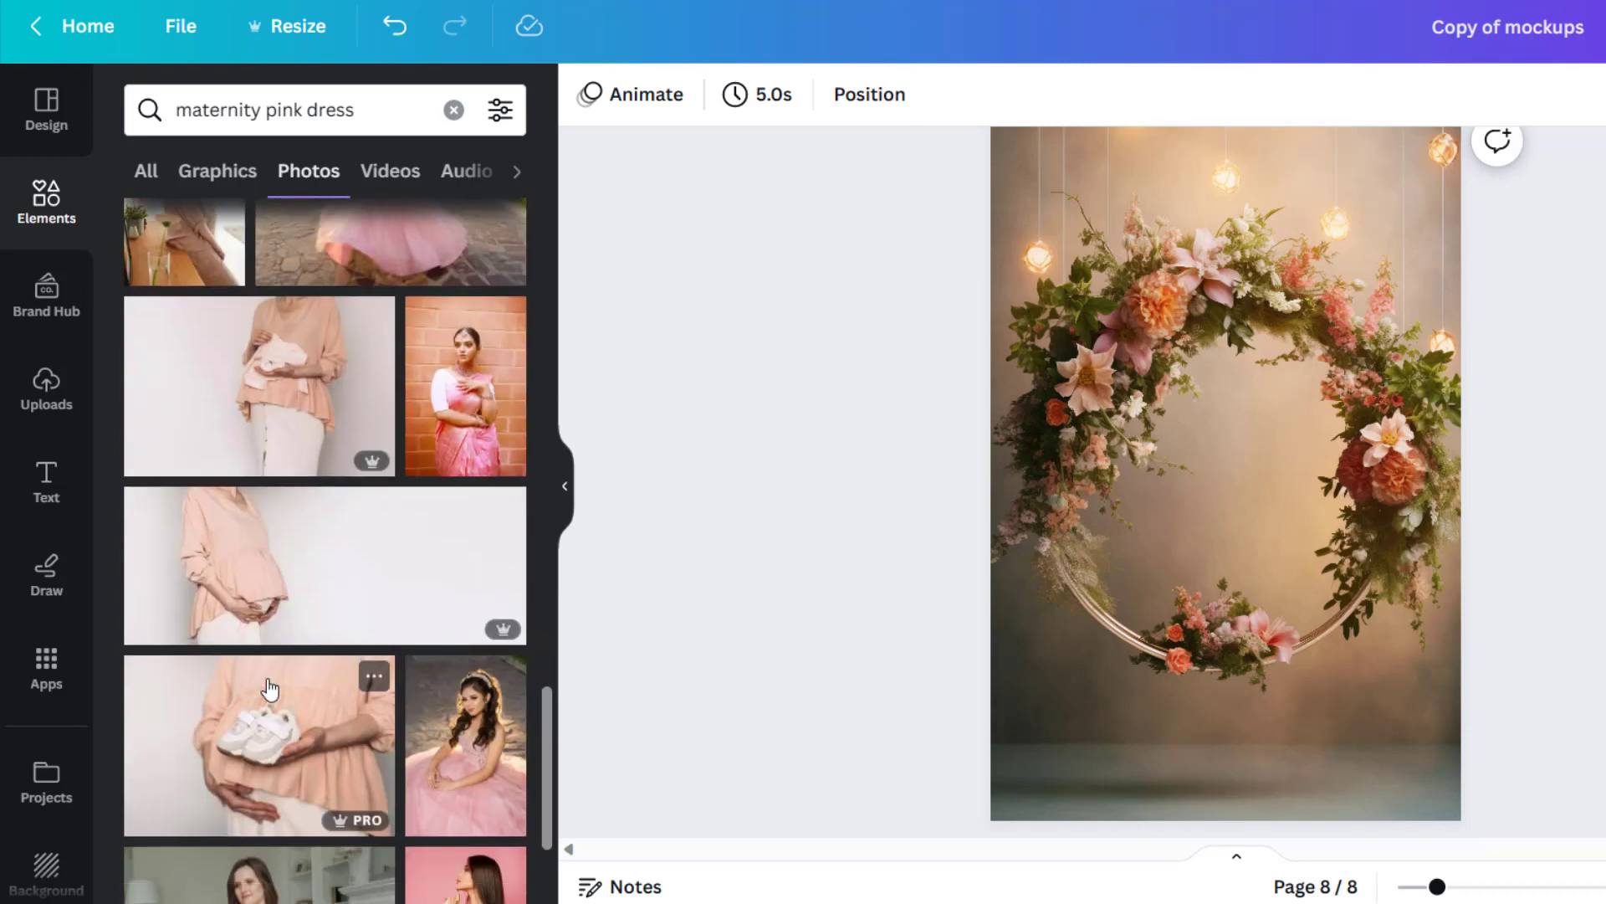
# Step: Add the sheer pink tulle-dress photo, remove its background, and enlarge her within the ring
pyautogui.scroll(-3)
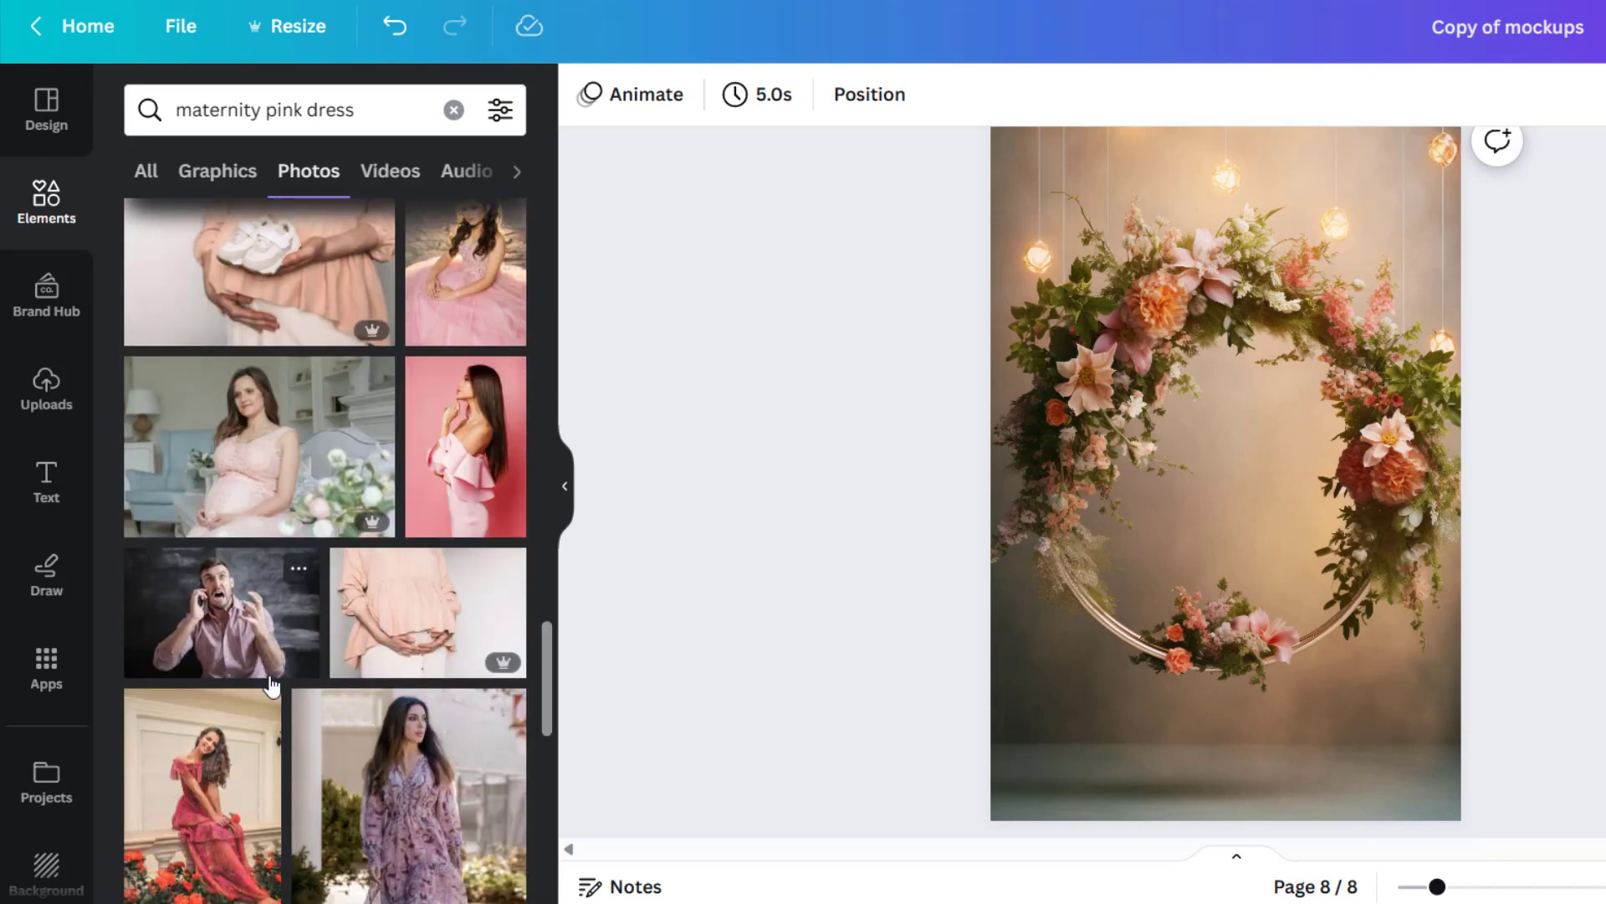
pyautogui.scroll(-3)
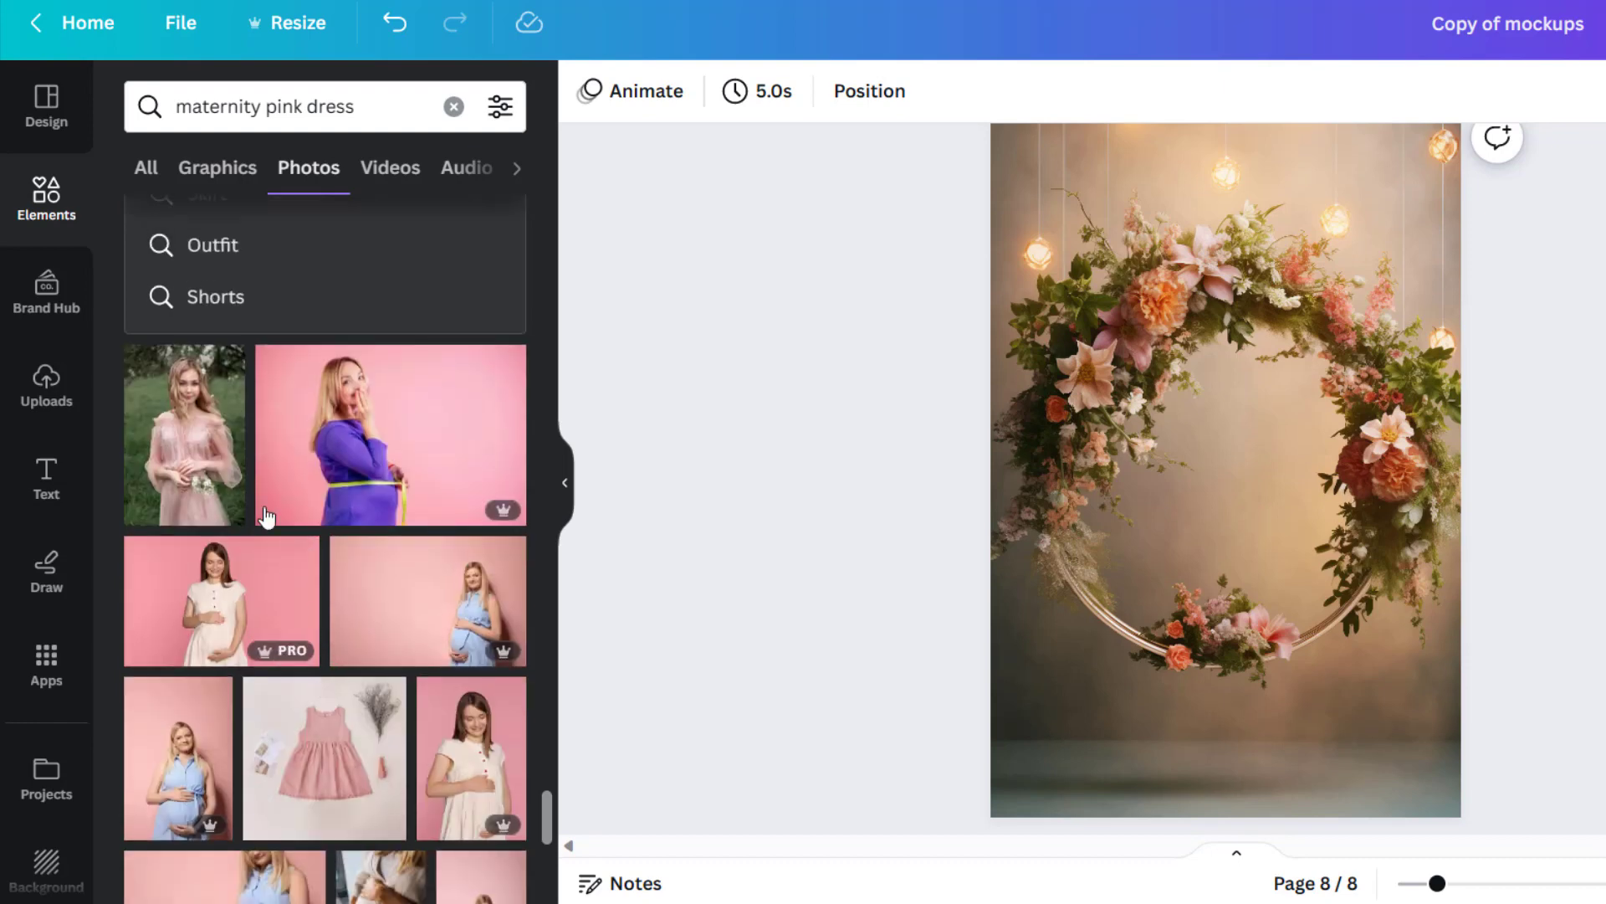
pyautogui.click(183, 434)
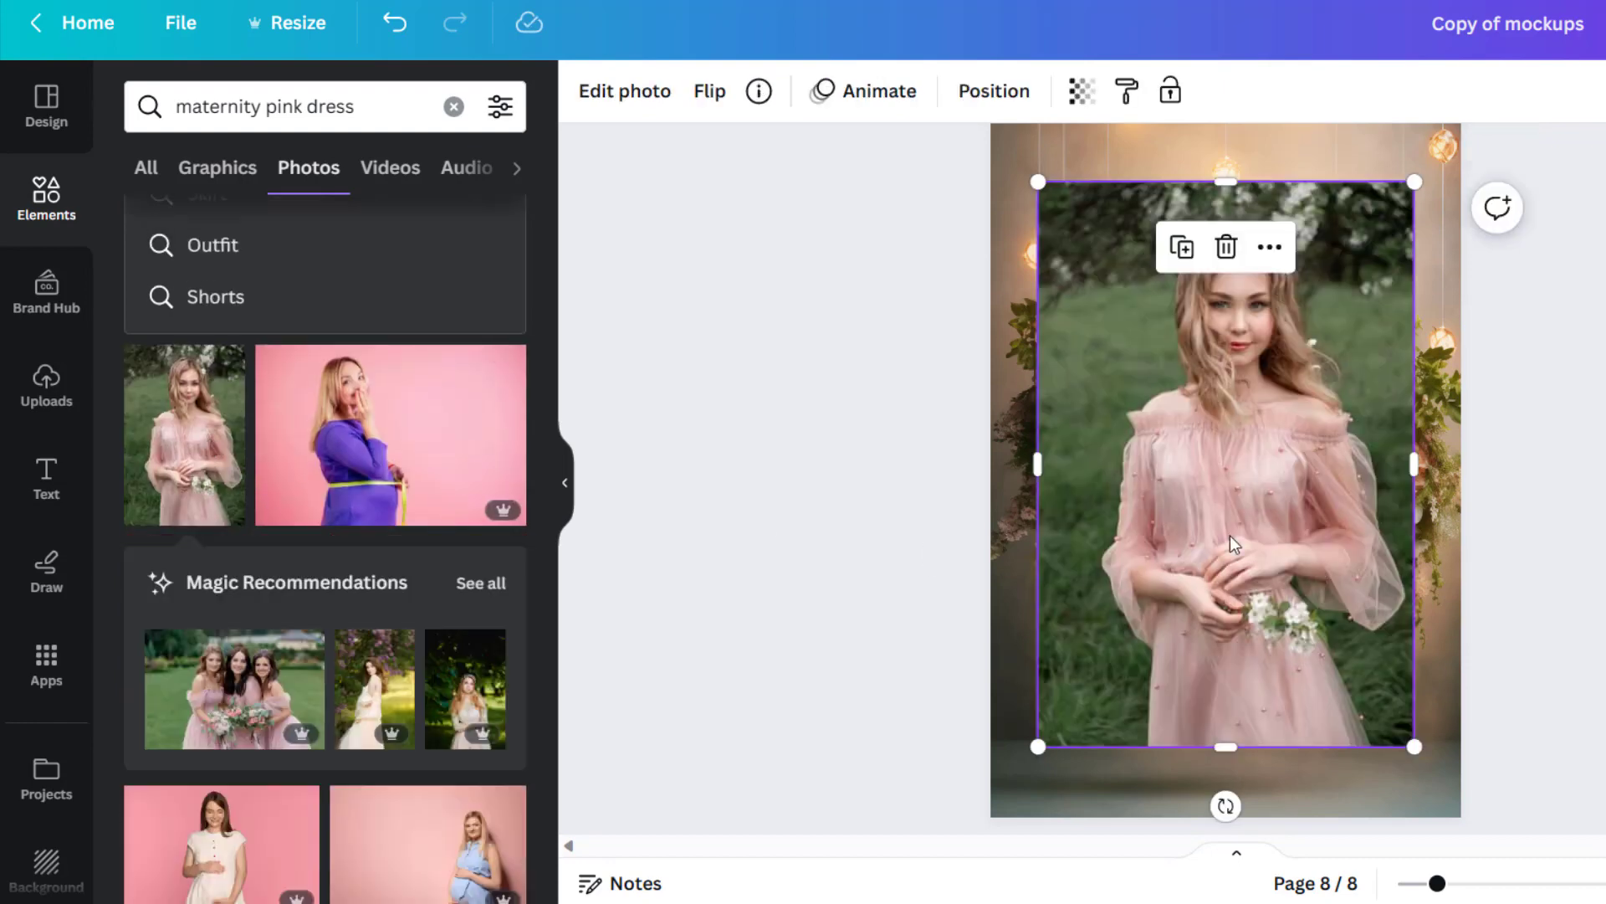
pyautogui.click(624, 92)
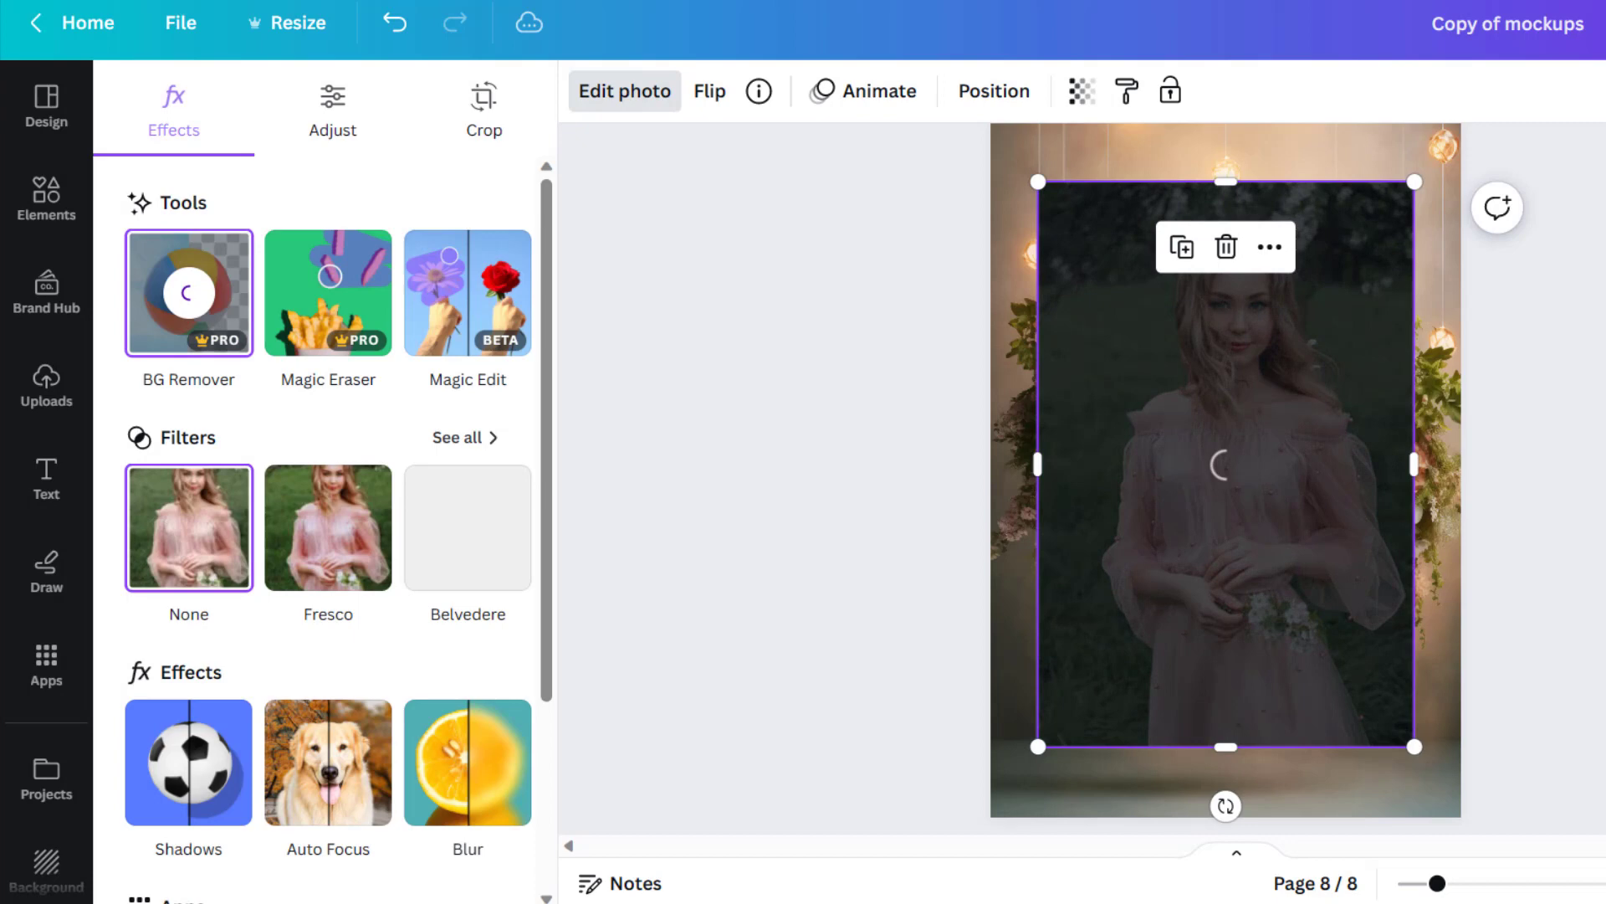
pyautogui.click(46, 197)
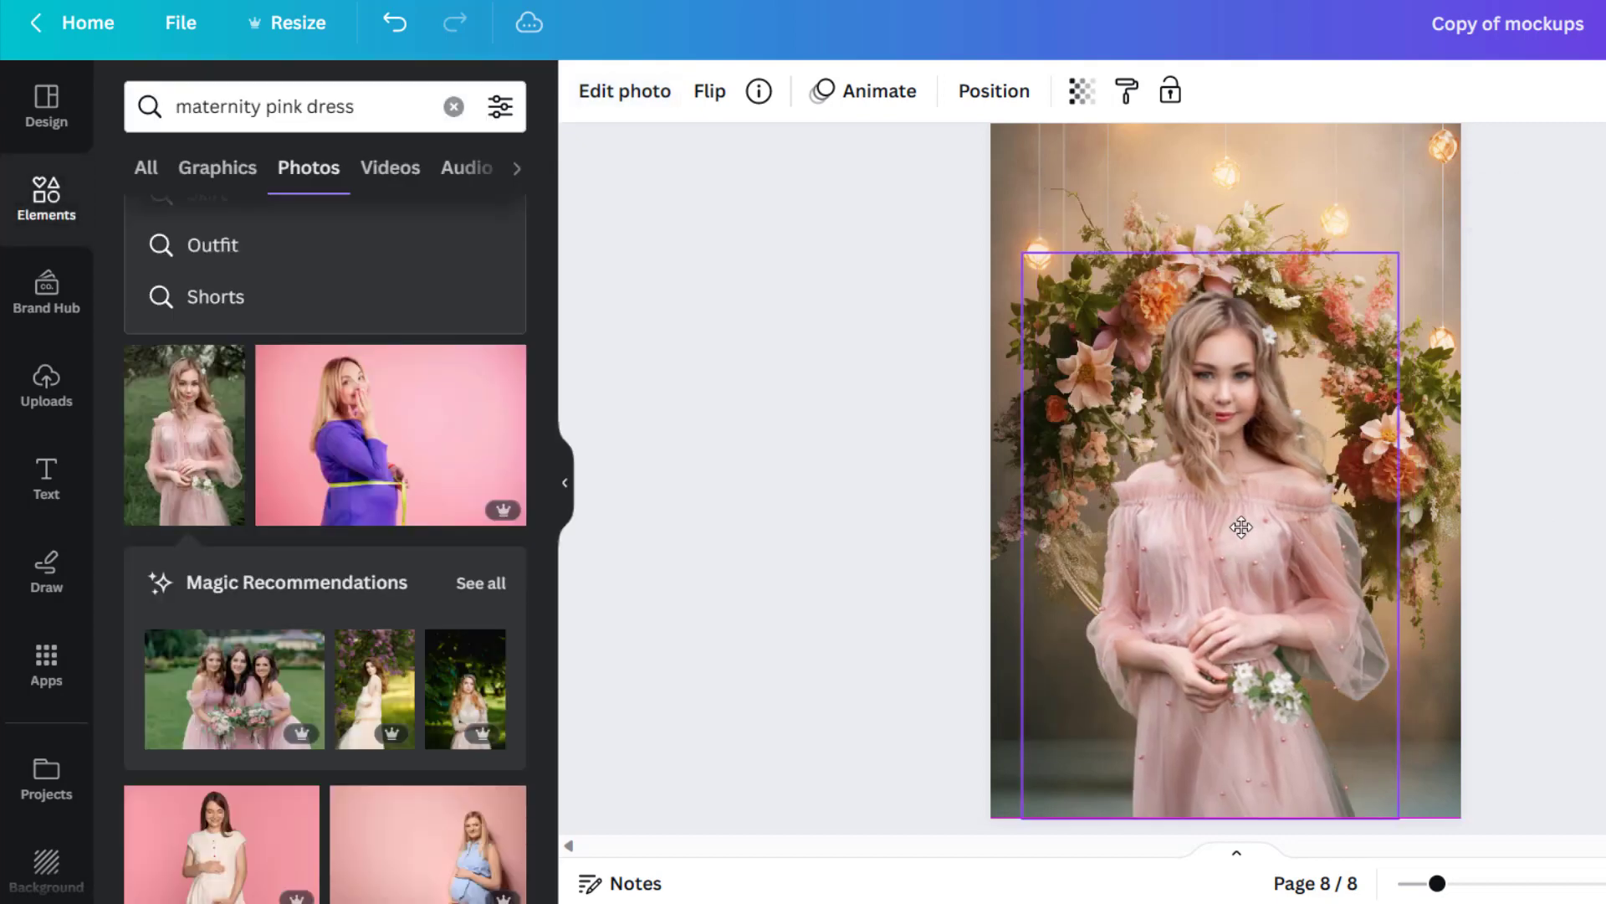
pyautogui.moveTo(1241, 525); pyautogui.dragTo(1250, 541)
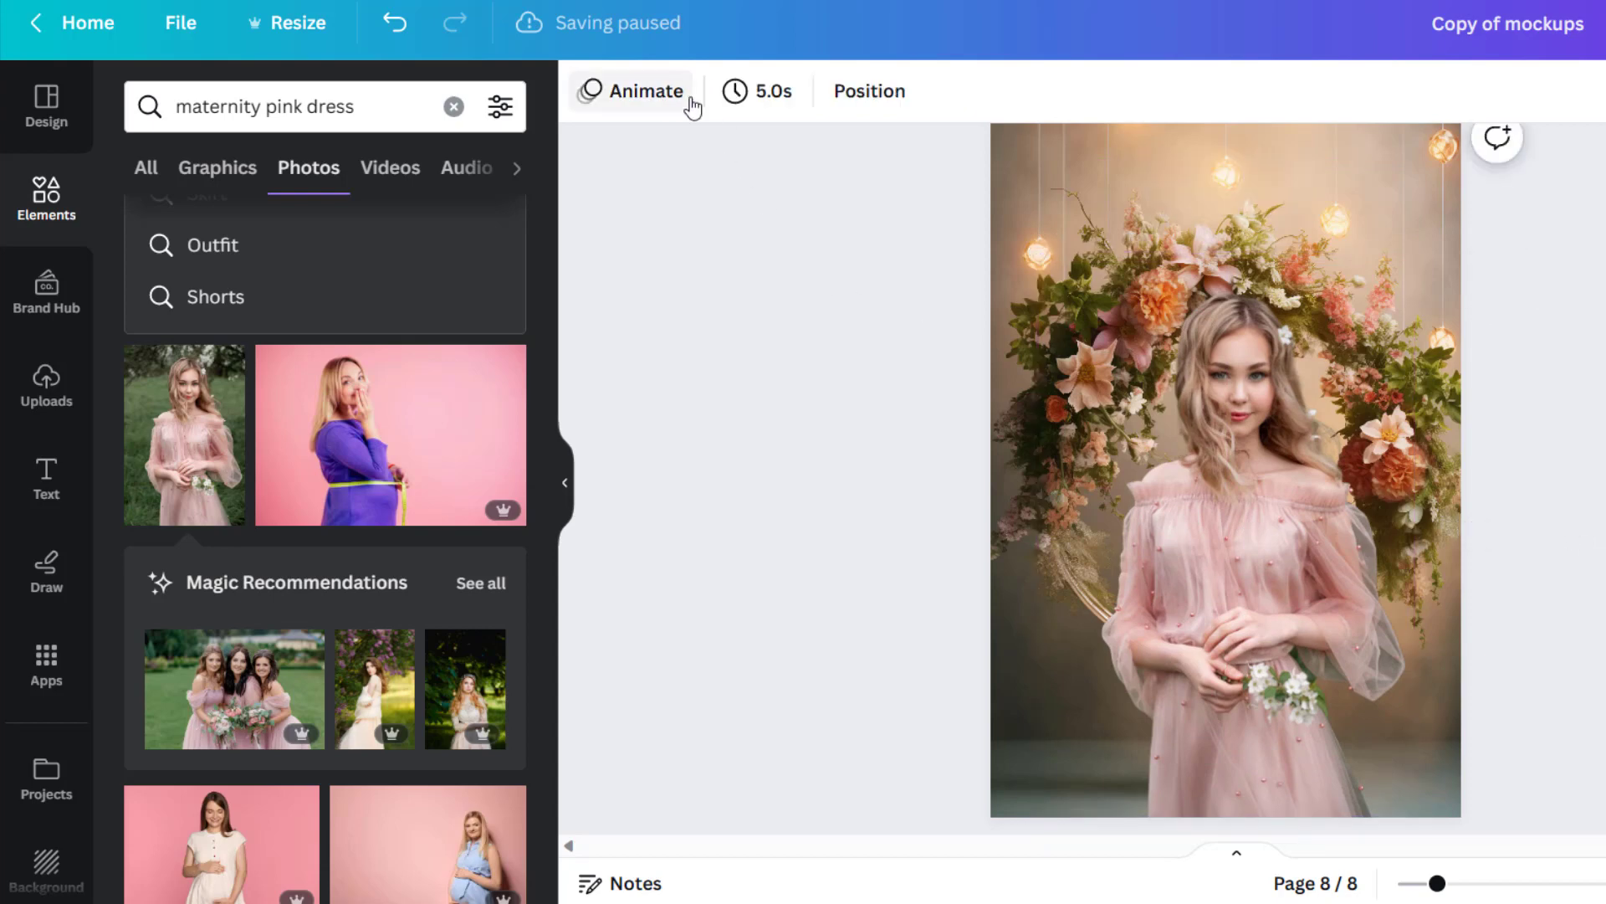
# Step: Flip the tulle-dress cutout horizontally, then nudge her slightly right inside the ring
pyautogui.click(708, 92)
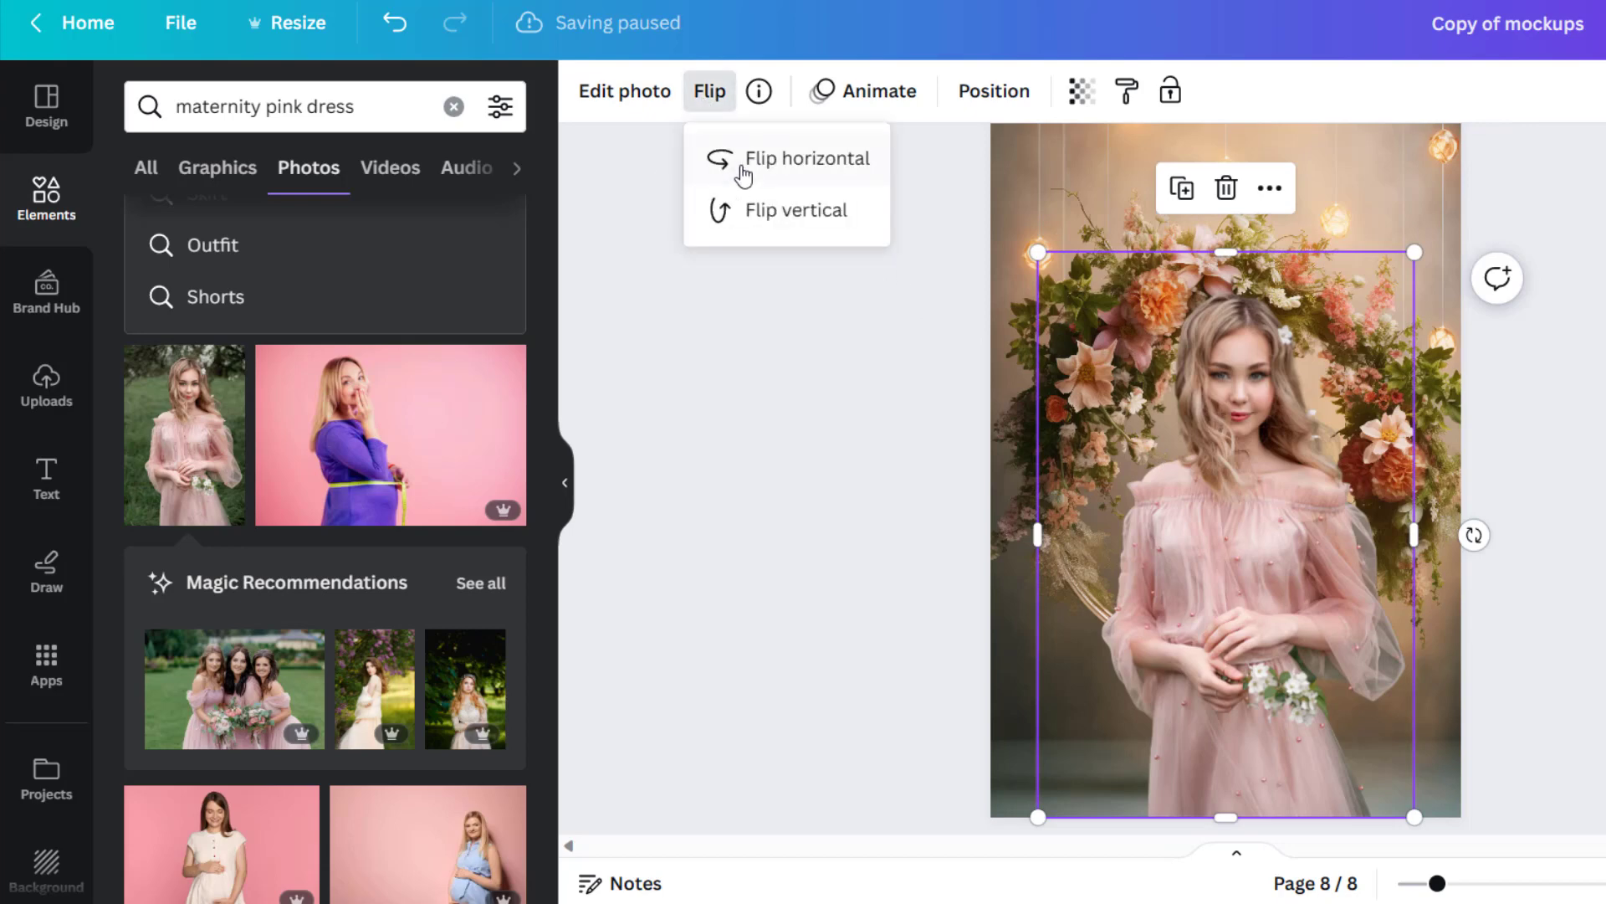
pyautogui.click(808, 159)
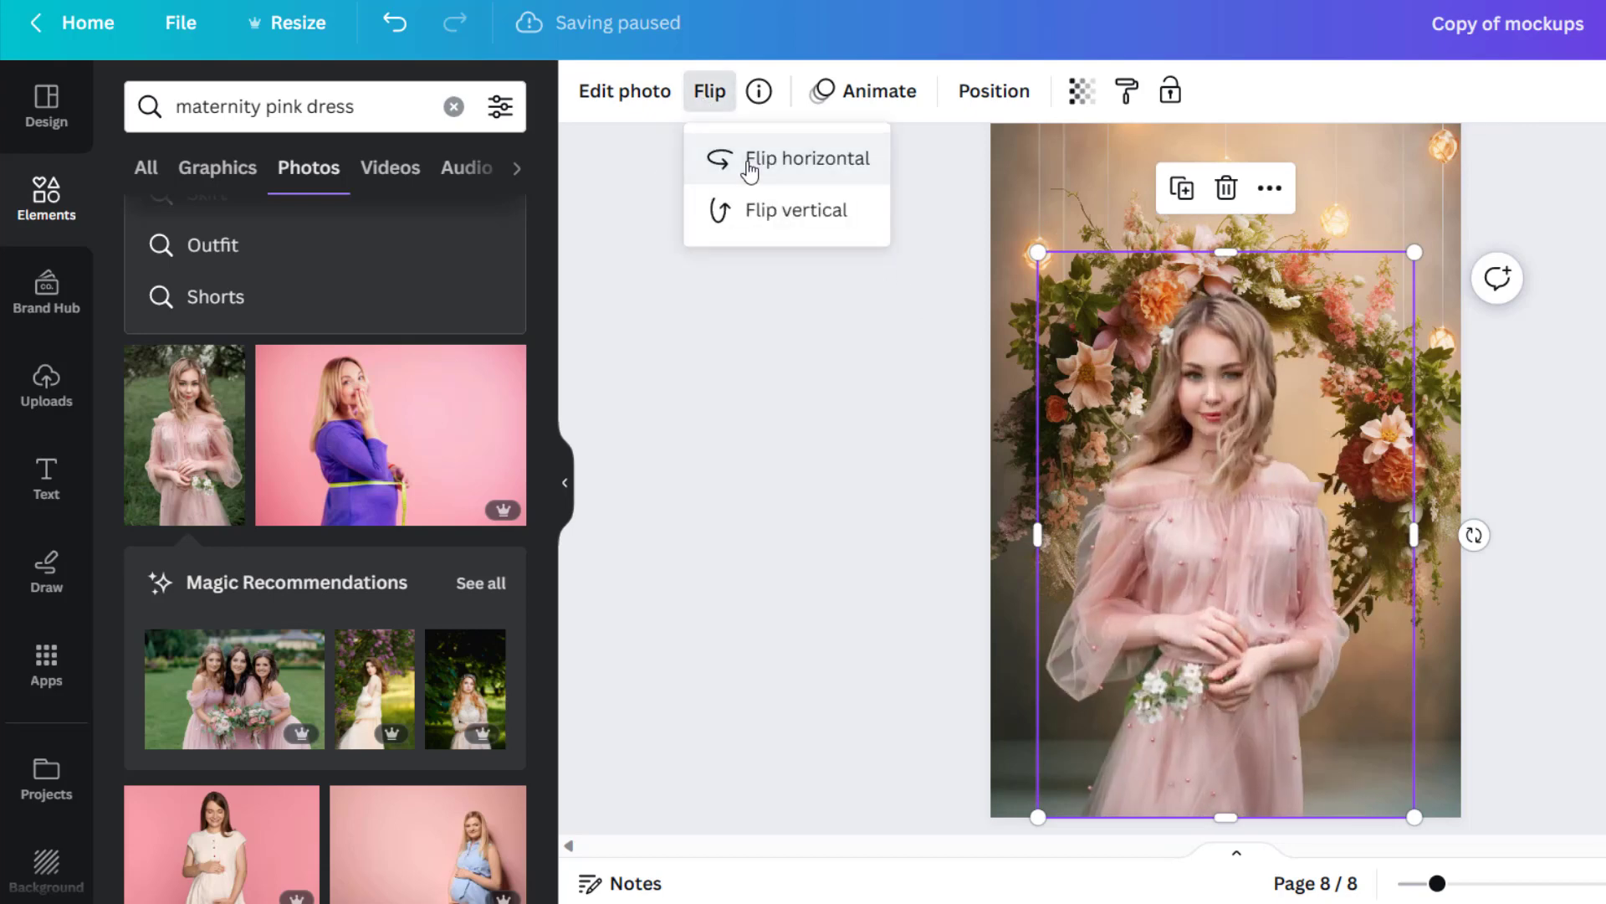
pyautogui.click(809, 158)
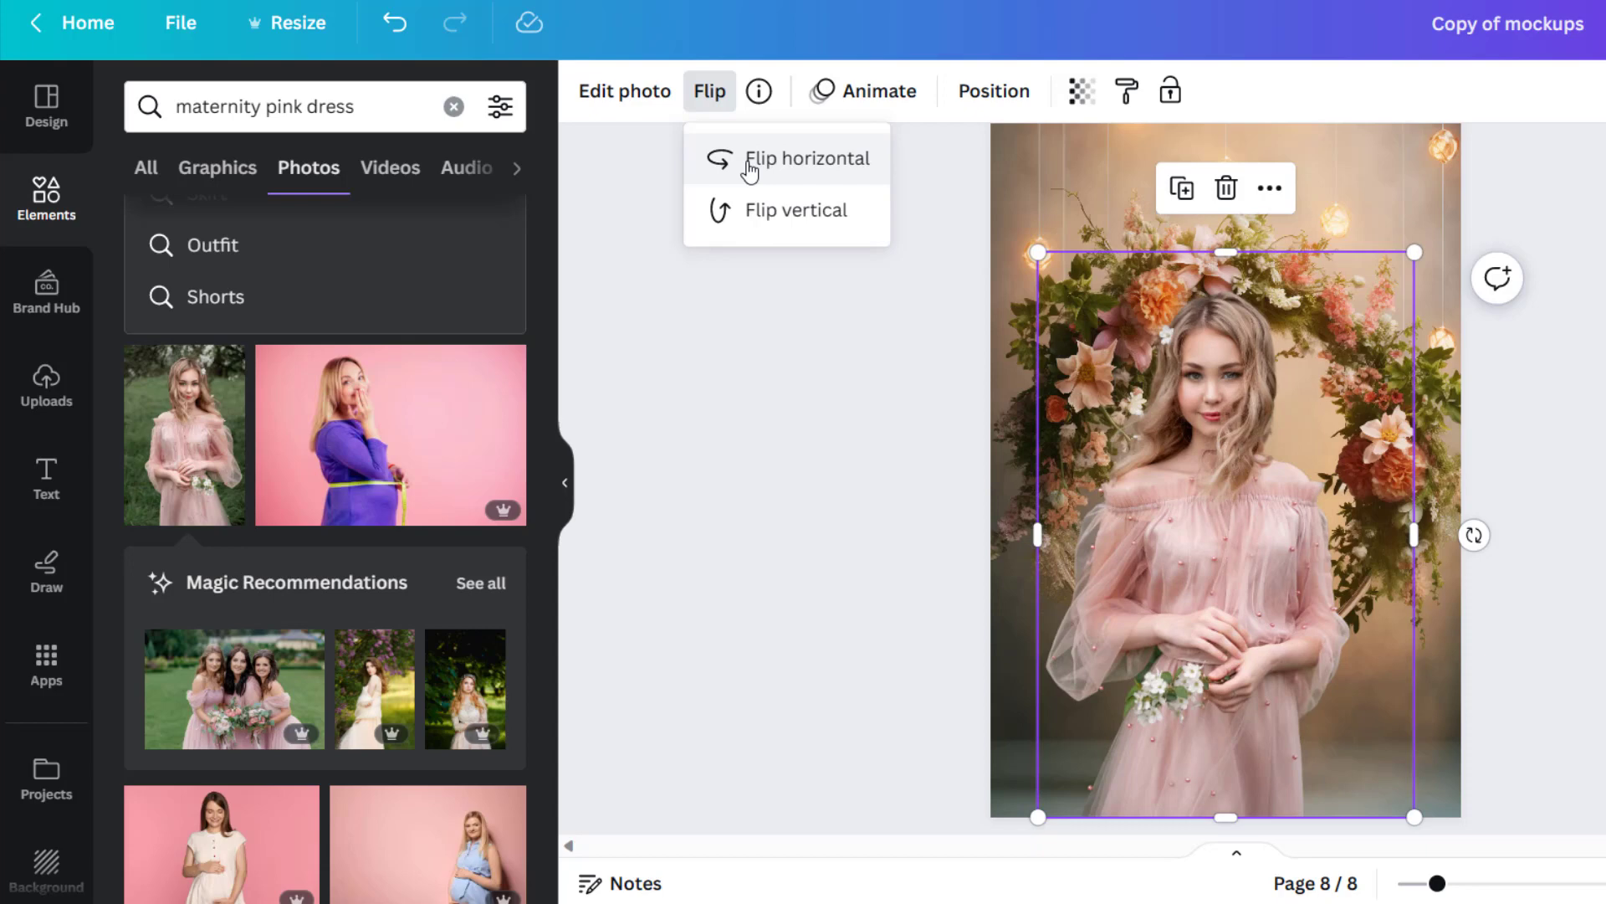
pyautogui.click(808, 158)
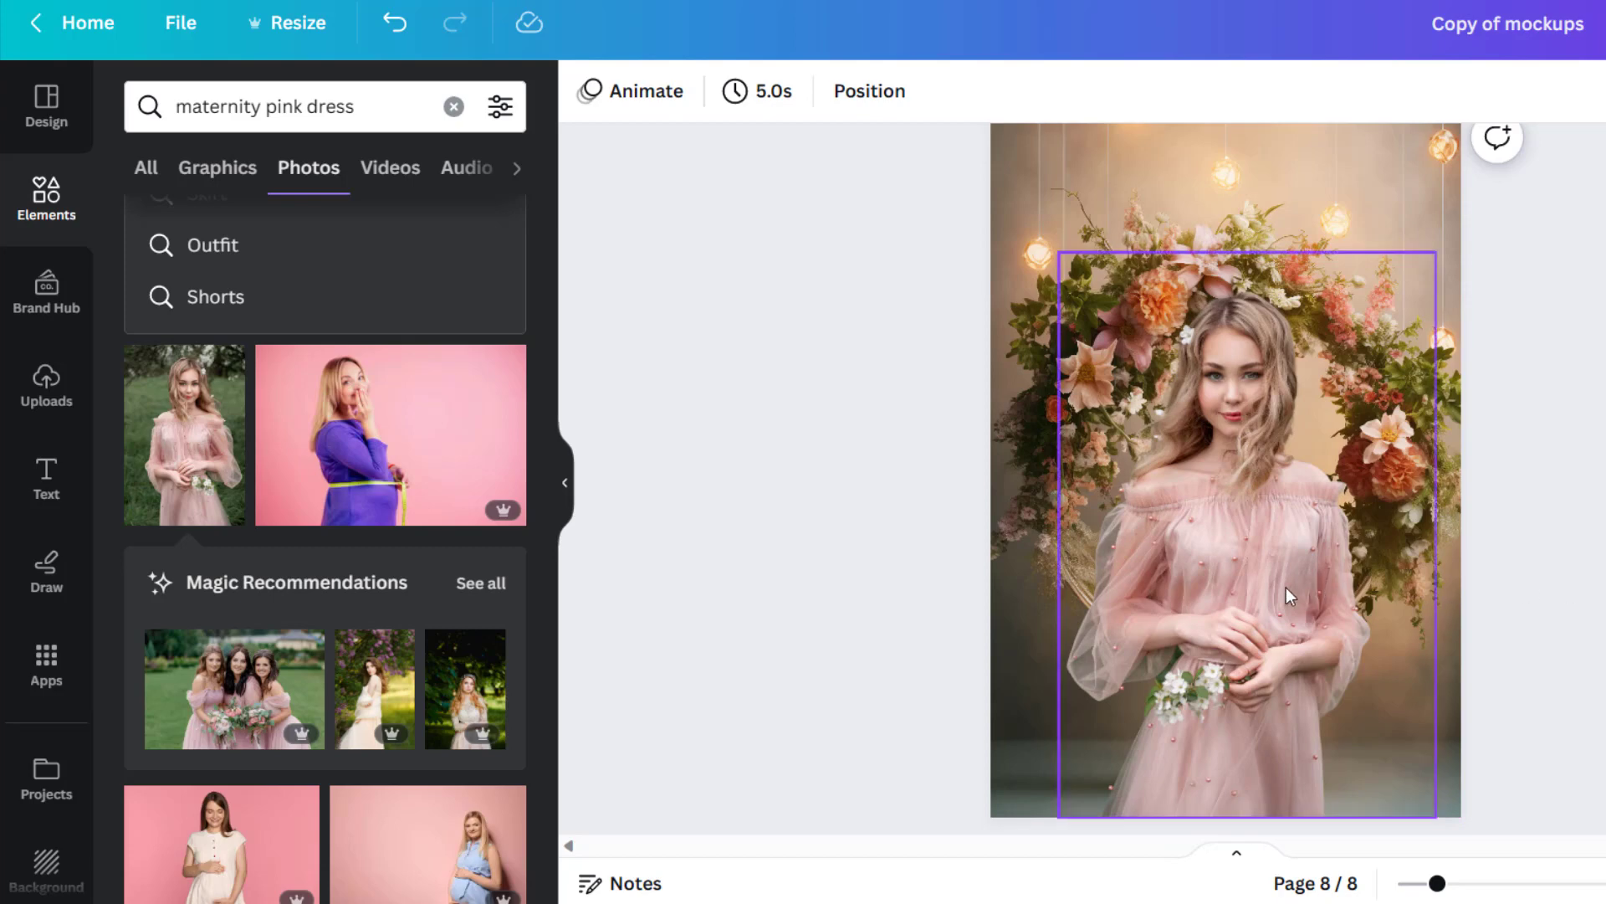
pyautogui.click(1281, 594)
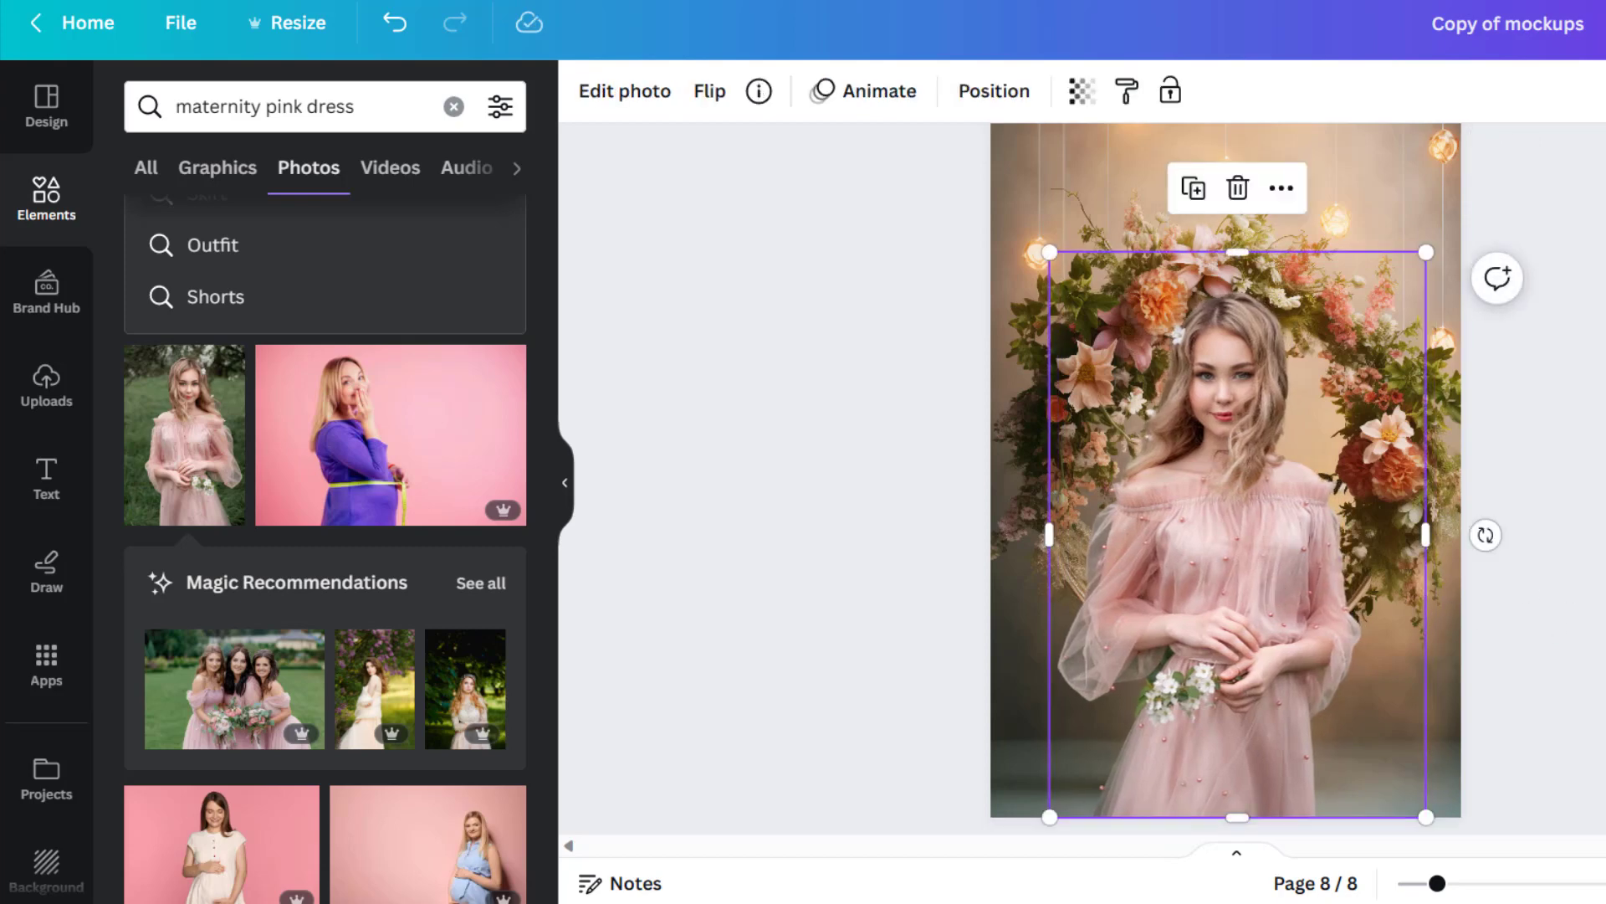
pyautogui.moveTo(1239, 533); pyautogui.dragTo(1291, 615)
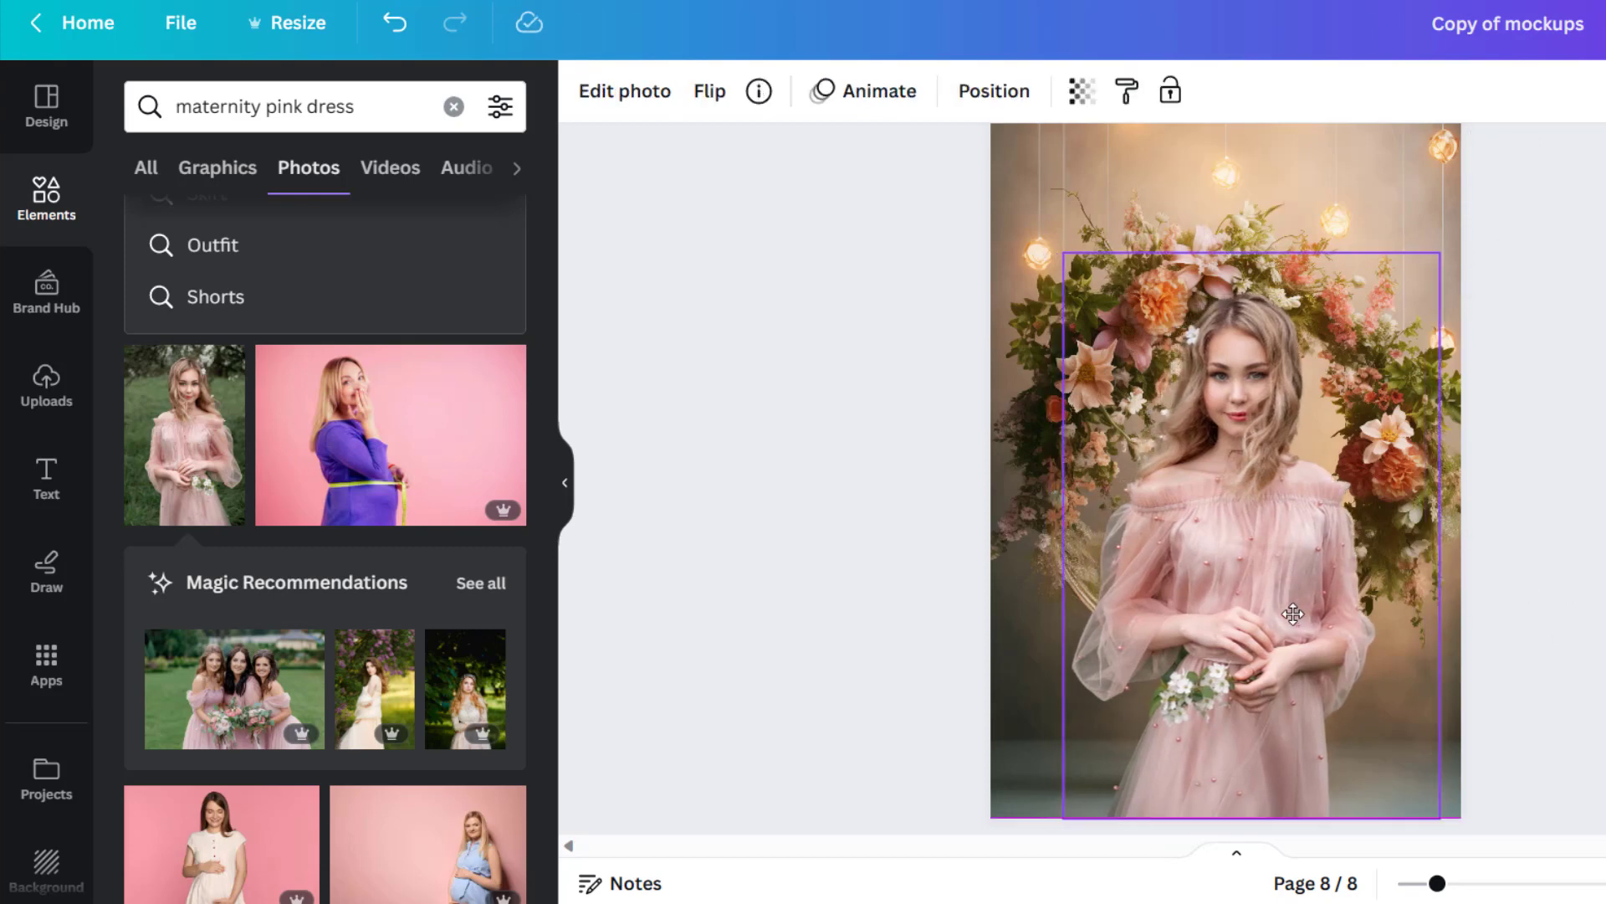